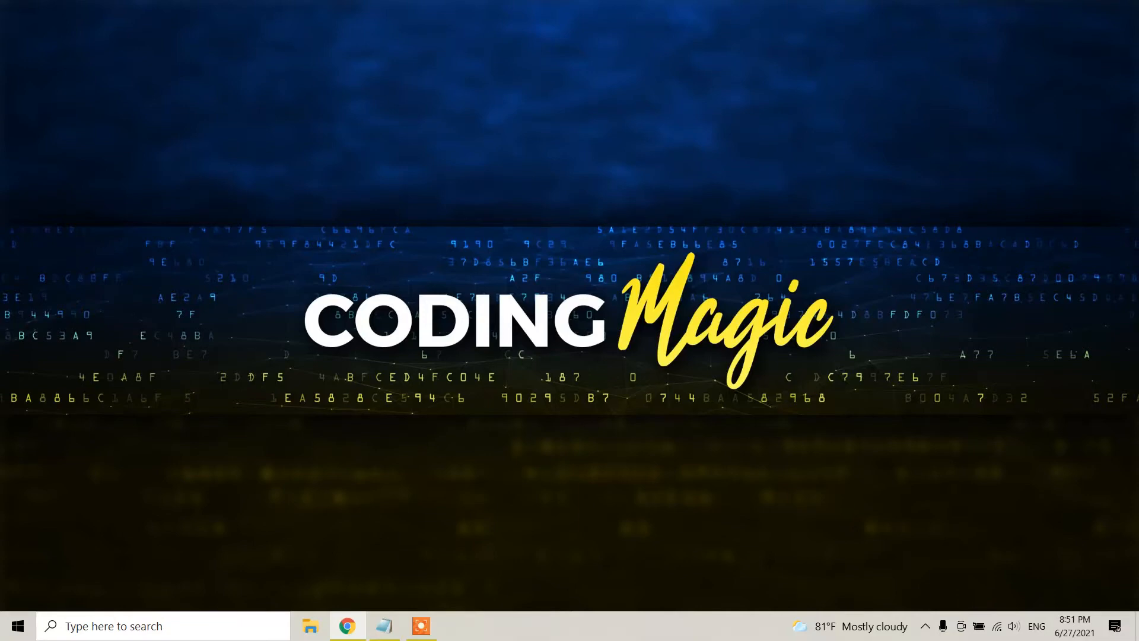
- Launch Chrome from the taskbar and enter 'java' in the Google search box
click(346, 626)
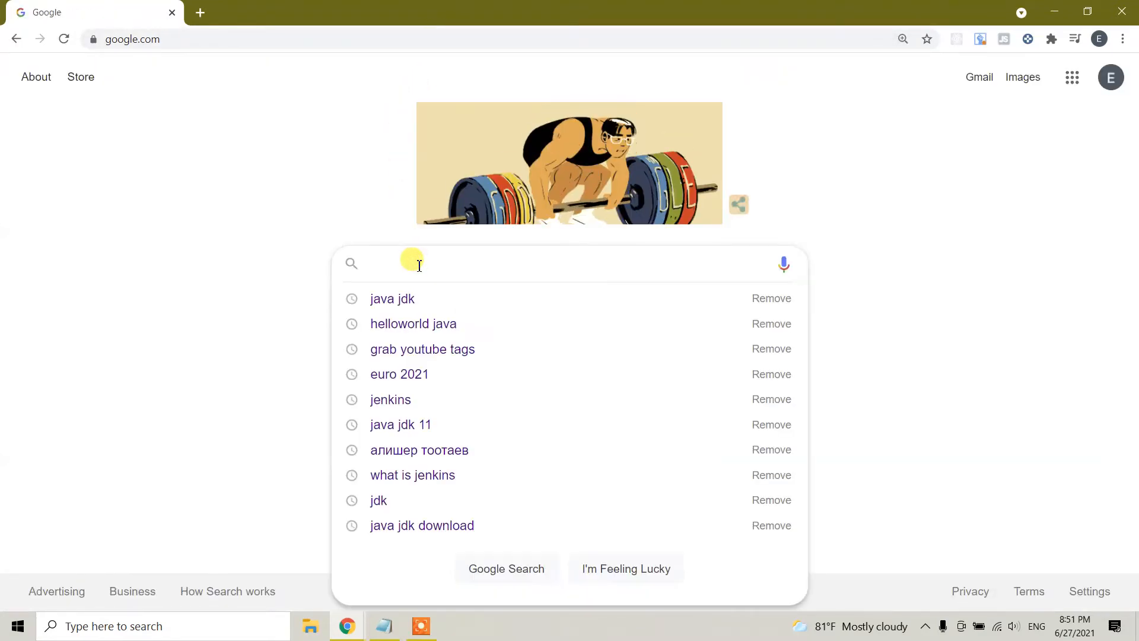
text(java)
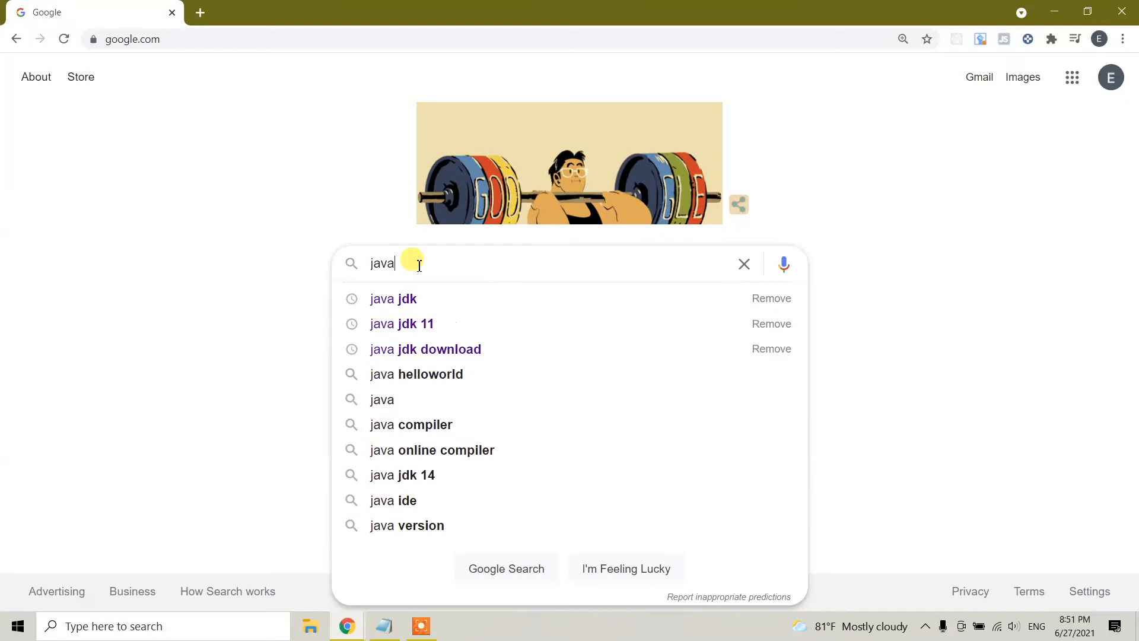
- Reach Oracle's Java SE Downloads page and scroll to the Java SE 16 release section
click(393, 299)
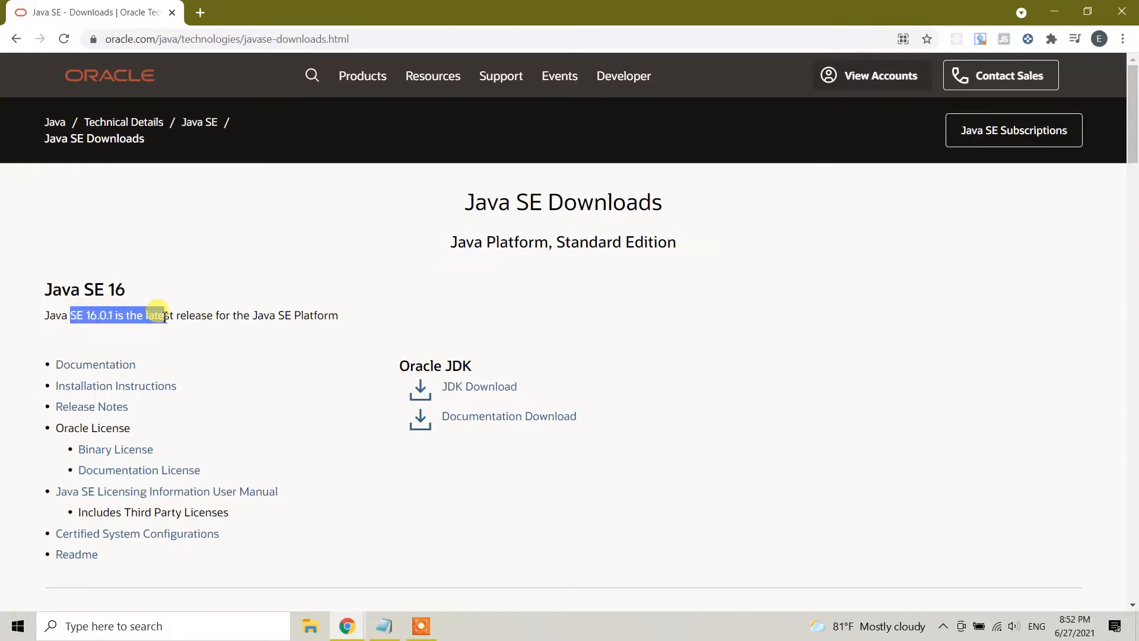
scroll(down, 3)
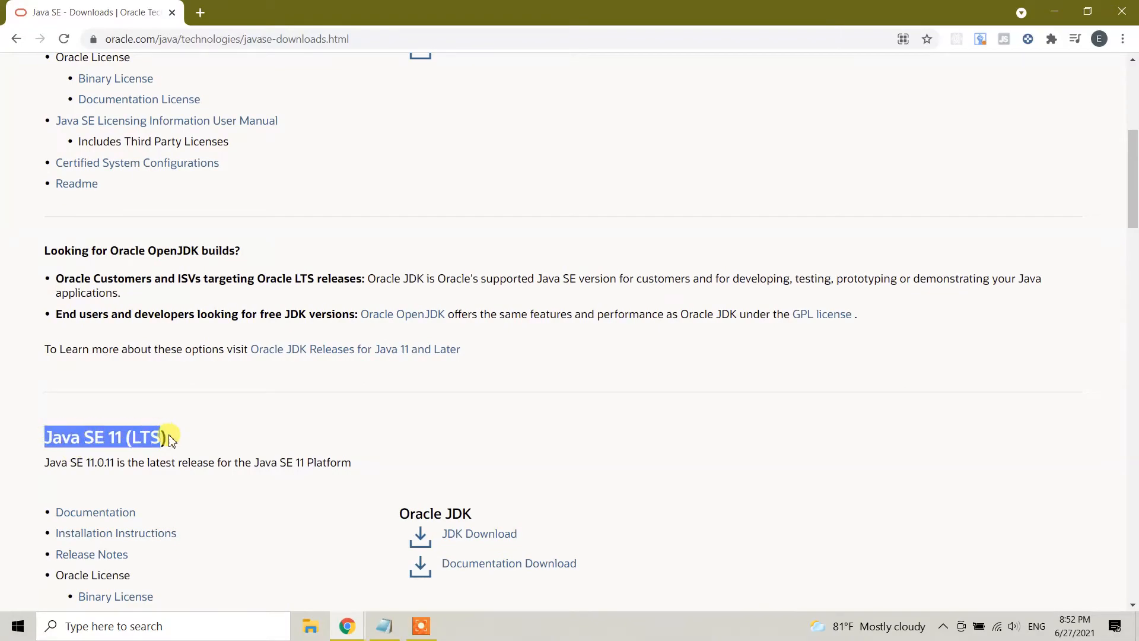
scroll(down, 3)
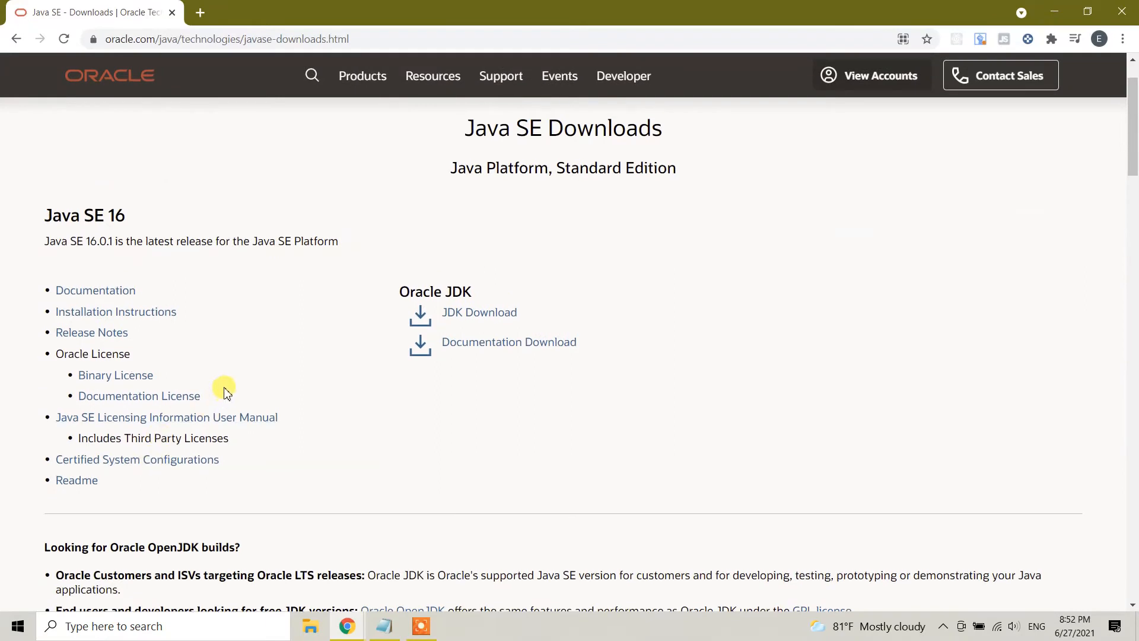
mouse_move(271, 386)
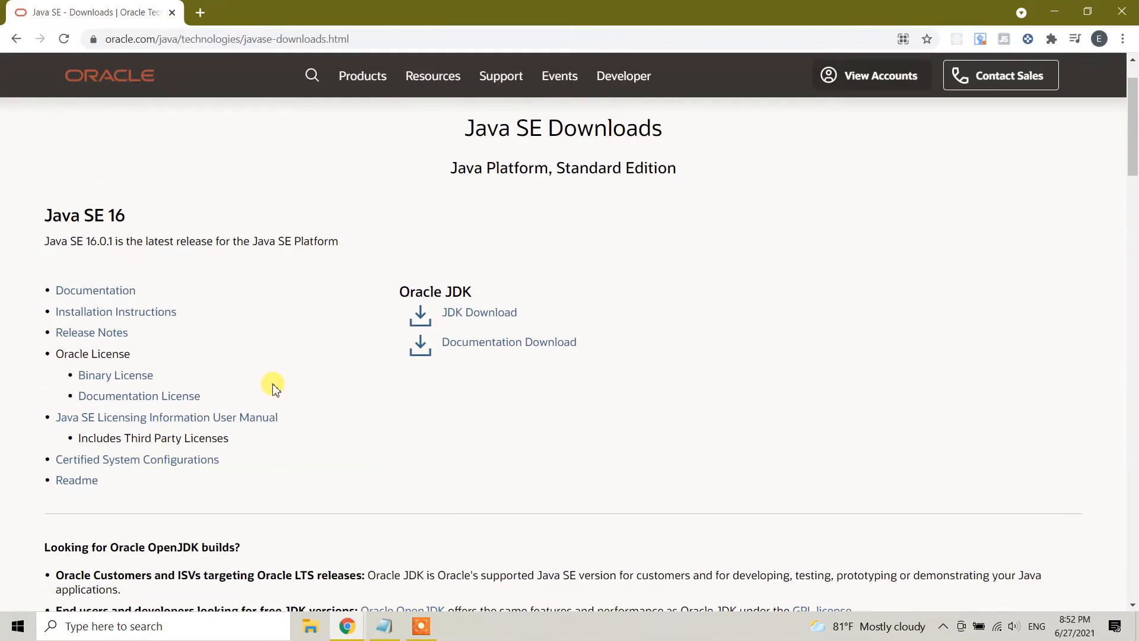
mouse_move(270, 320)
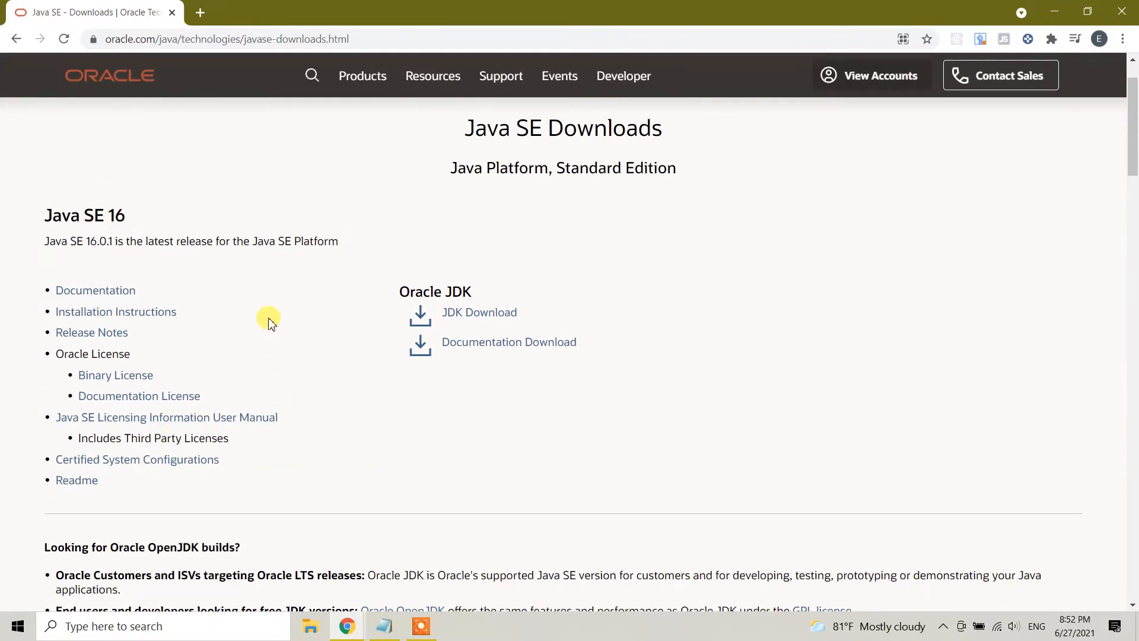
mouse_move(95, 311)
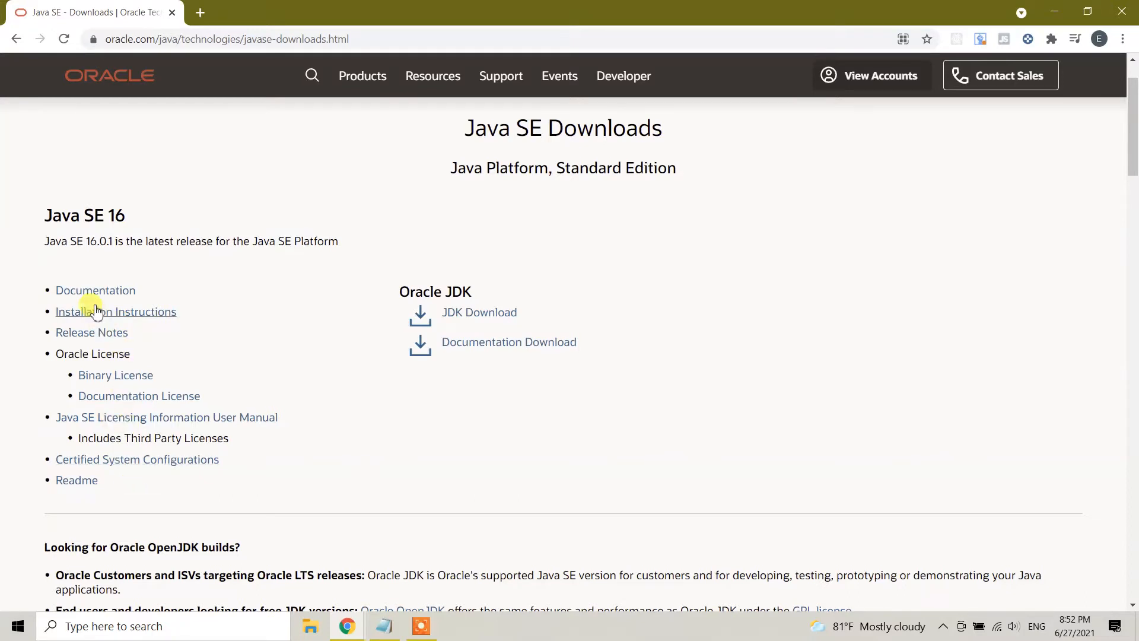
mouse_move(470, 498)
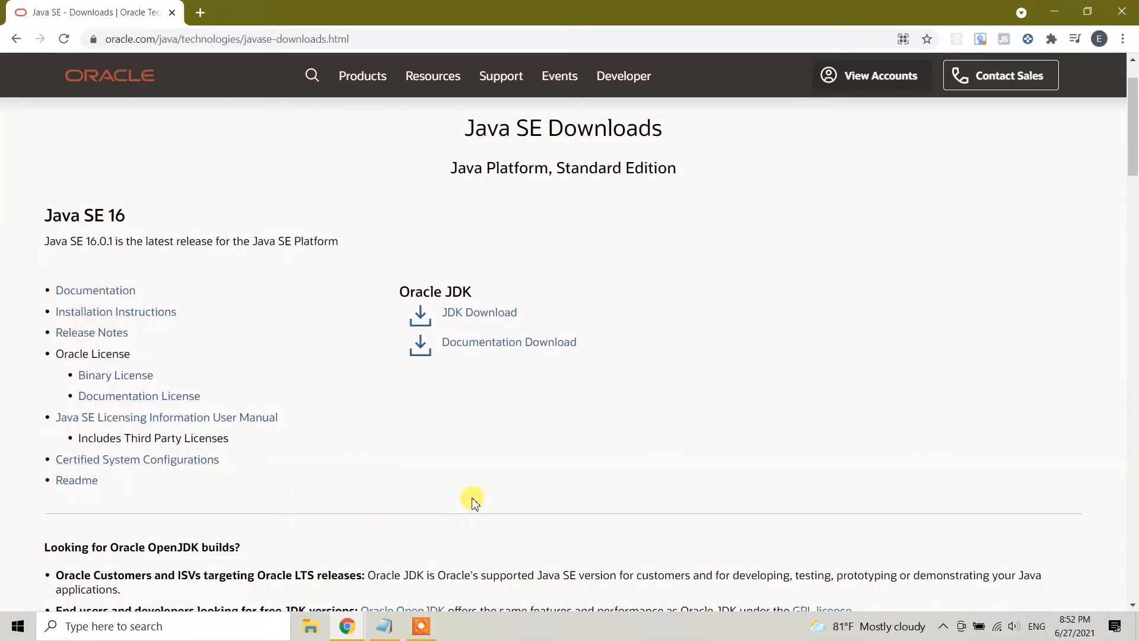
mouse_move(565, 439)
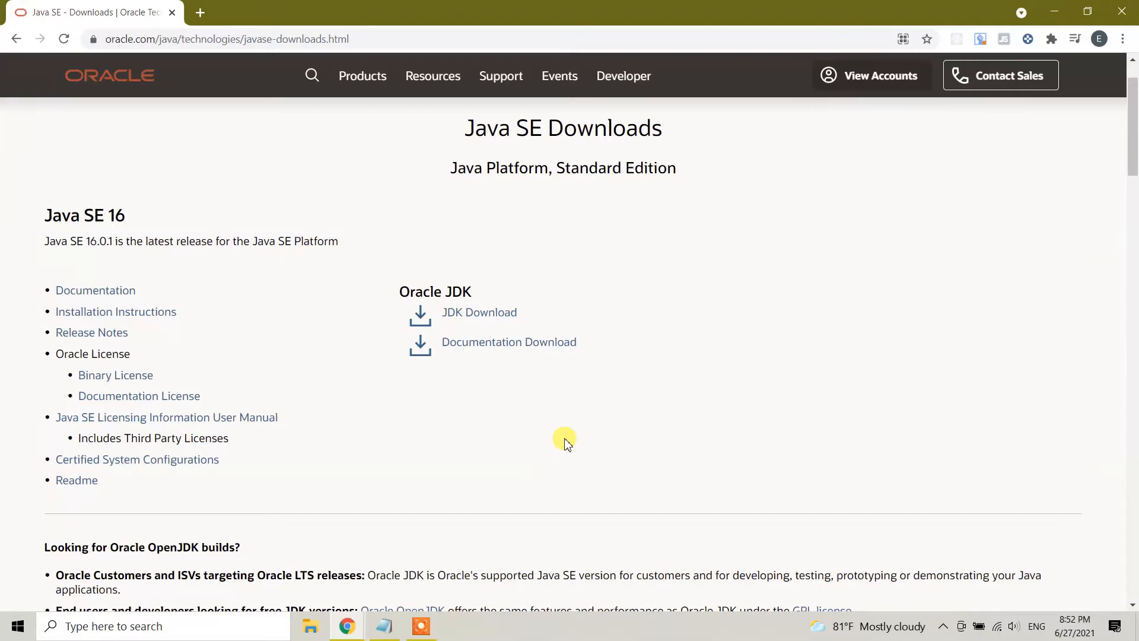
mouse_move(510, 317)
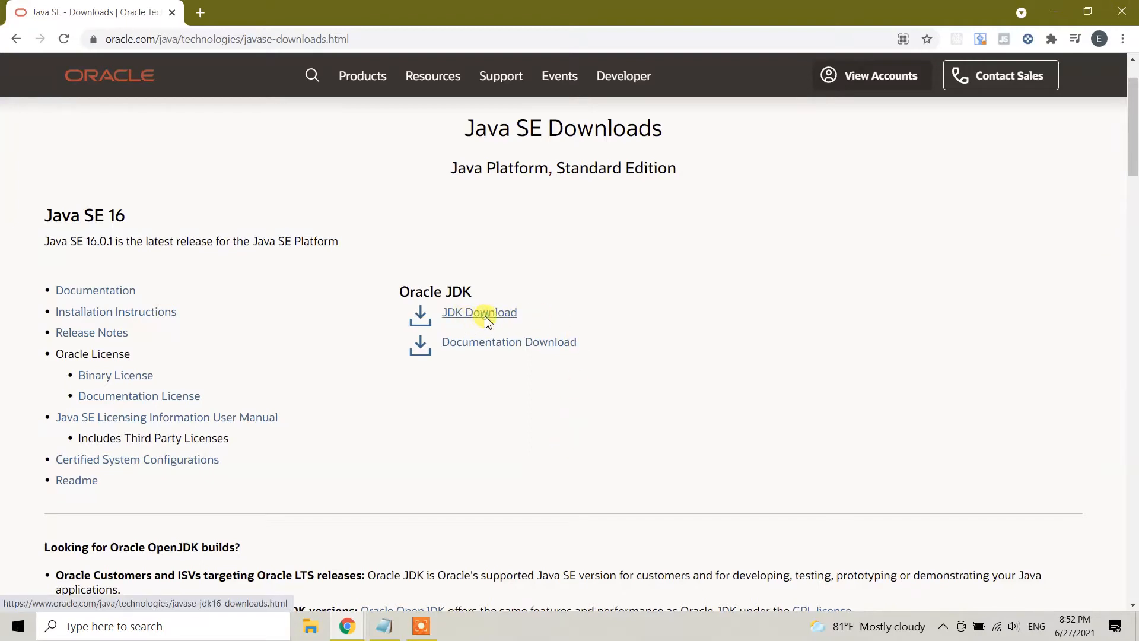
- Go to the JDK 16 downloads table and pick out the Windows x64 Installer row
click(480, 312)
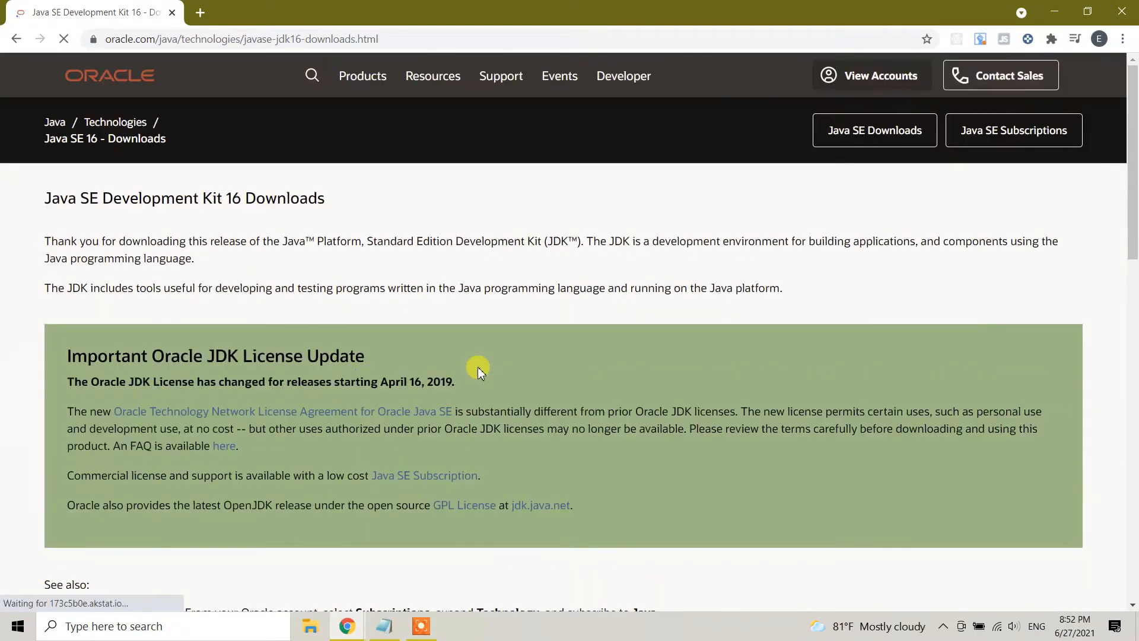
scroll(down, 3)
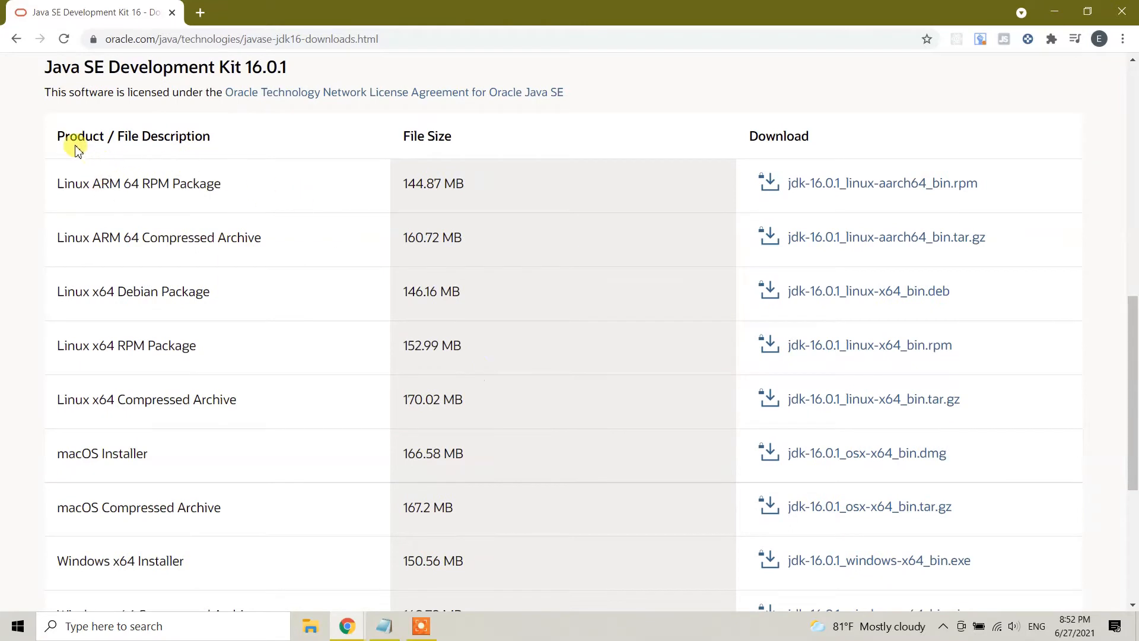
mouse_move(69, 209)
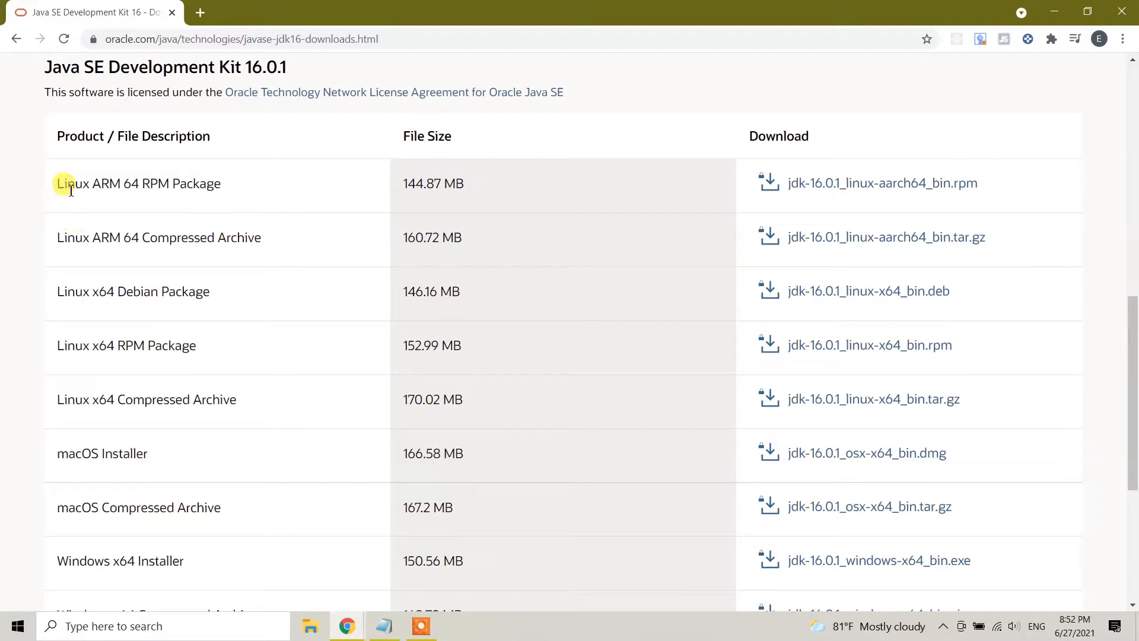
scroll(down, 3)
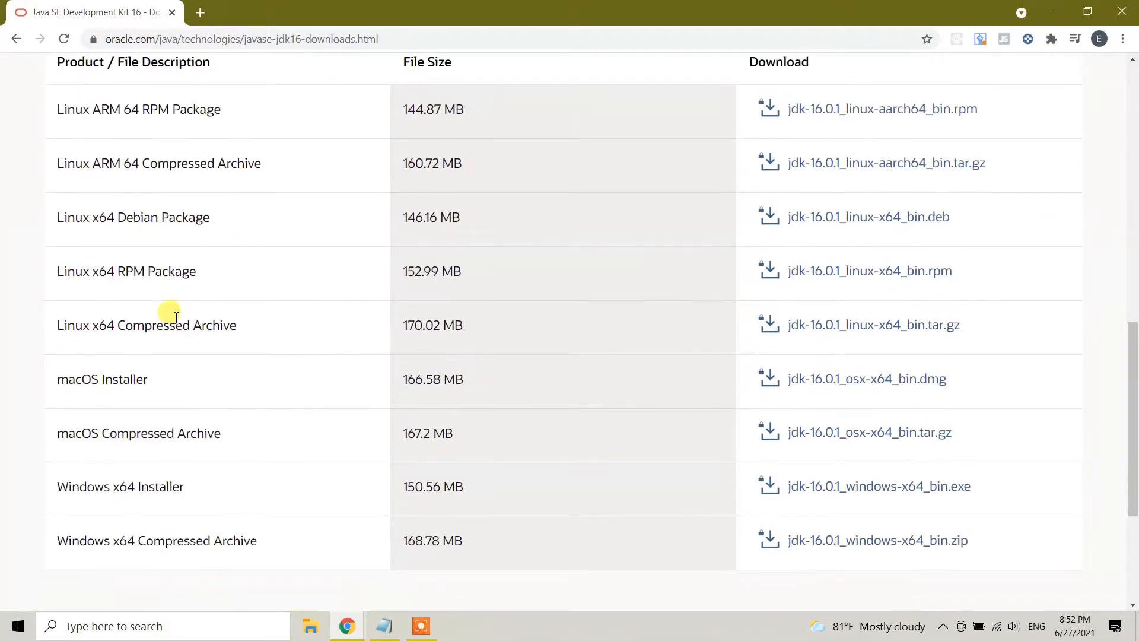
scroll(down, 3)
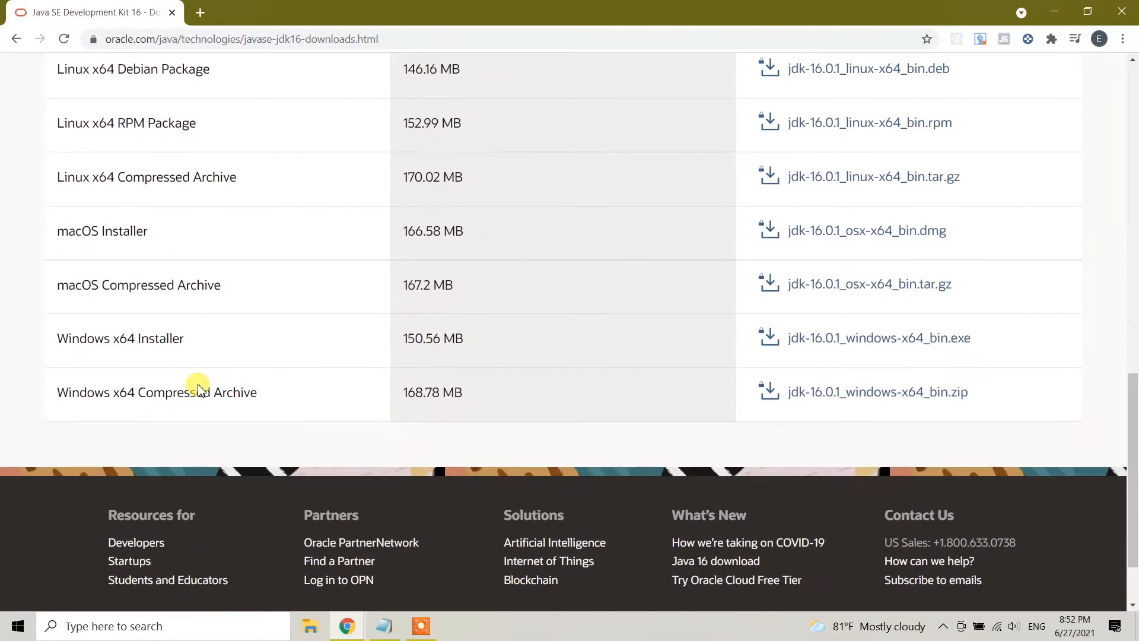
double_click(120, 338)
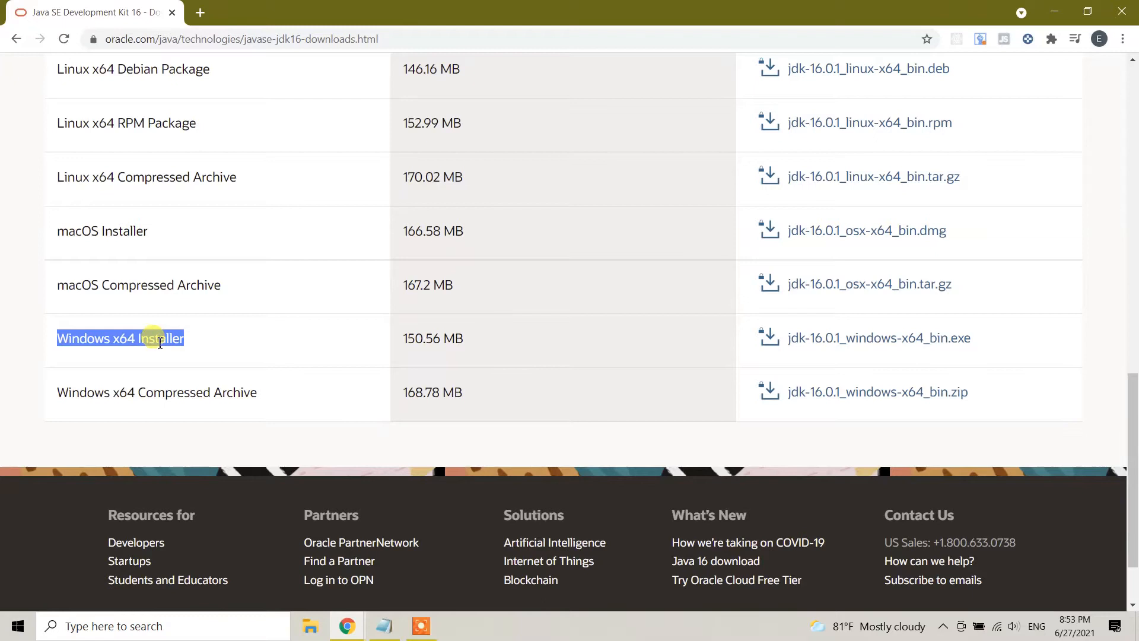
mouse_move(831, 354)
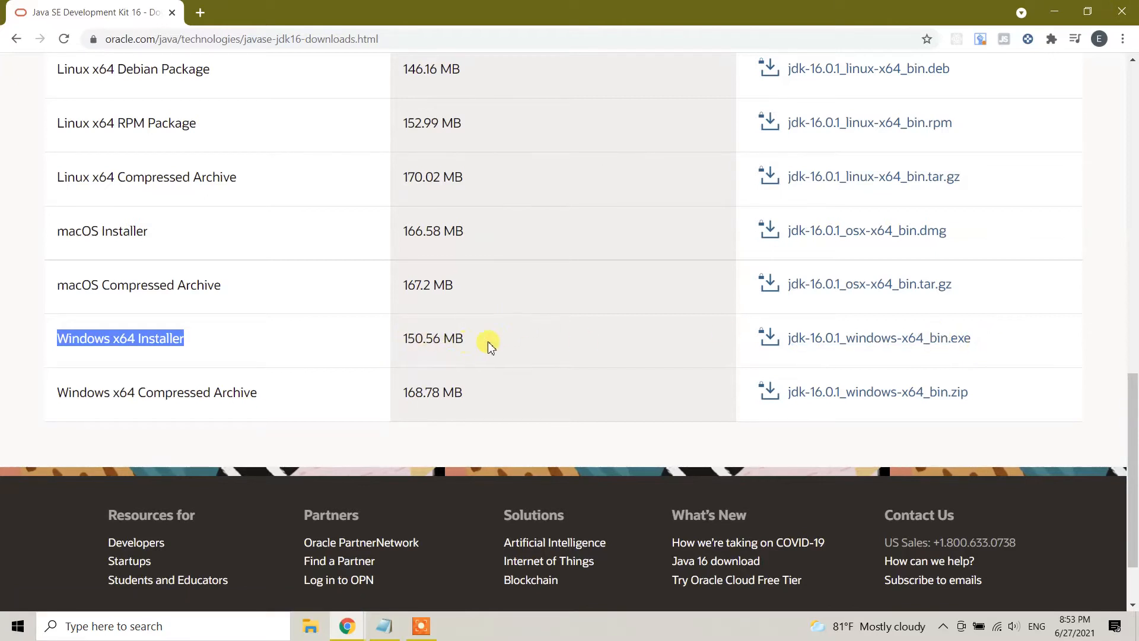
mouse_move(852, 344)
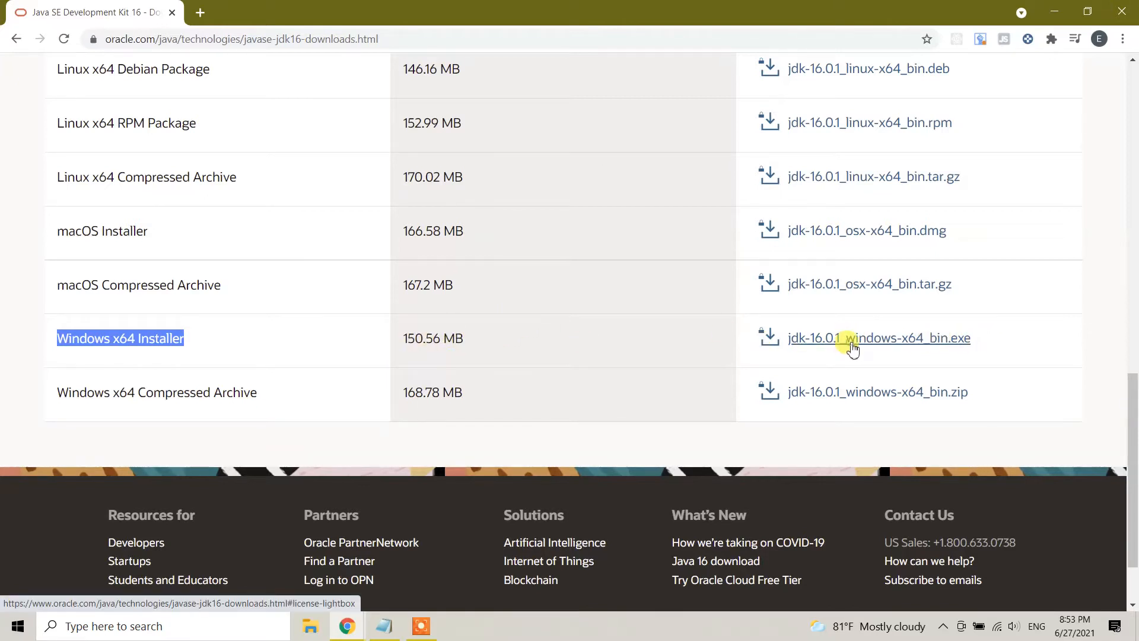
- Accept the Oracle license and start downloading jdk-16.0.1_windows-x64_bin.exe
click(879, 338)
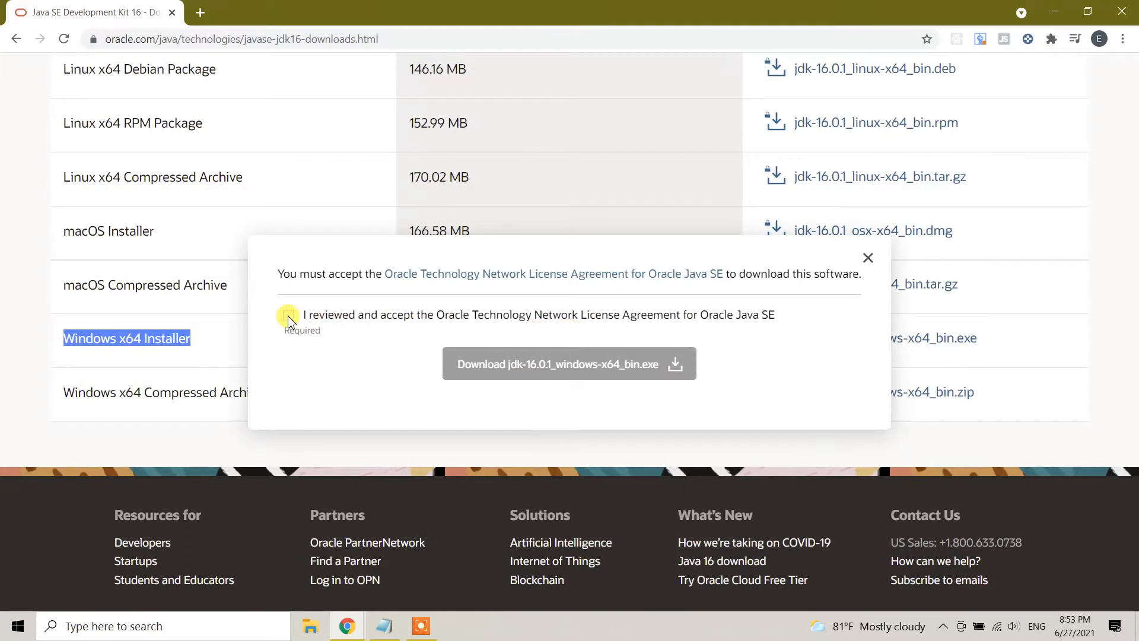
click(289, 315)
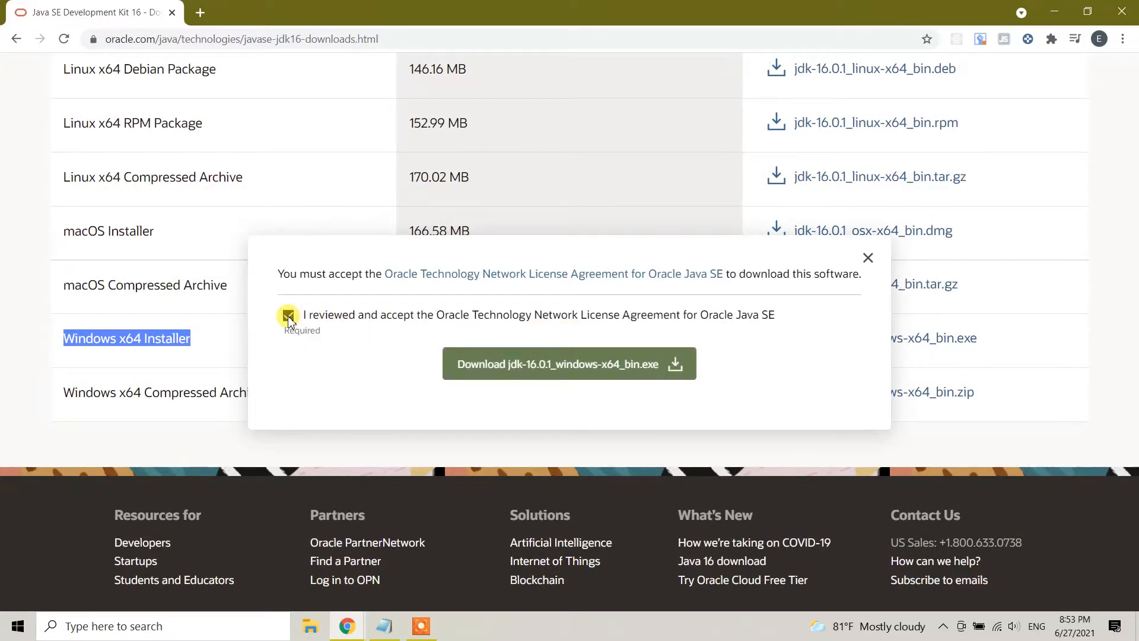
click(288, 314)
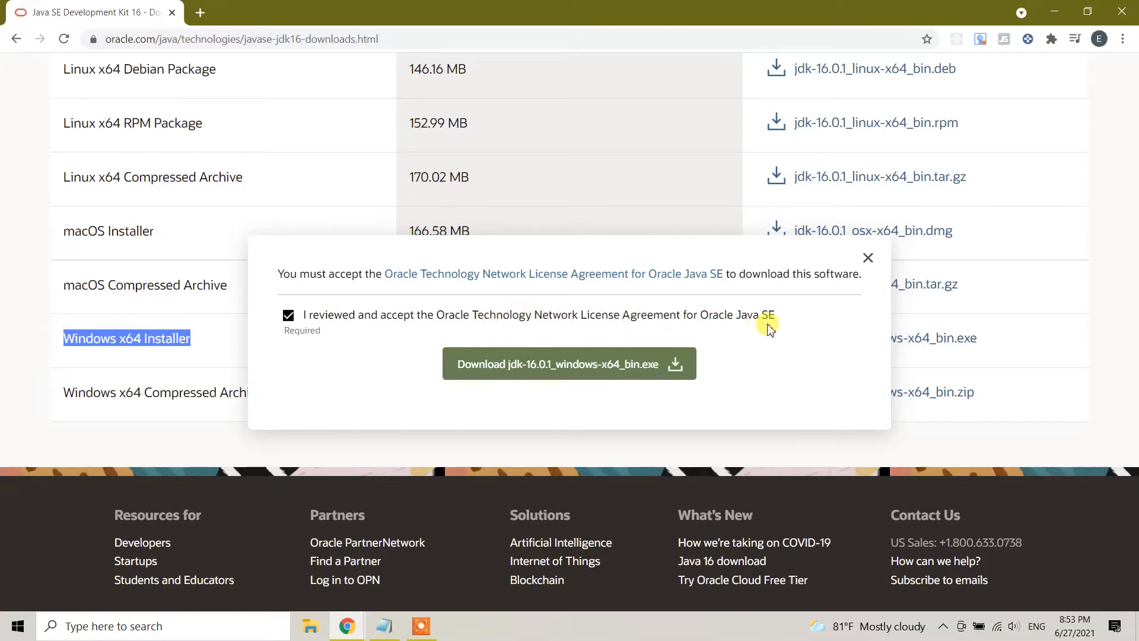
mouse_move(624, 370)
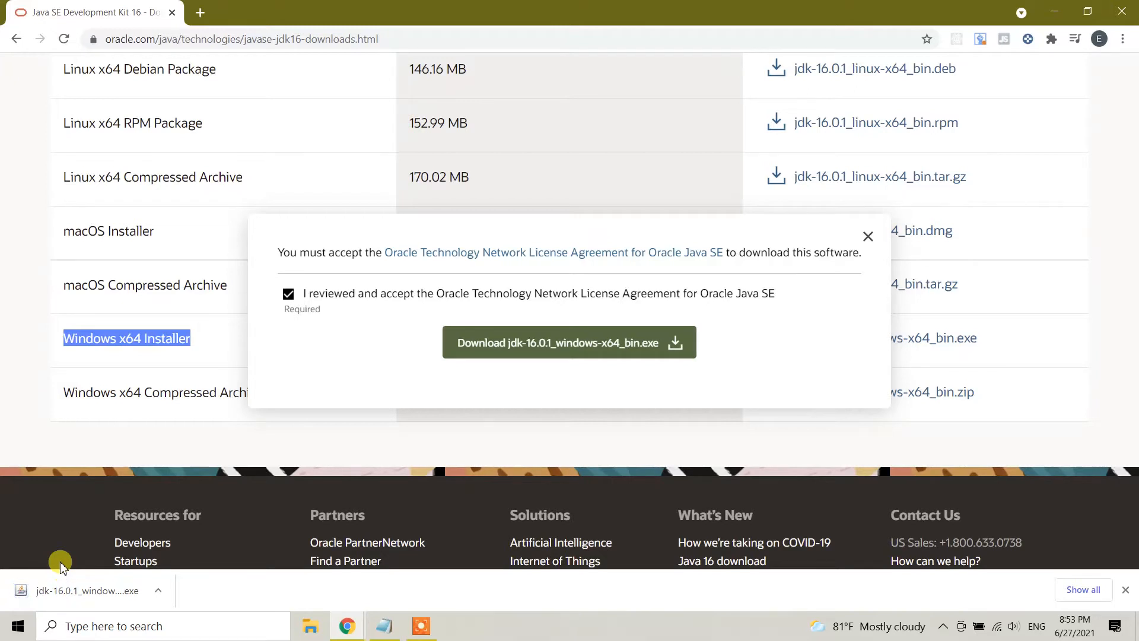
mouse_move(56, 556)
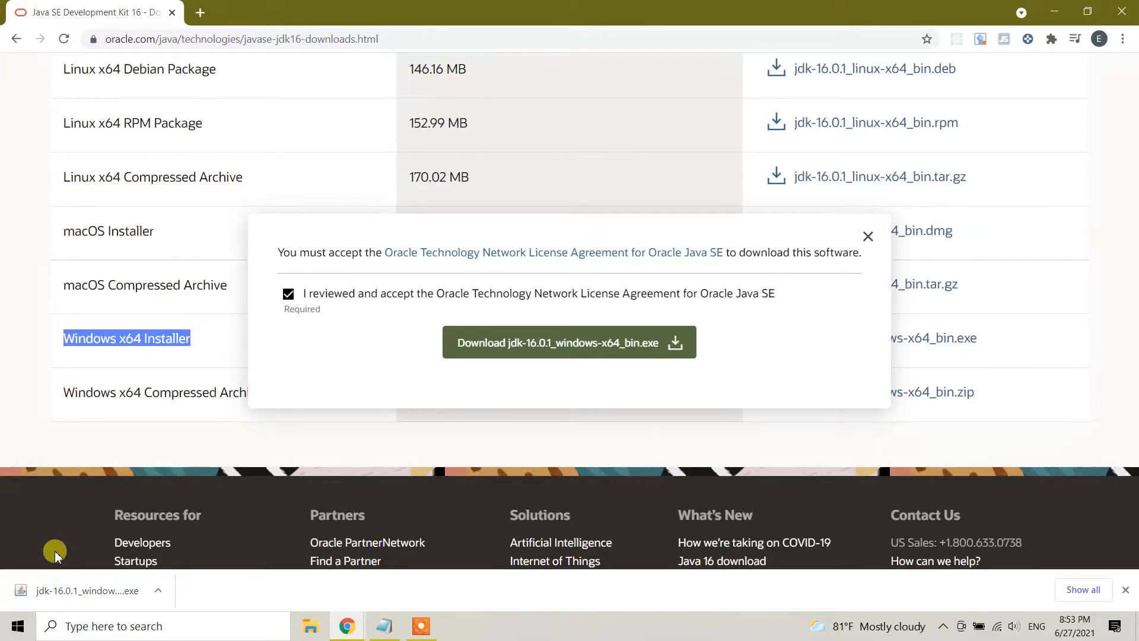
mouse_move(383, 349)
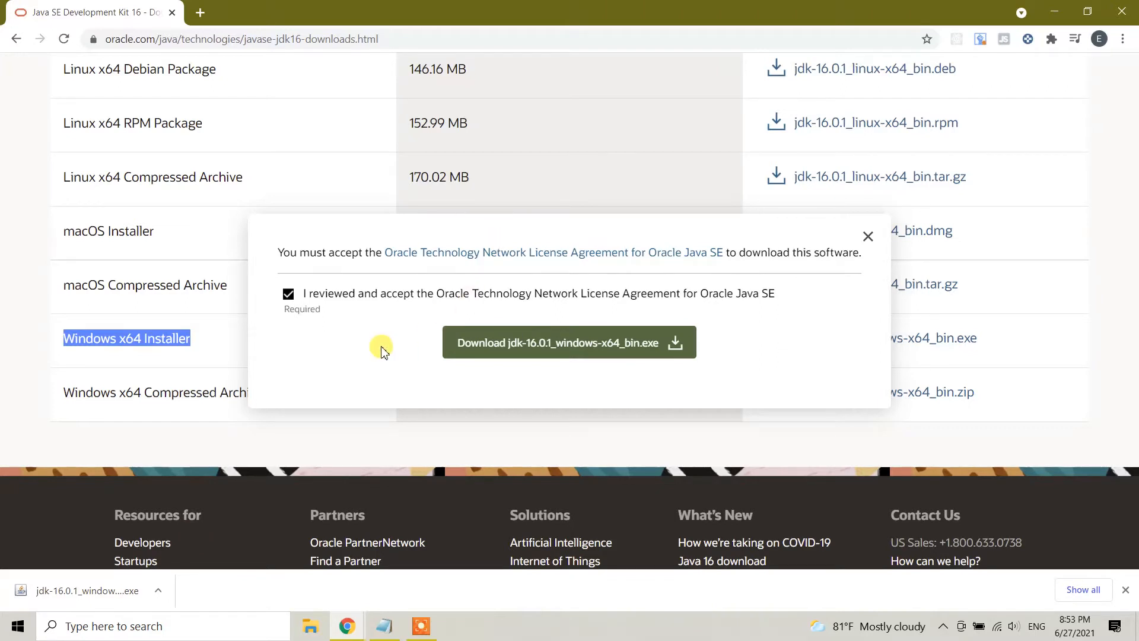
mouse_move(398, 336)
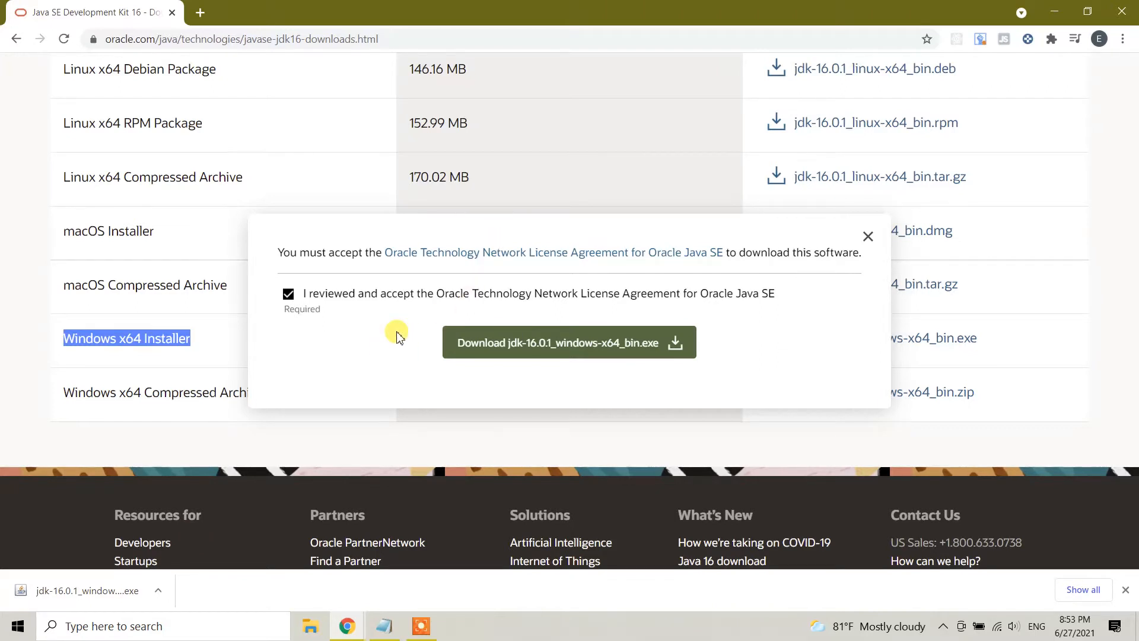
mouse_move(169, 579)
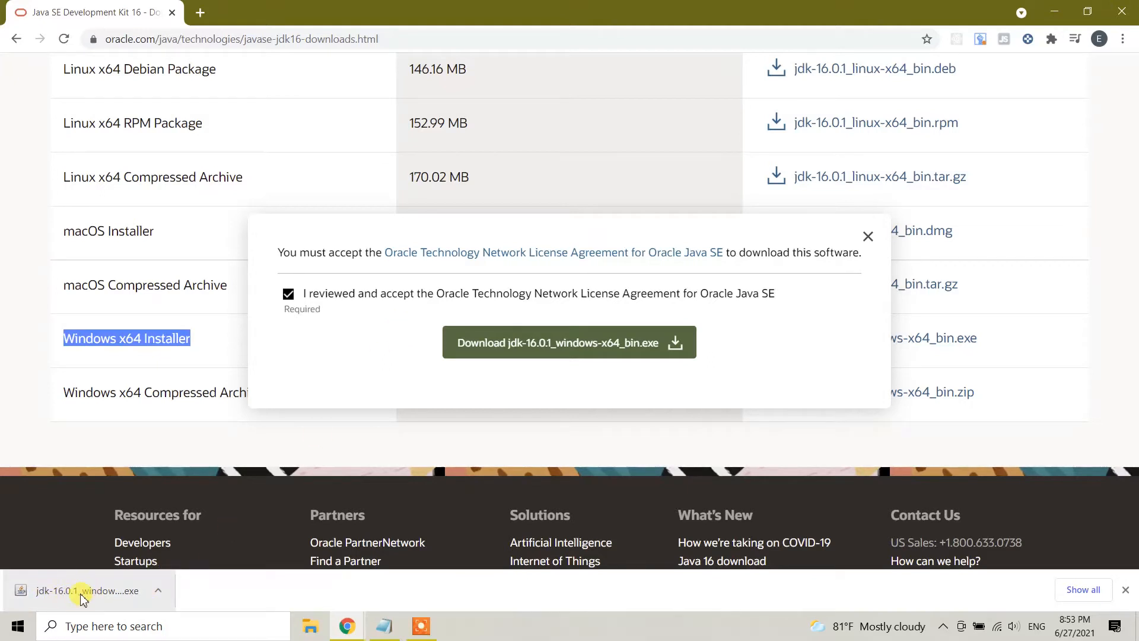
mouse_move(83, 598)
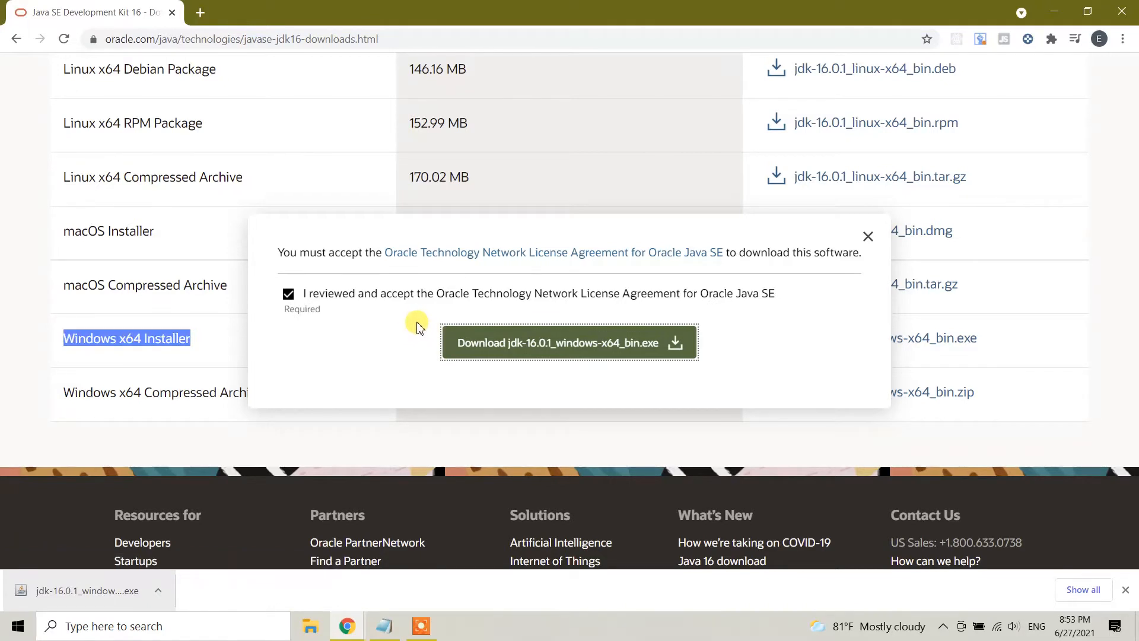
click(570, 342)
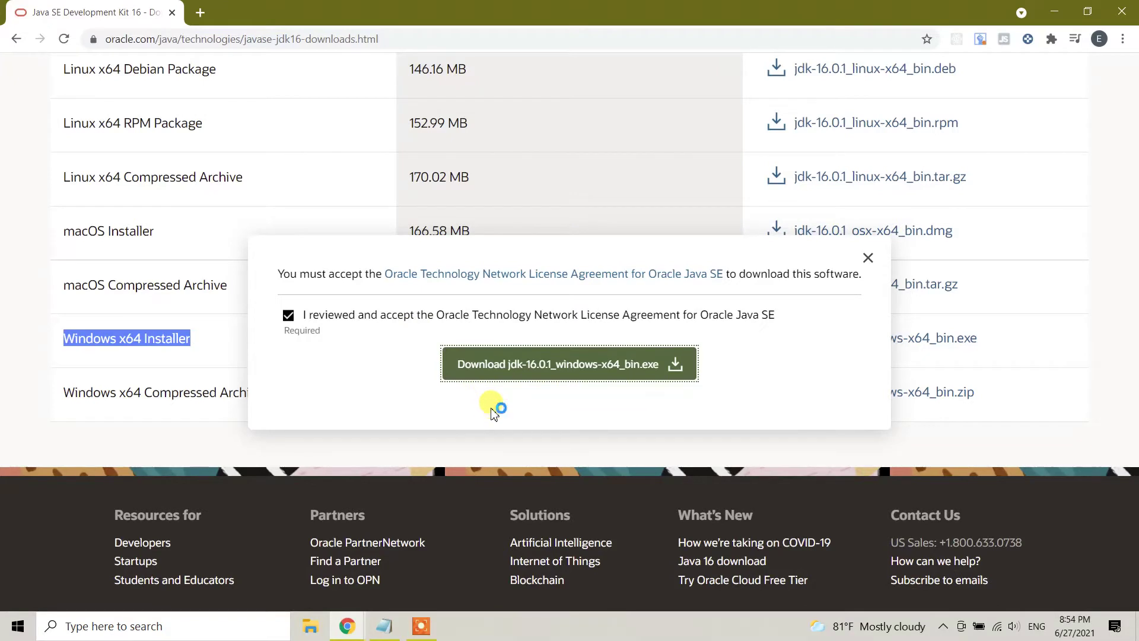
mouse_move(512, 396)
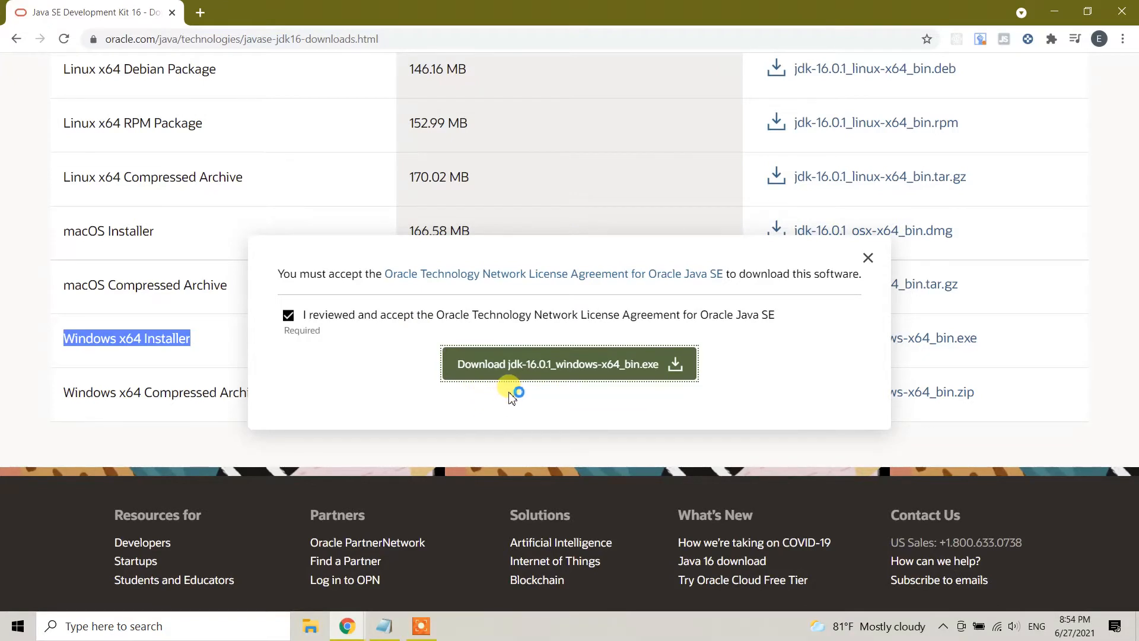
- Run the downloaded JDK 16.0.1 installer and advance past its welcome page
click(568, 365)
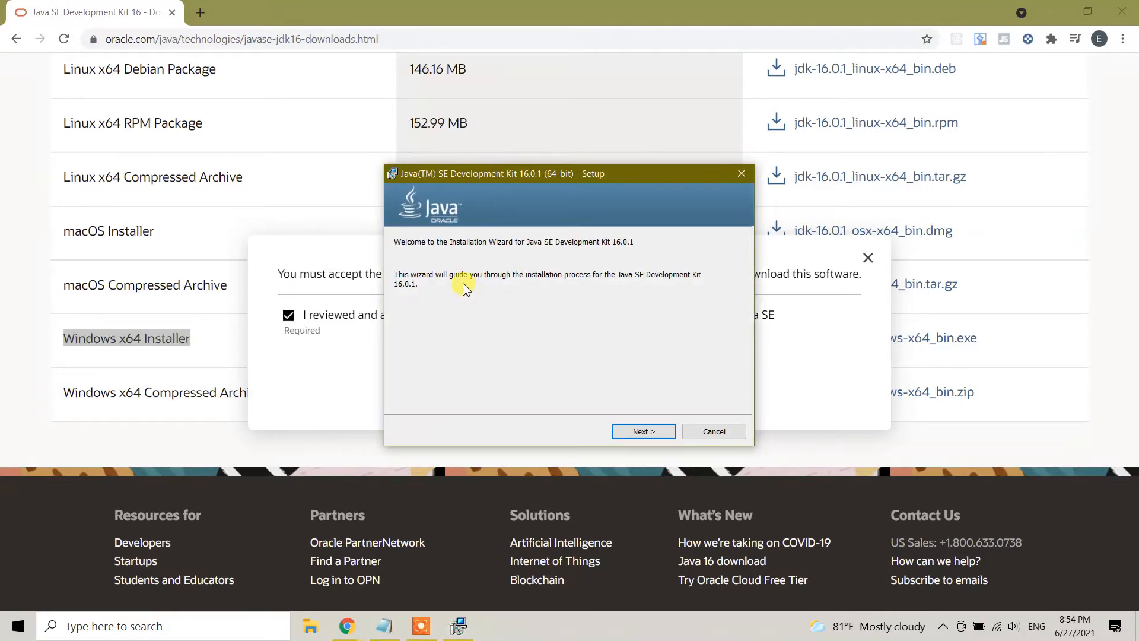
click(643, 432)
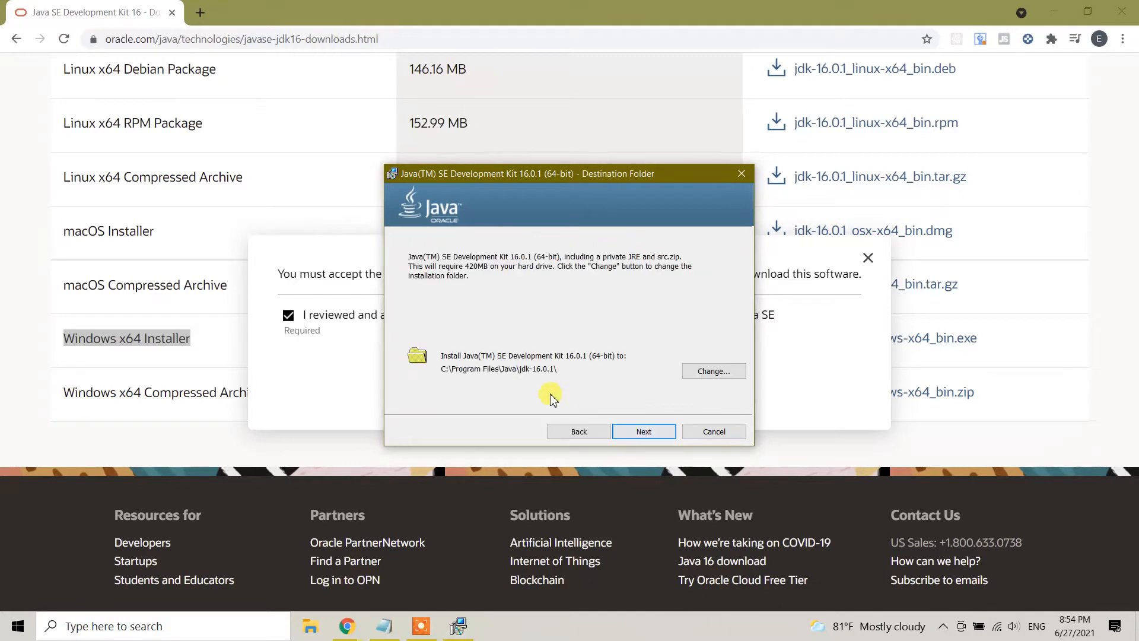
mouse_move(567, 382)
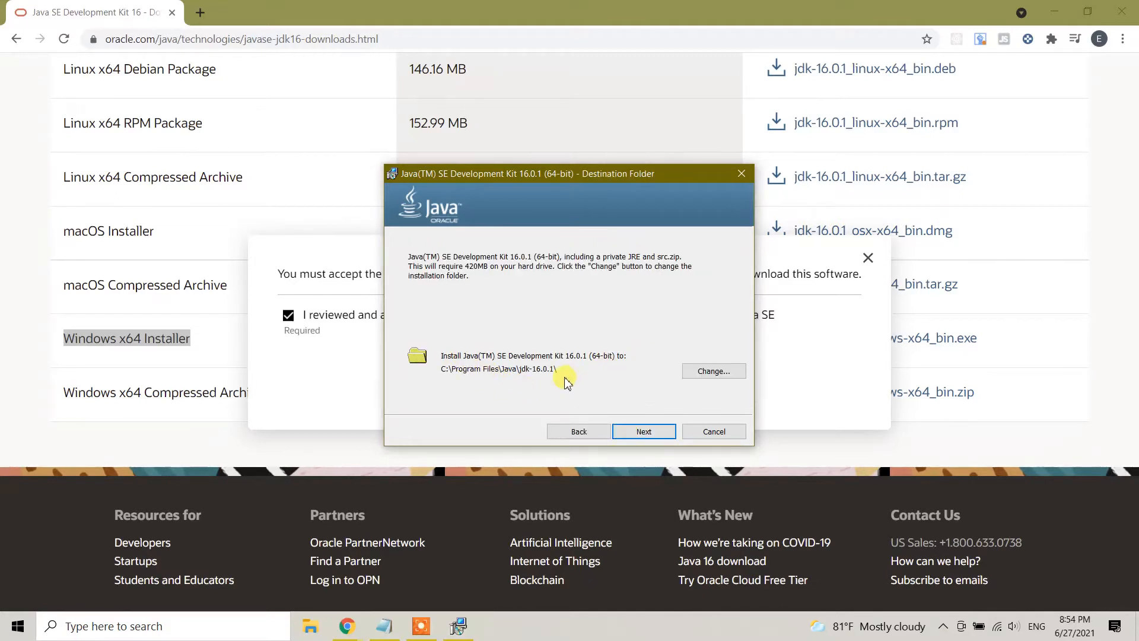
mouse_move(444, 392)
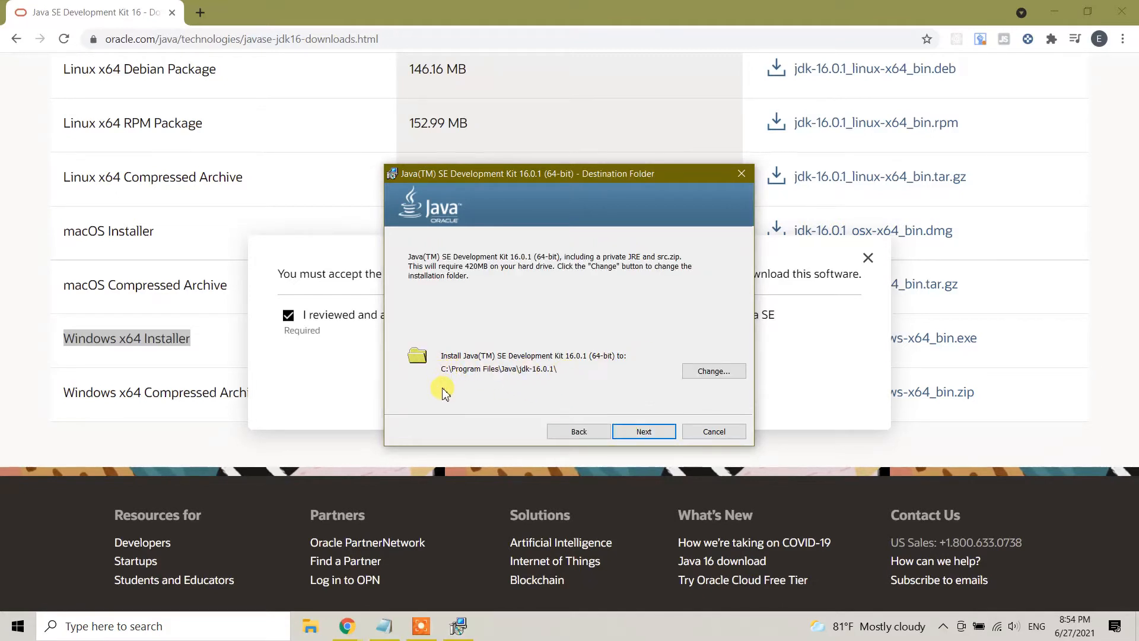
mouse_move(443, 377)
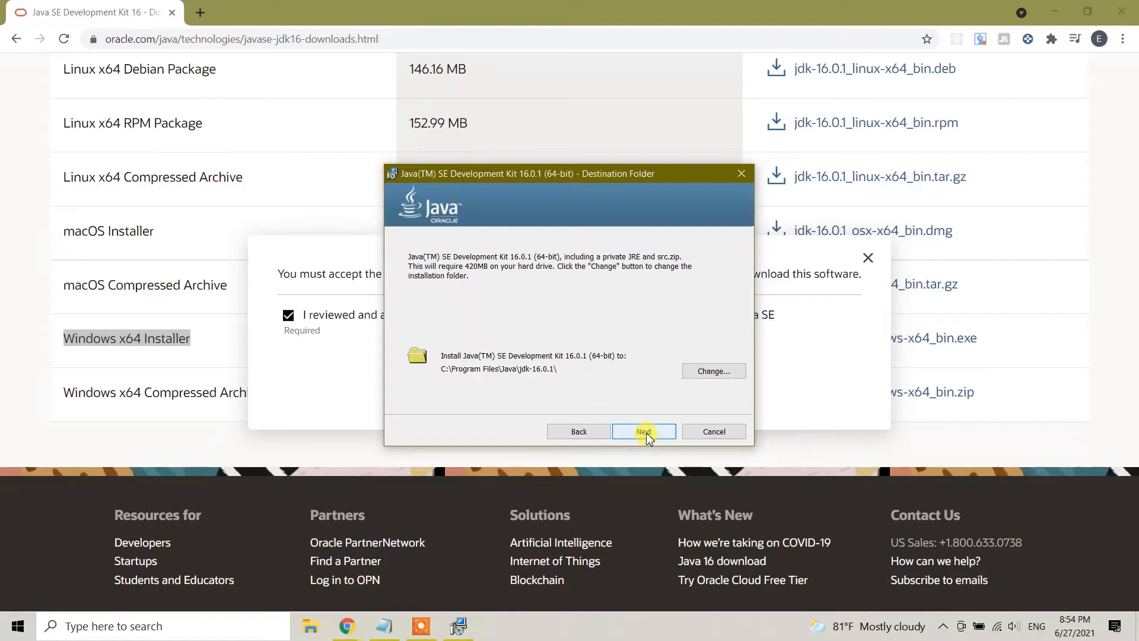
mouse_move(510, 383)
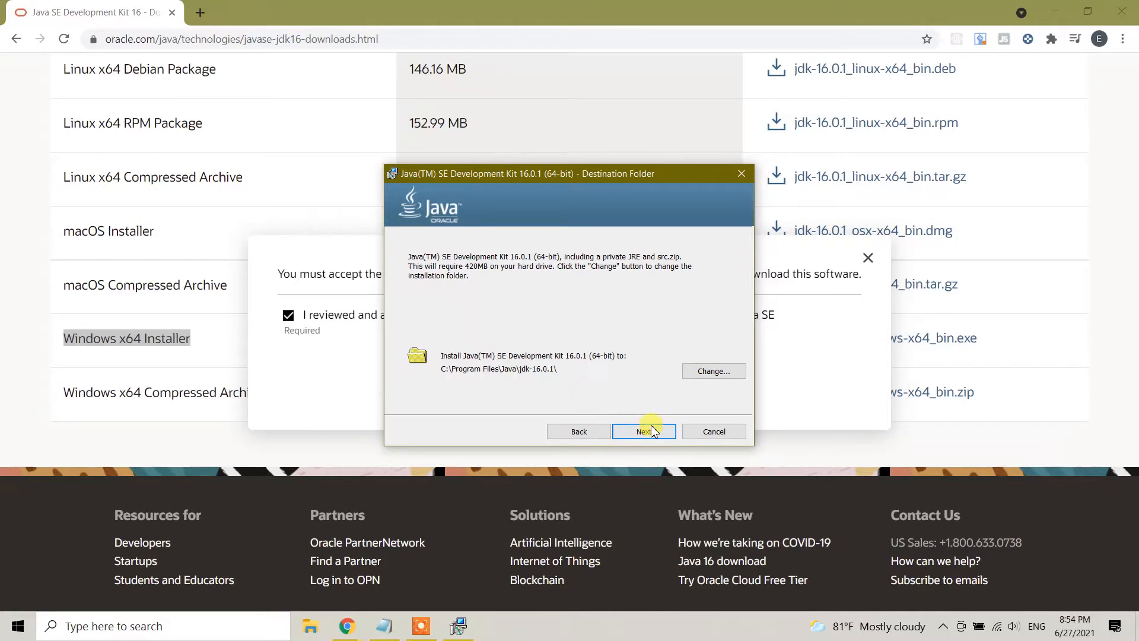
- Accept the default folder C:\Program Files\Java\jdk-16.0.1\ and start copying files
click(644, 432)
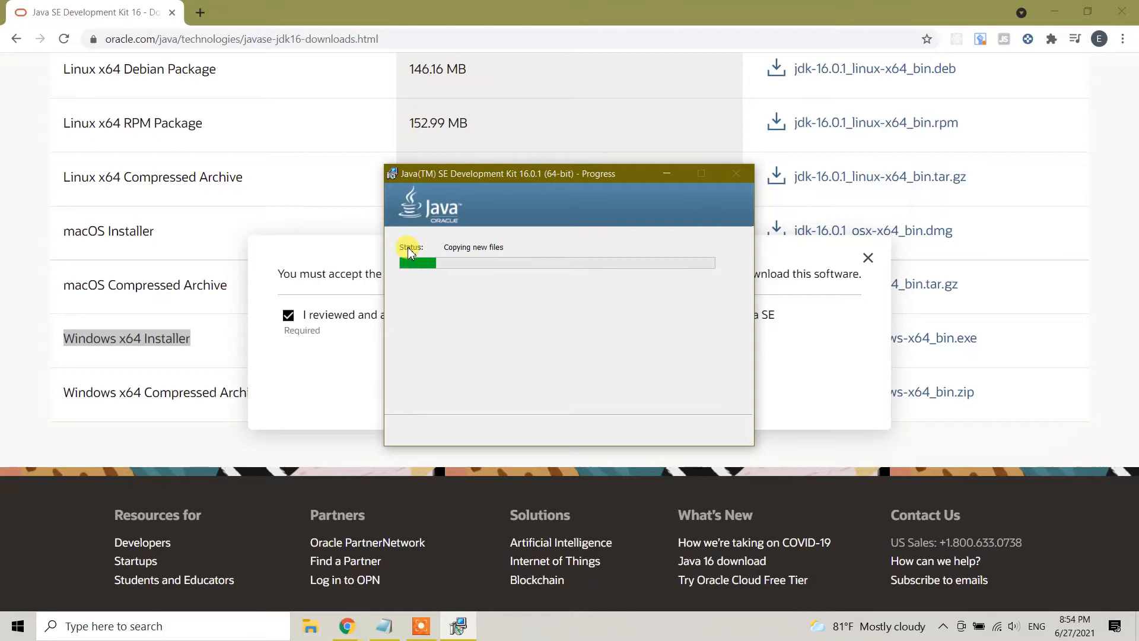
mouse_move(536, 286)
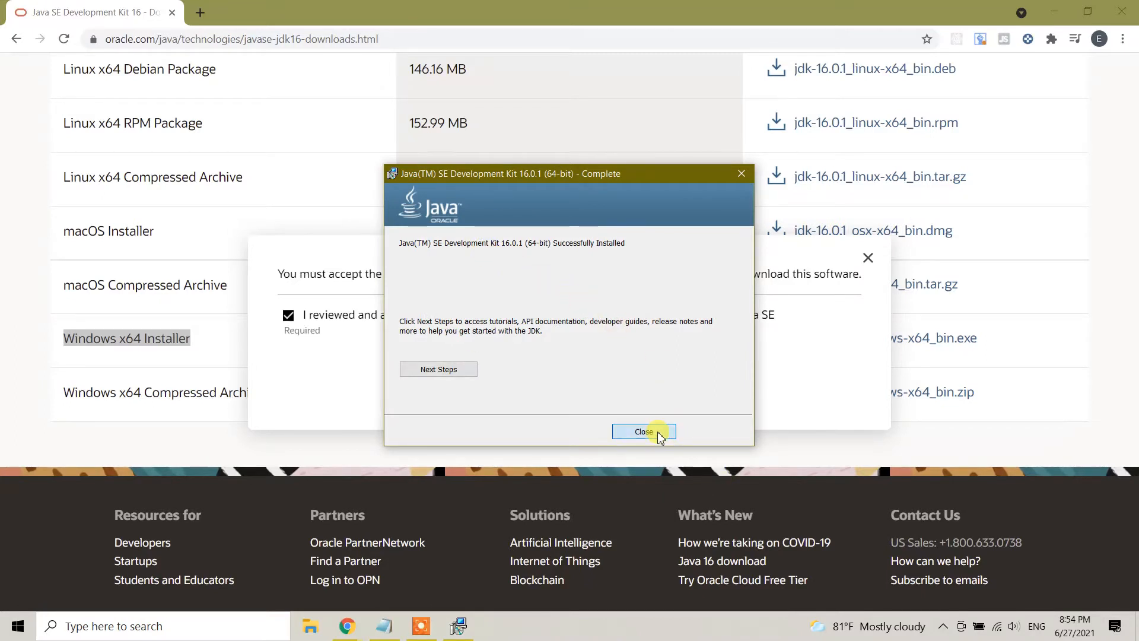
- Close the installer after JDK 16.0.1 reports a successful install
click(643, 432)
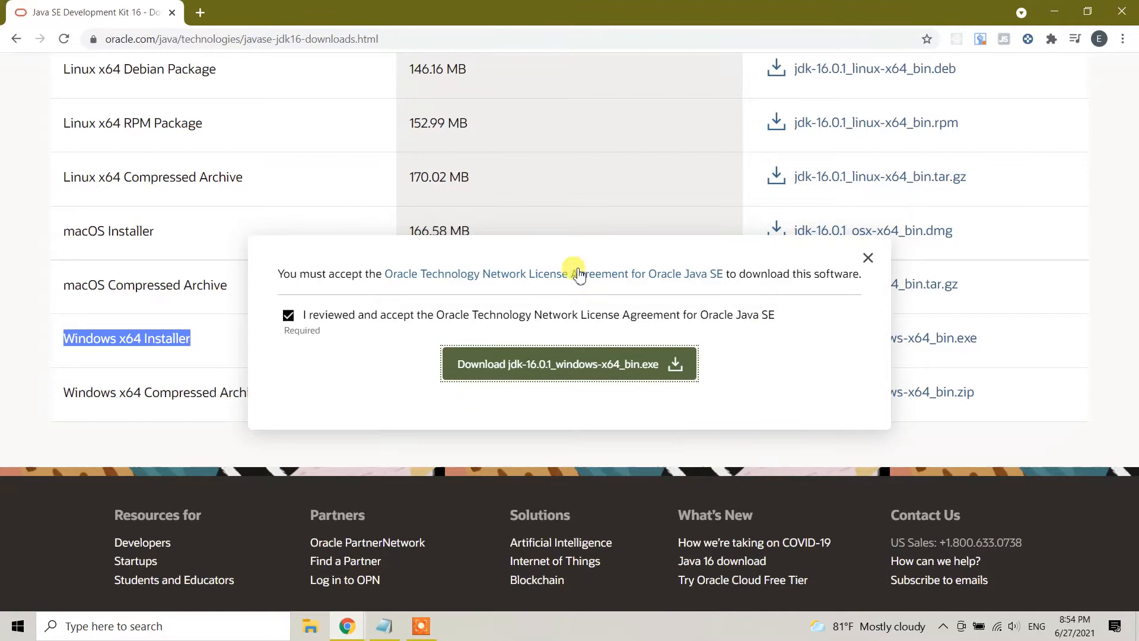
mouse_move(567, 249)
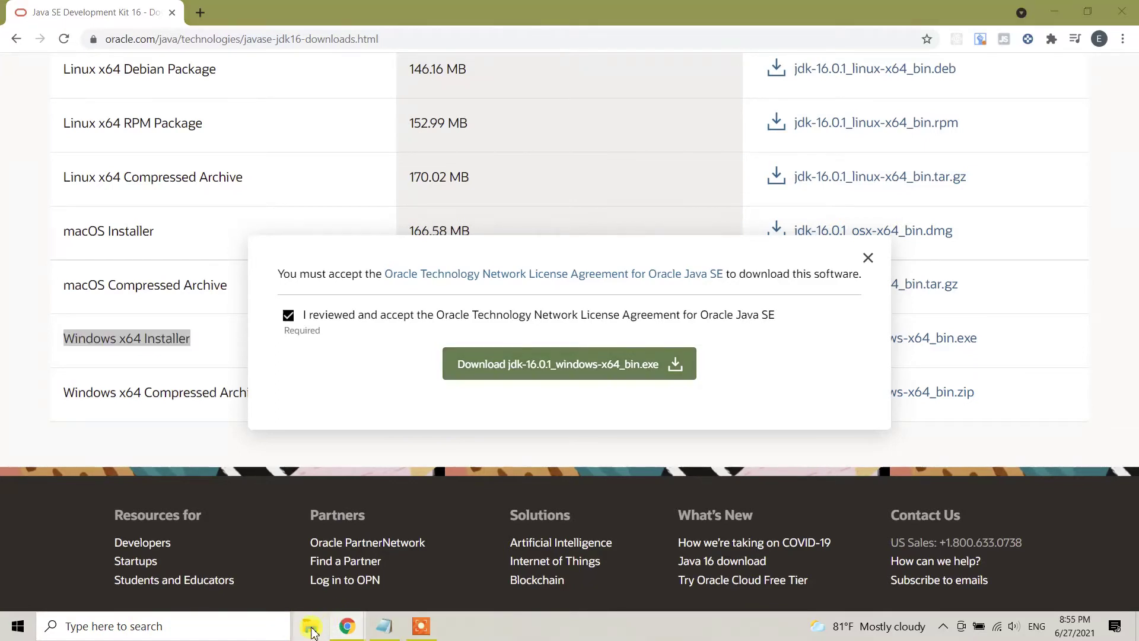
- Browse in File Explorer to C:\Program Files\Java\jdk-16.0.1\bin
click(312, 626)
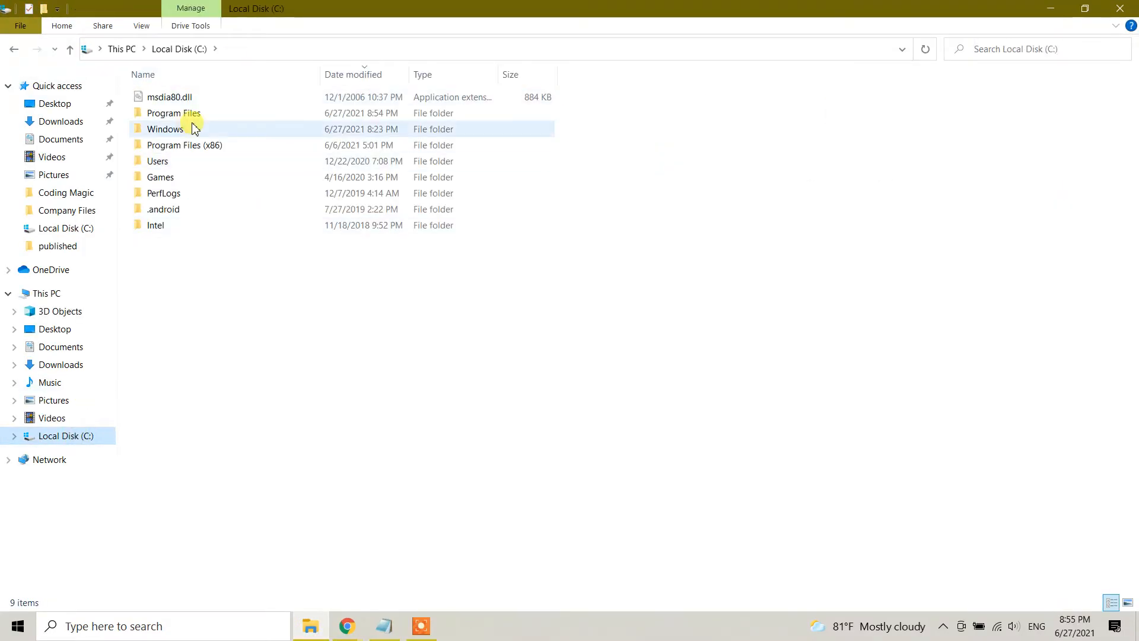
double_click(174, 113)
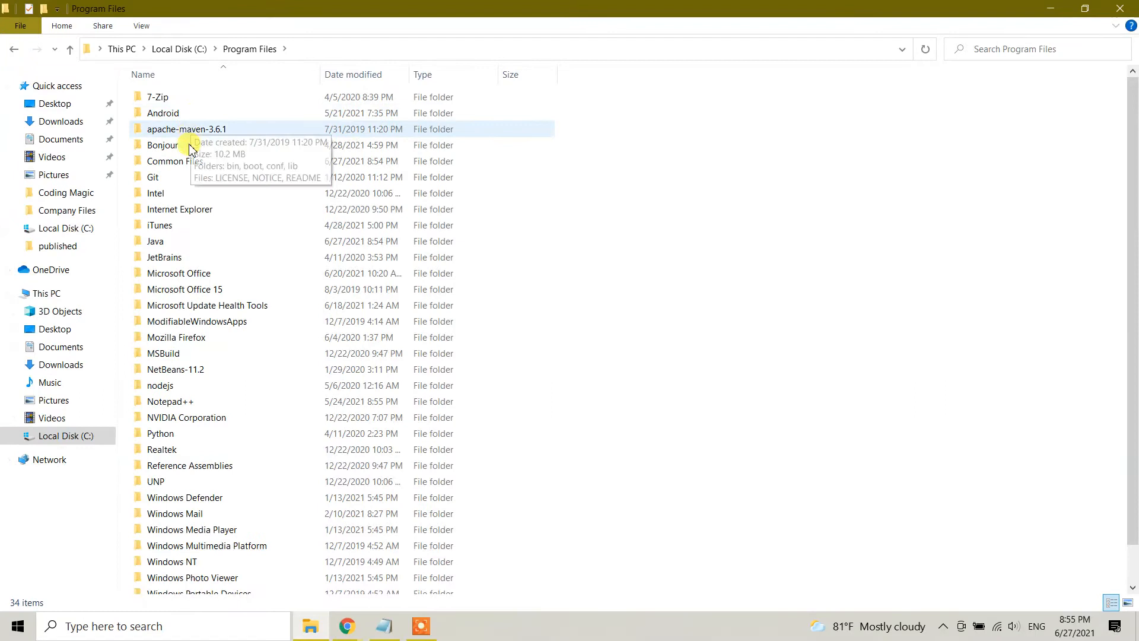
double_click(160, 225)
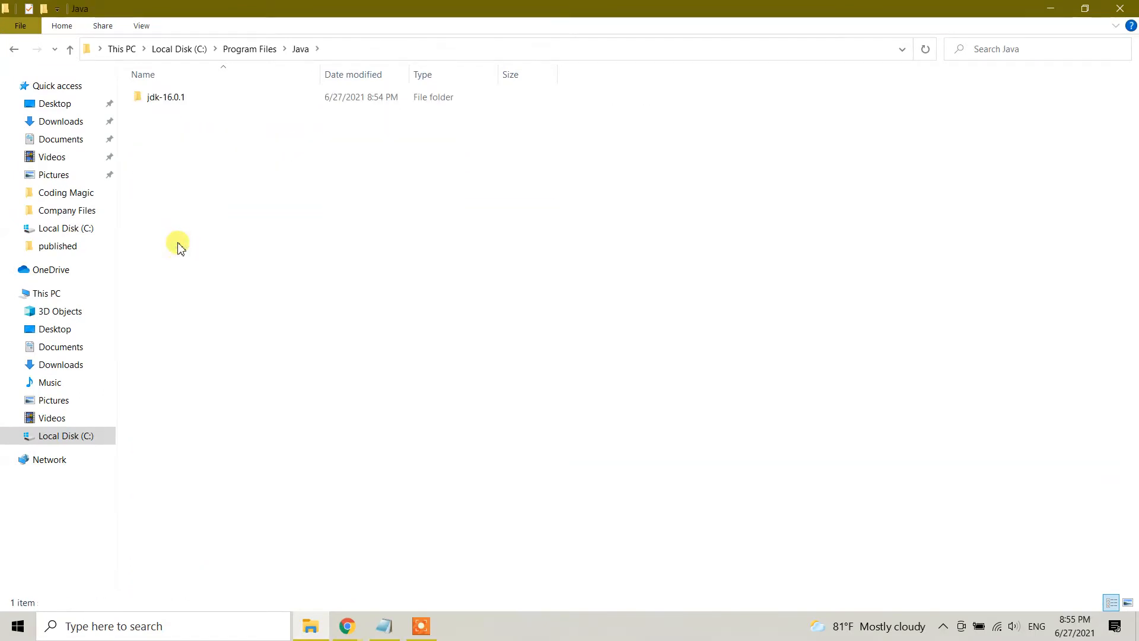
mouse_move(165, 100)
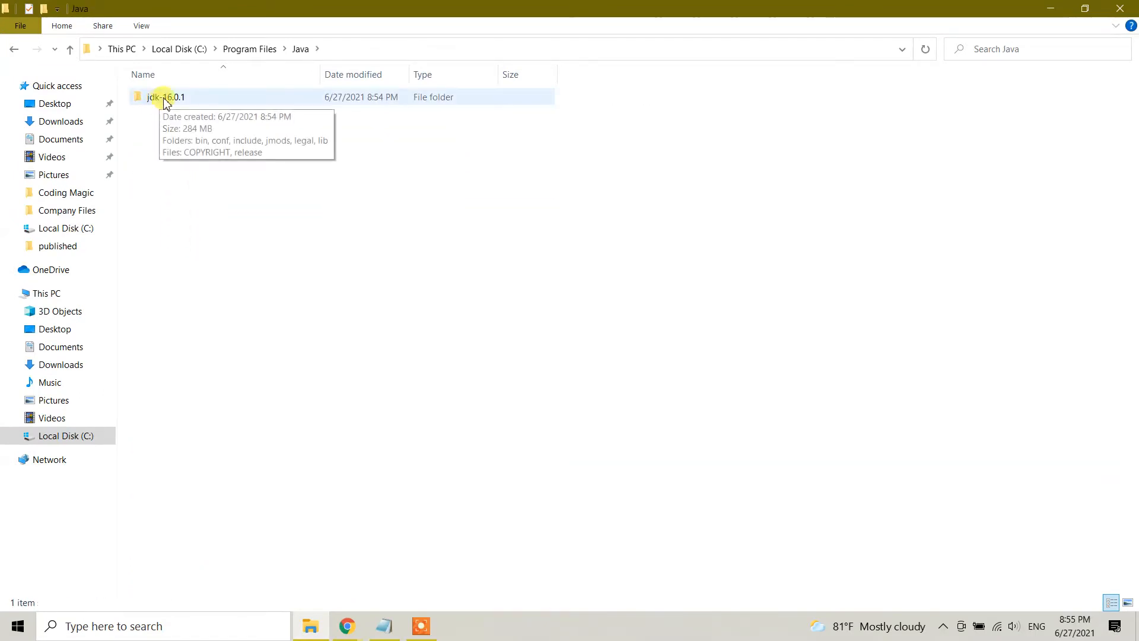
double_click(168, 97)
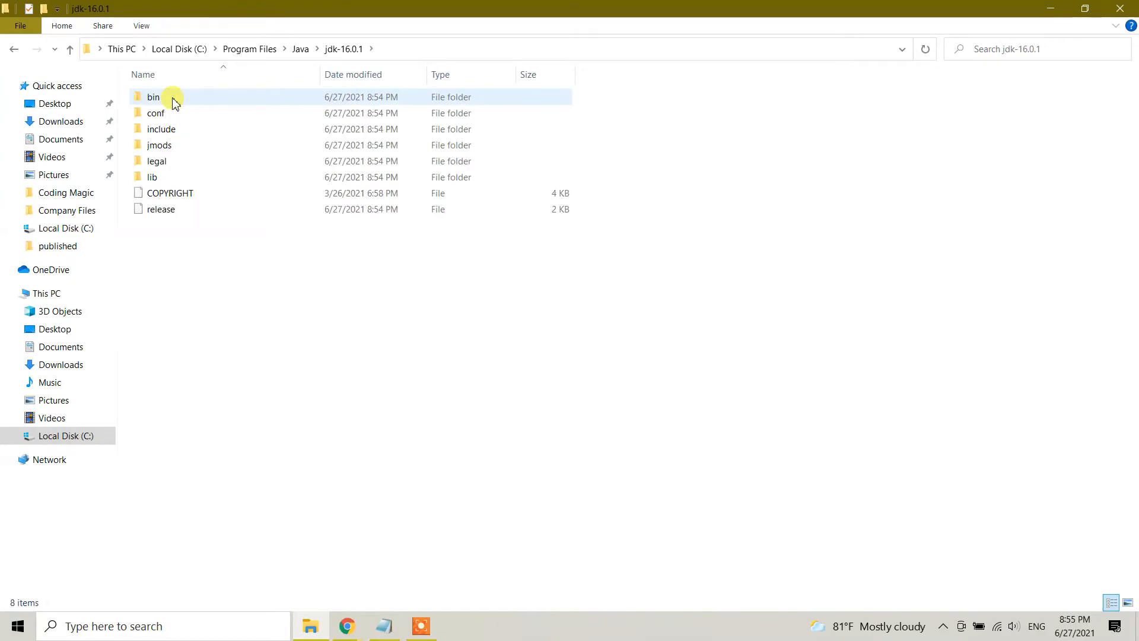
double_click(153, 98)
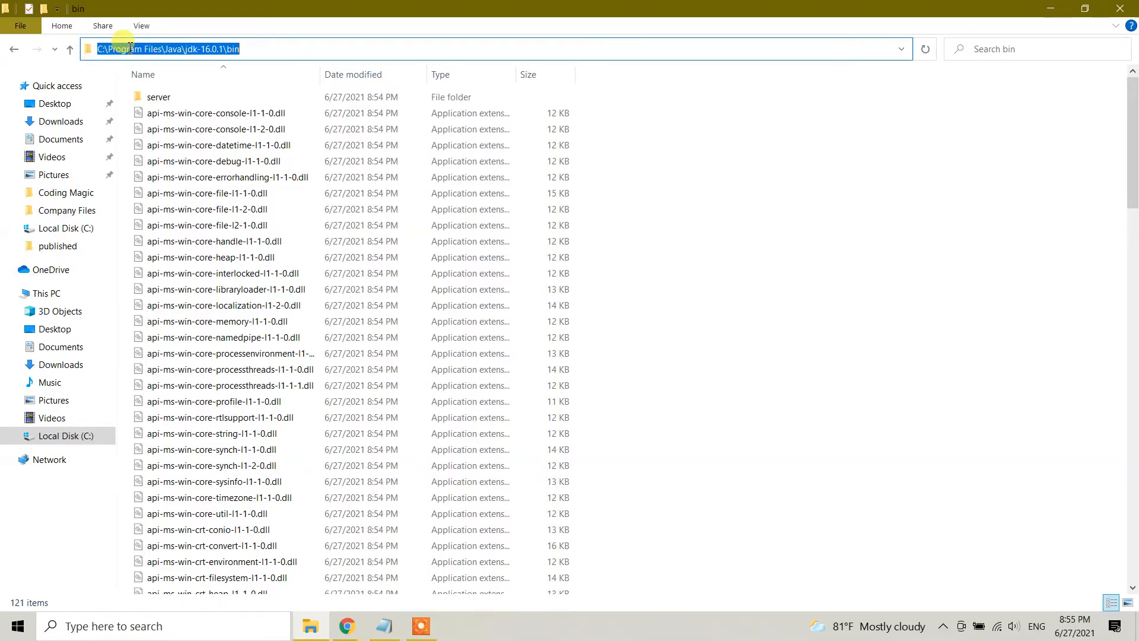
- Copy the bin folder's full path from the address bar
right_click(132, 50)
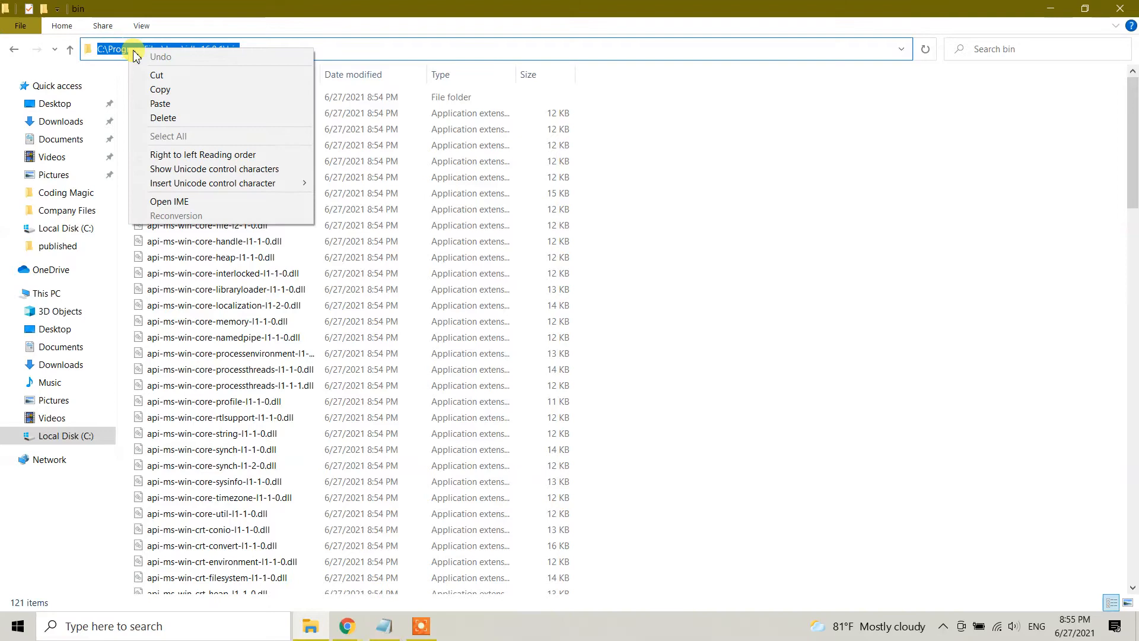
click(228, 615)
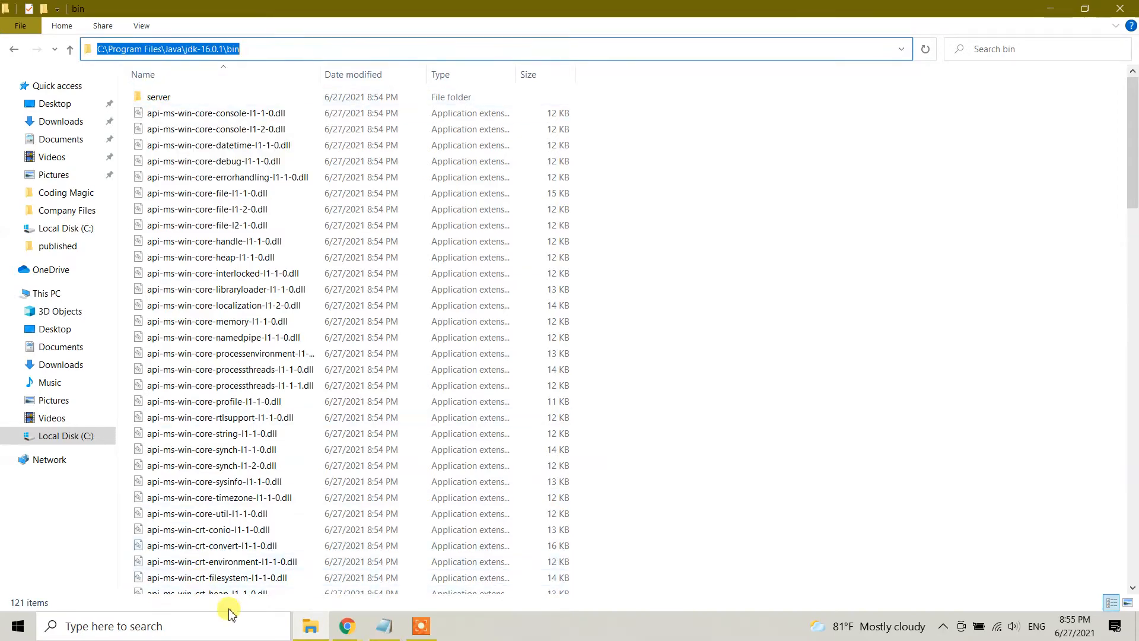
- Search 'env', reach Environment Variables and select the system Path variable
click(133, 626)
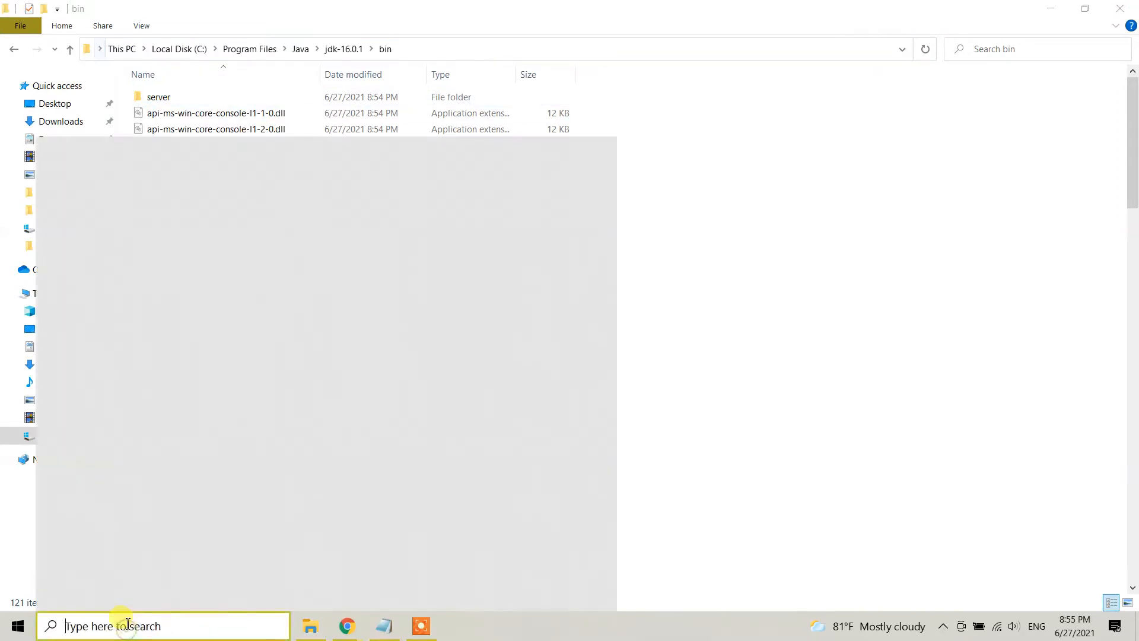
text(env)
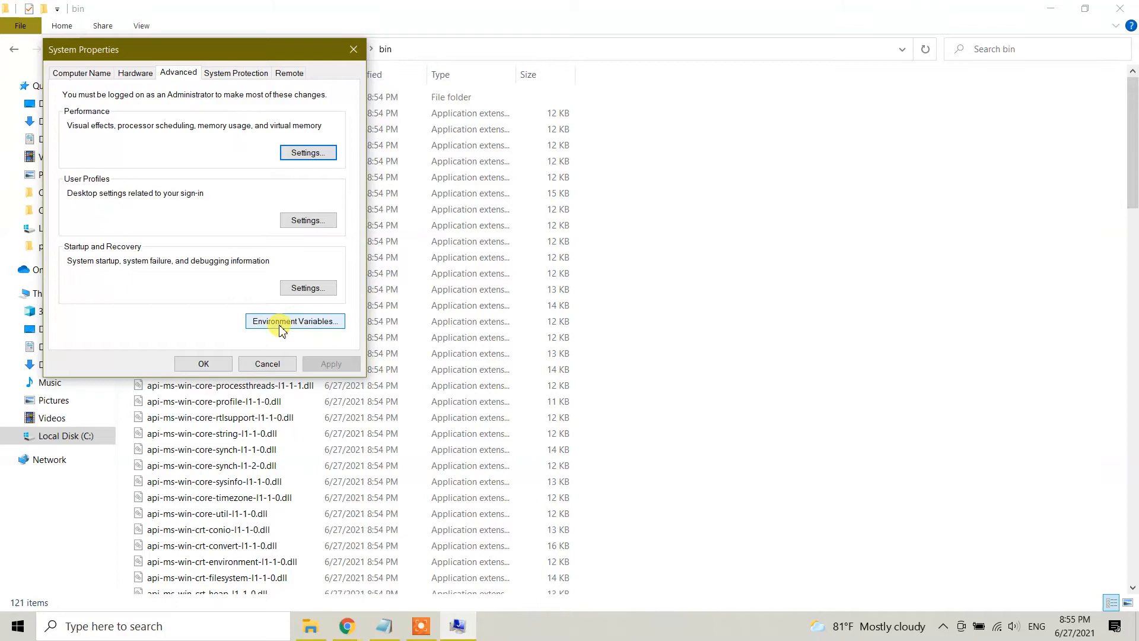
click(294, 321)
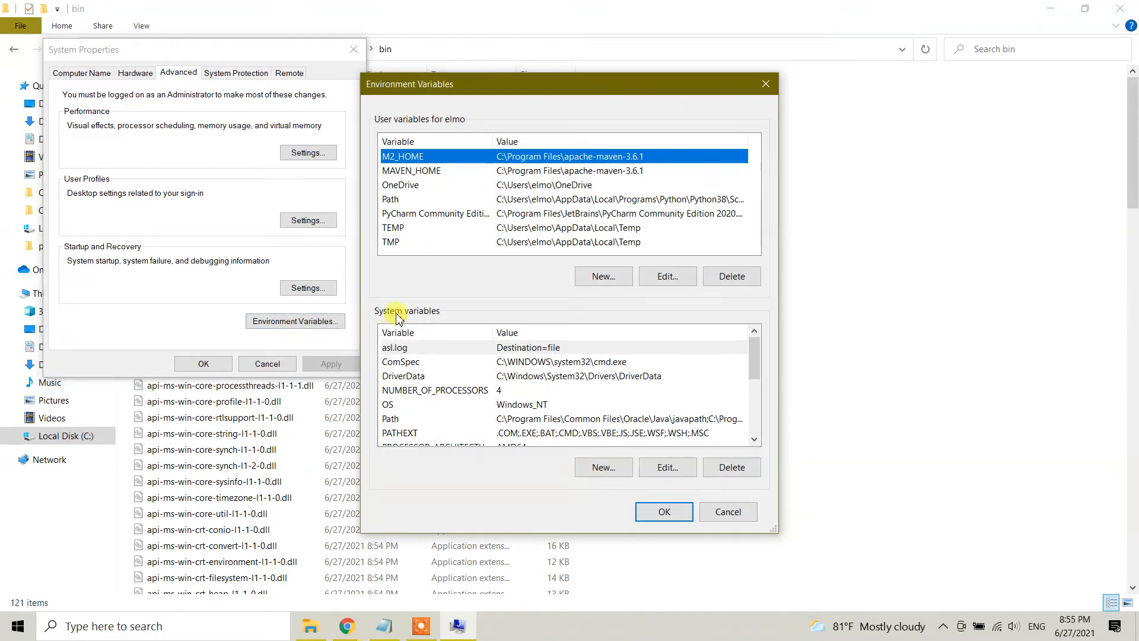
mouse_move(425, 383)
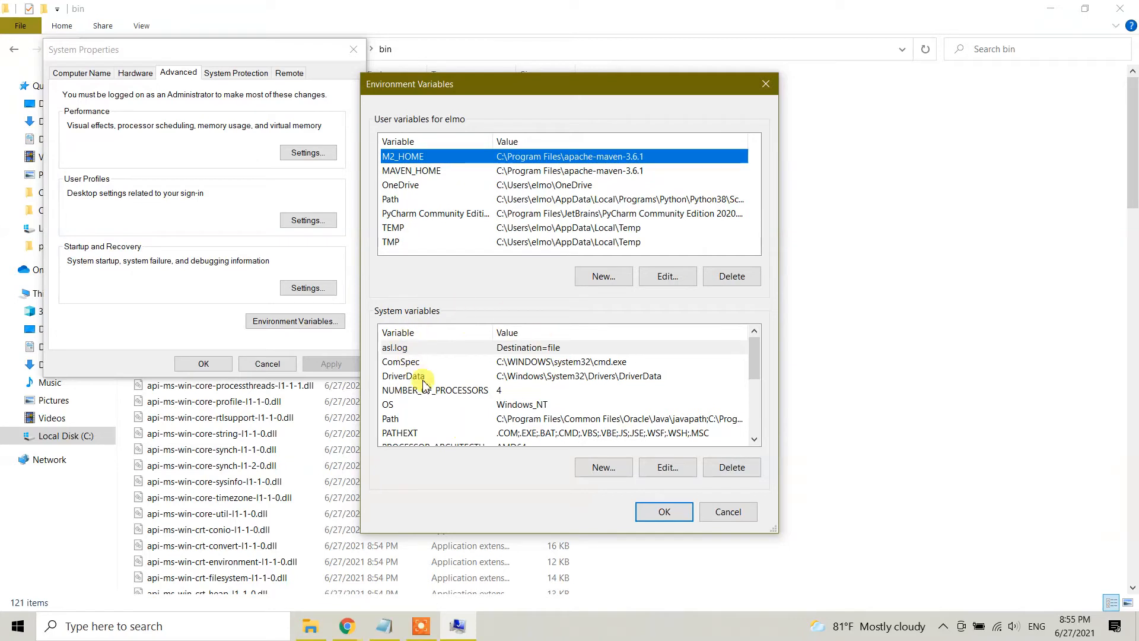
click(390, 418)
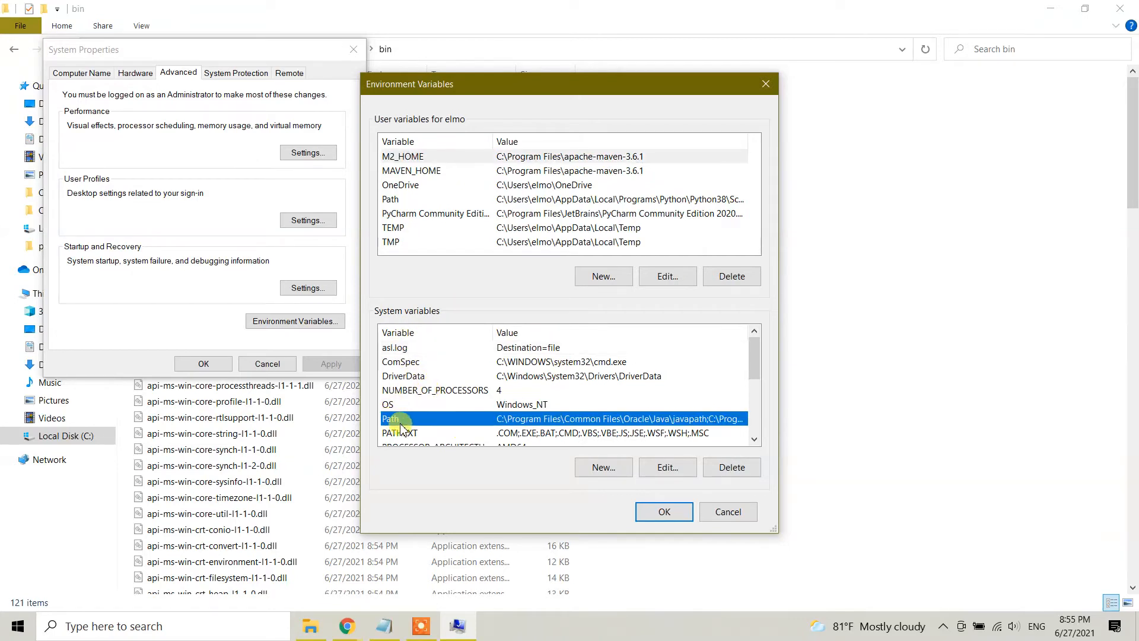
scroll(down, 3)
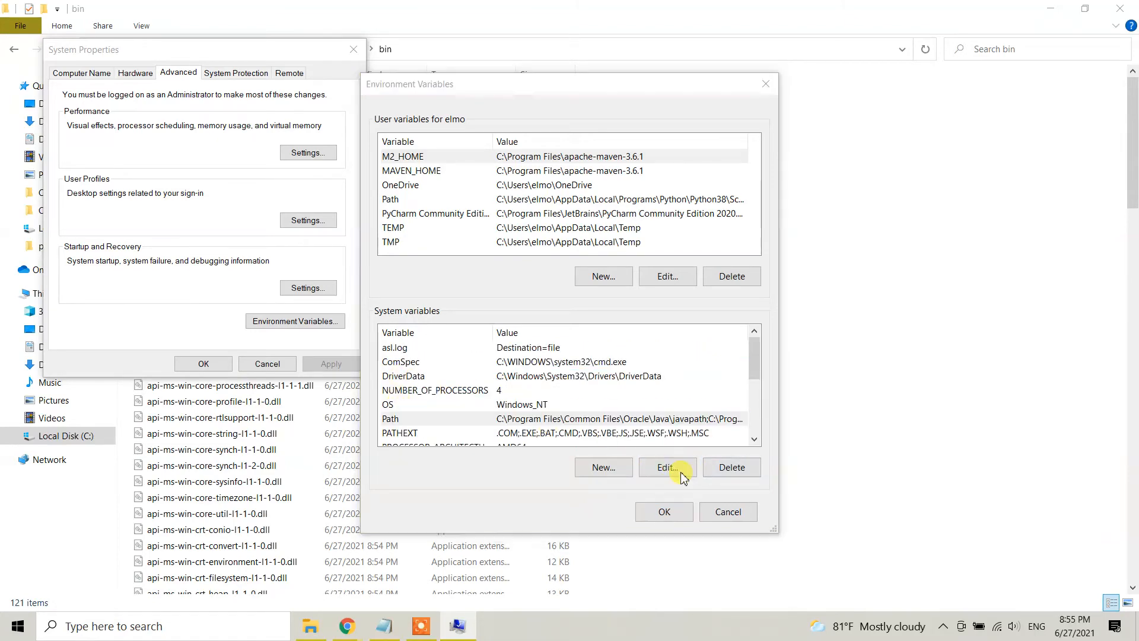
- Add a new Path entry, paste C:\Program Files\Java\jdk-16.0.1\bin and confirm with OK
click(666, 467)
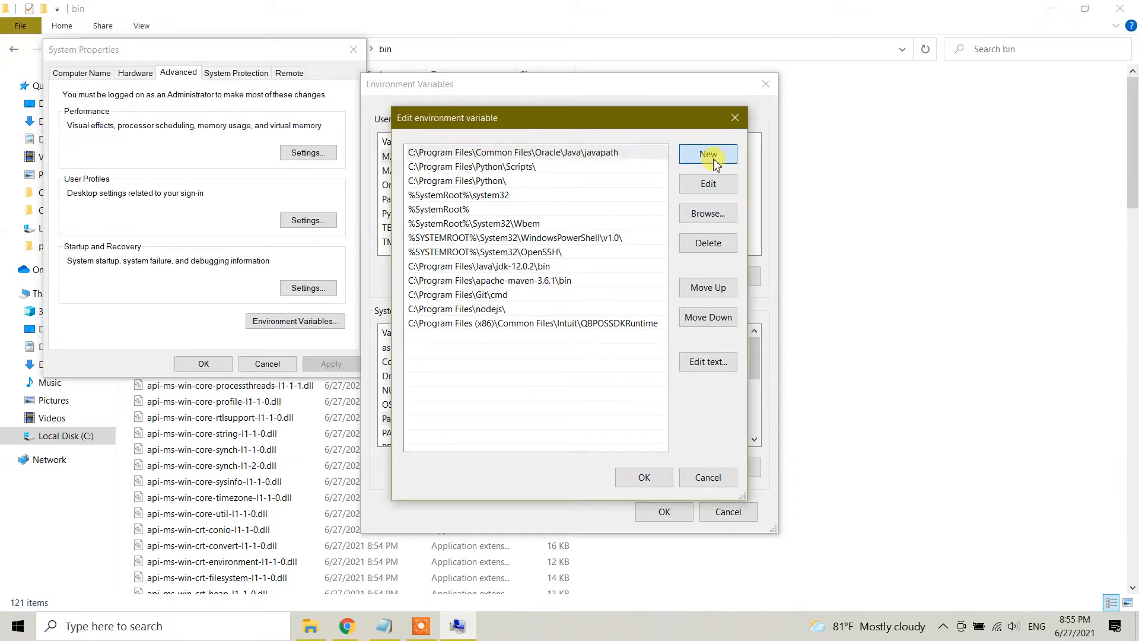
click(707, 154)
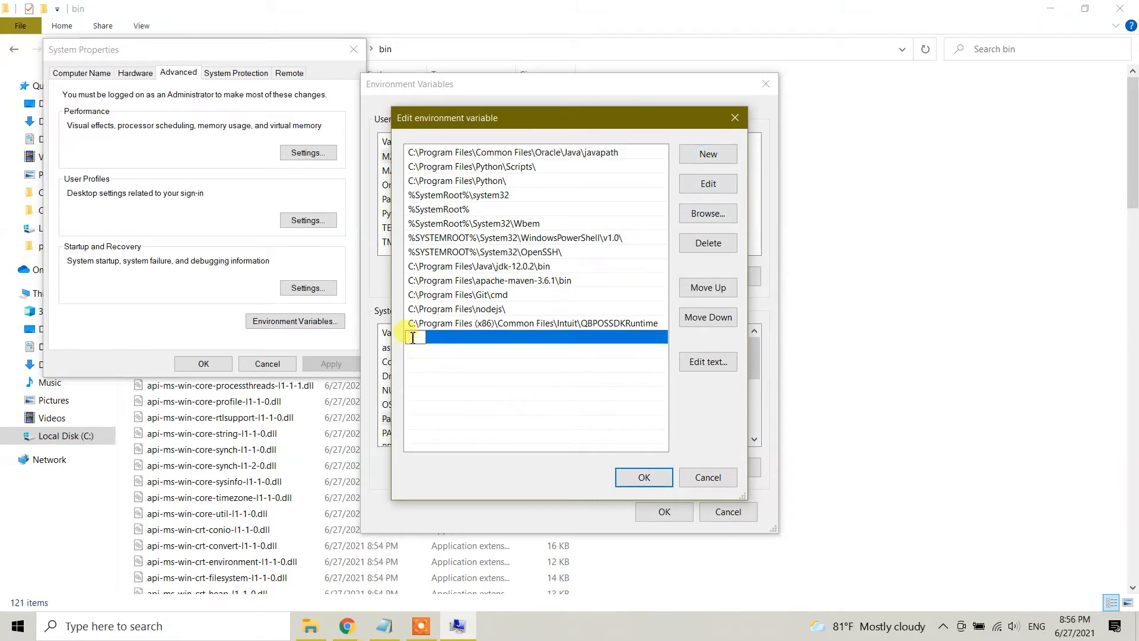
right_click(417, 337)
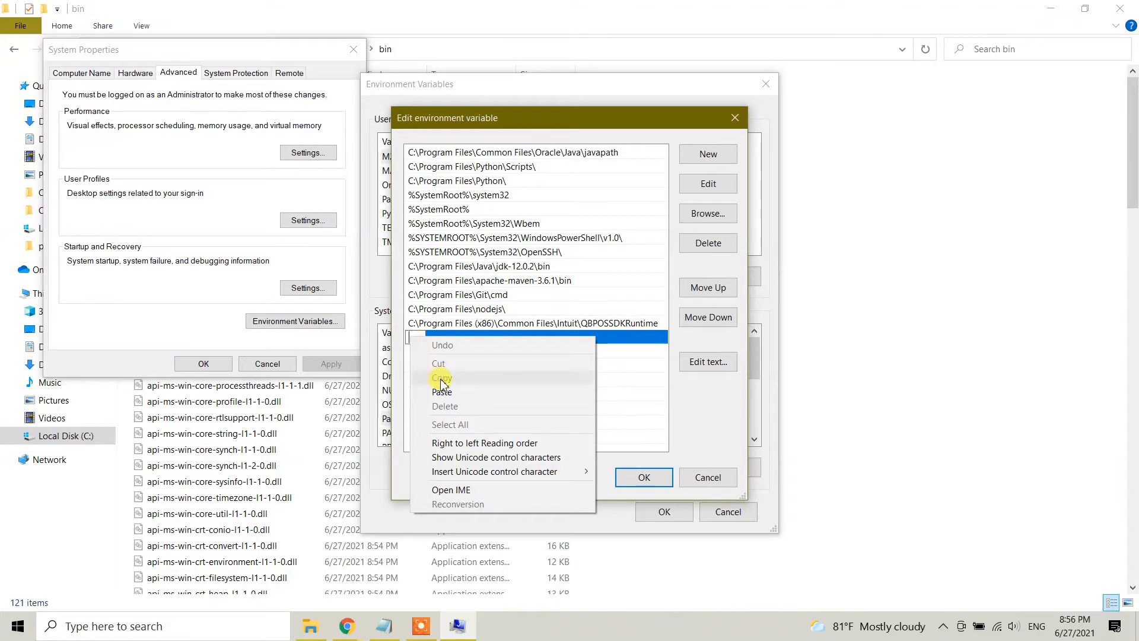
click(442, 392)
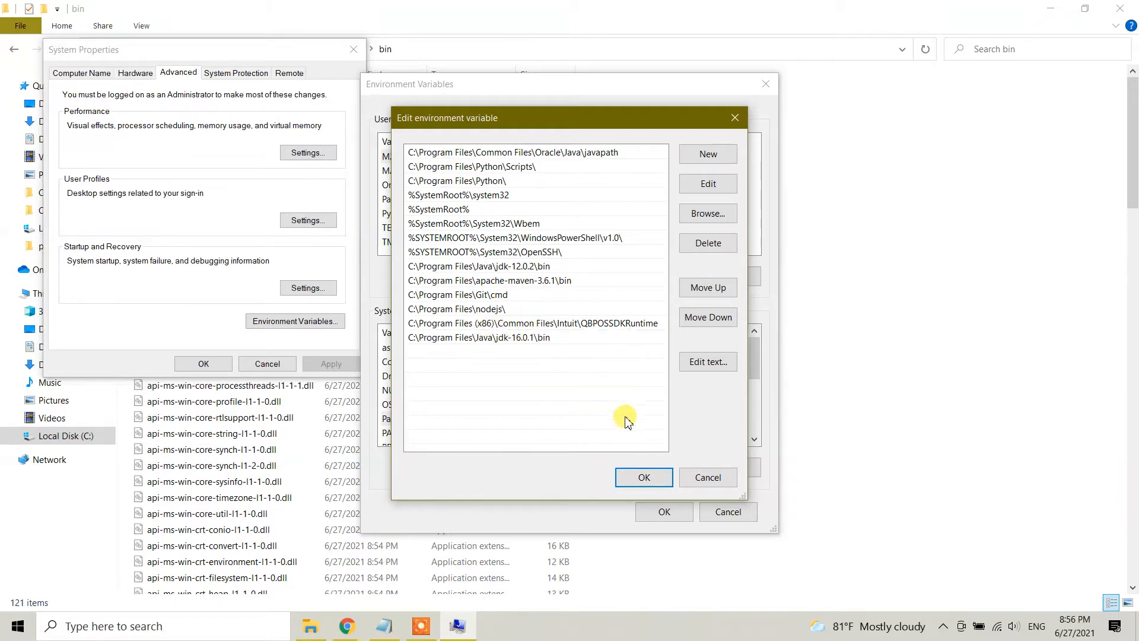
click(643, 477)
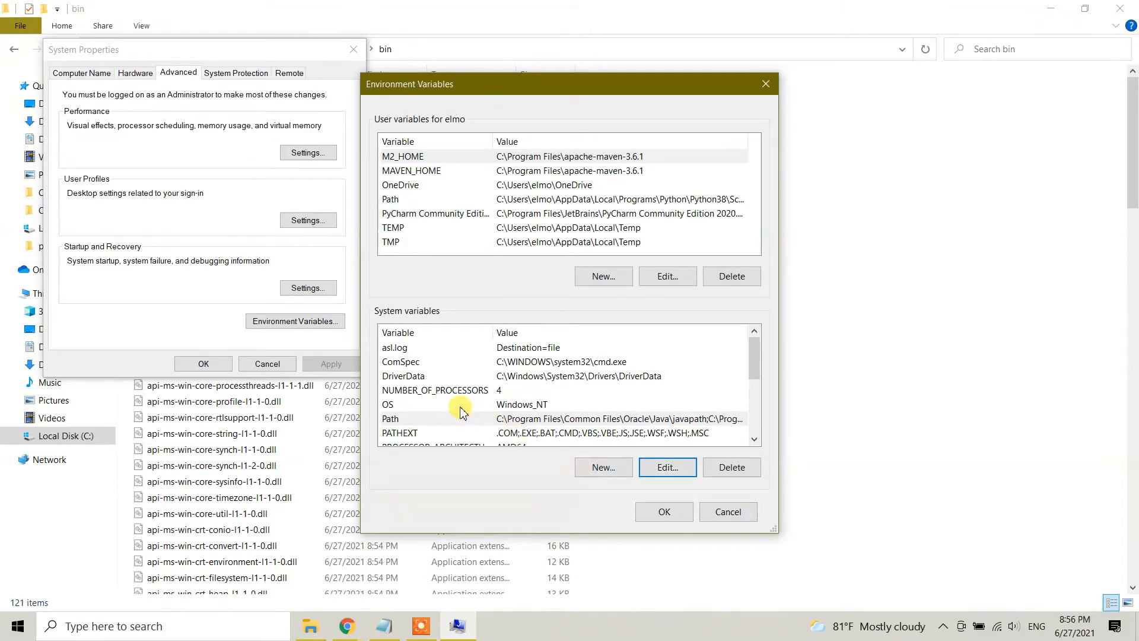
- Create system variable JAVA_HOME set to C:\Program Files\Java\jdk-16.0.1, trimming \bin from the pasted path
click(603, 468)
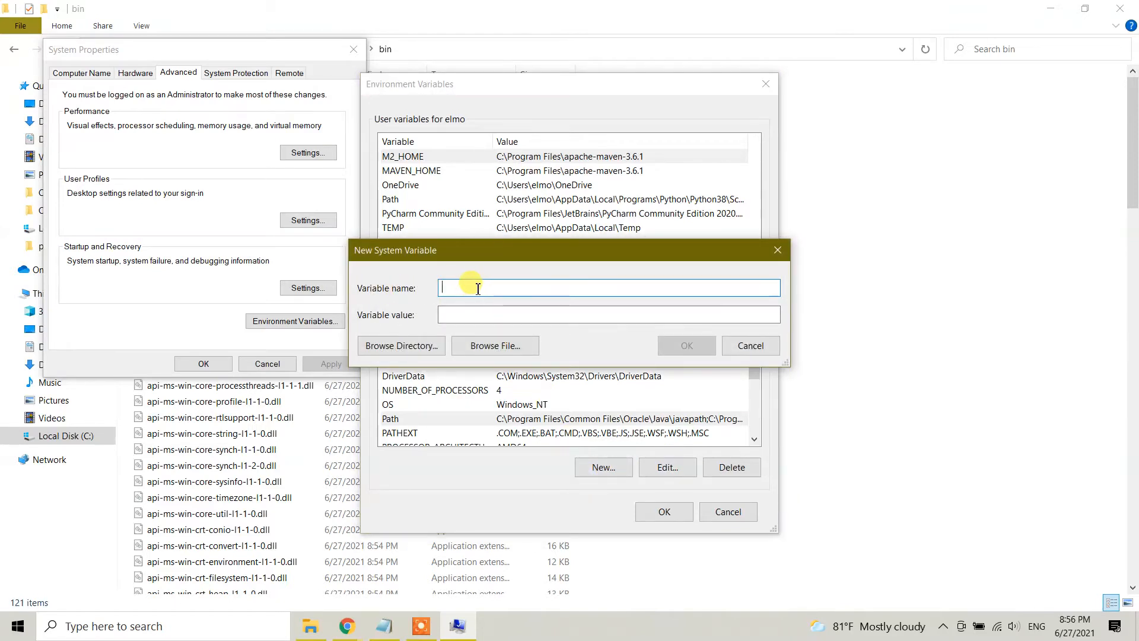
text(JAVA_)
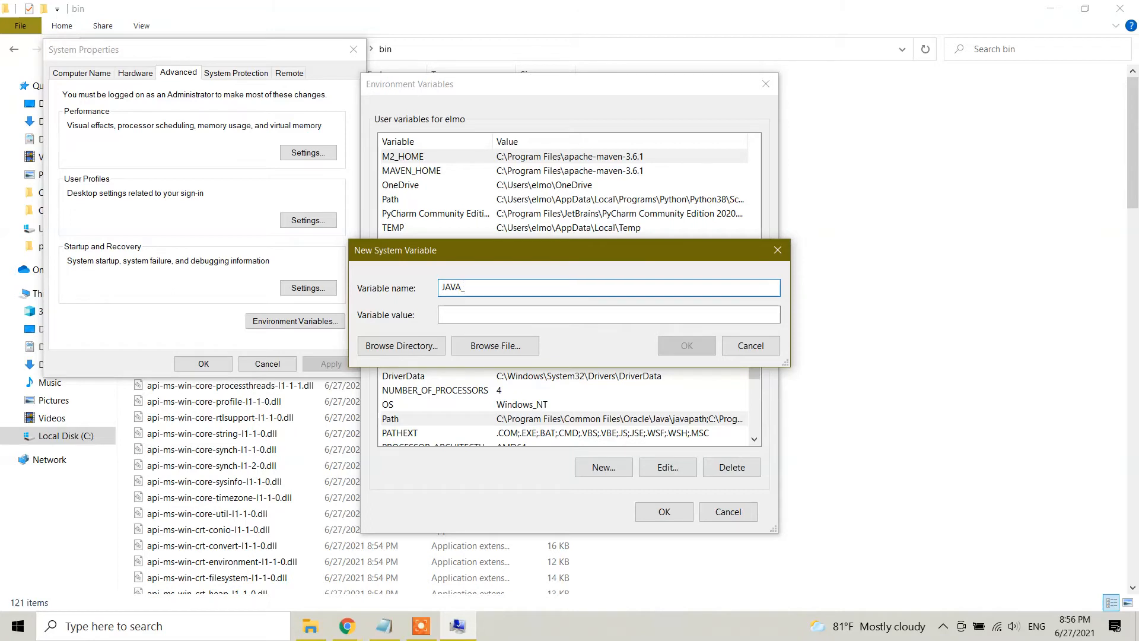
text(HOME)
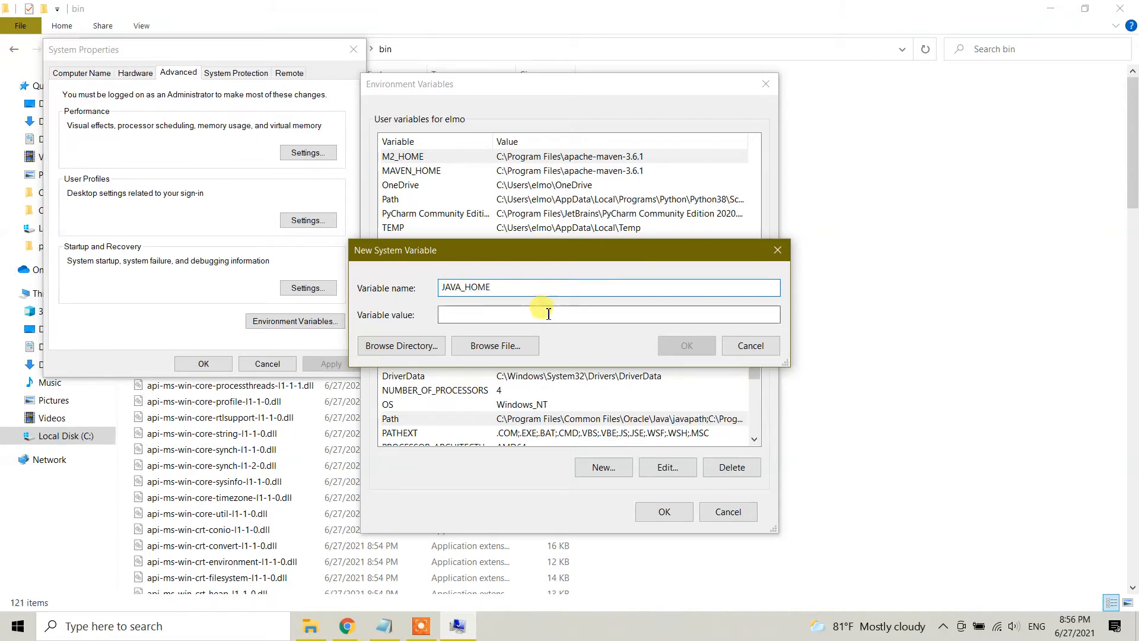
mouse_move(385, 320)
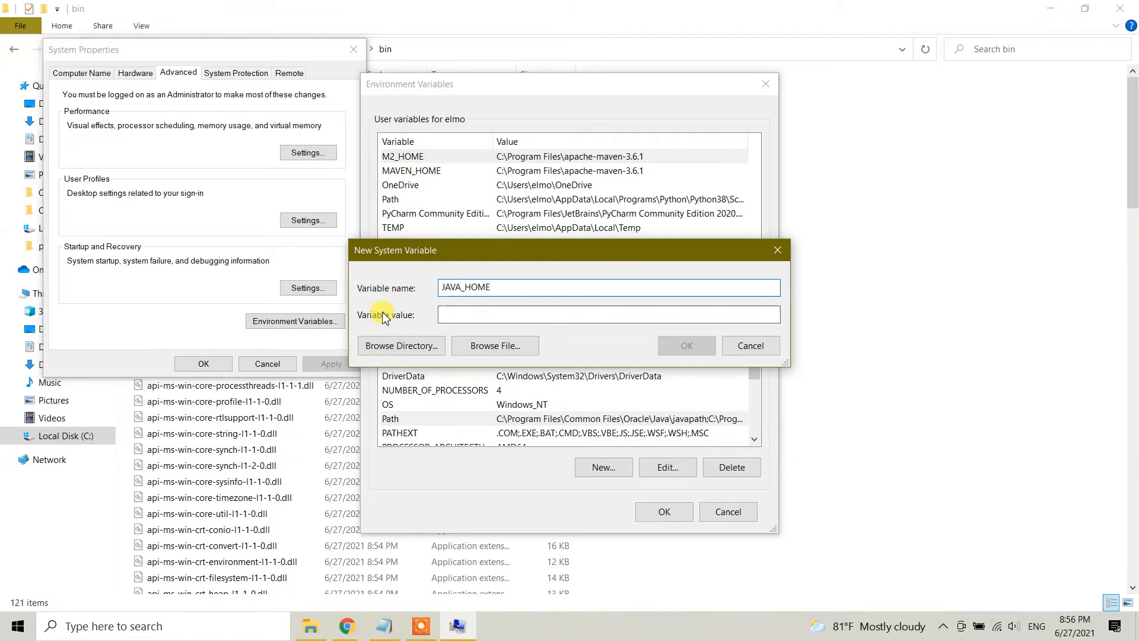
right_click(461, 315)
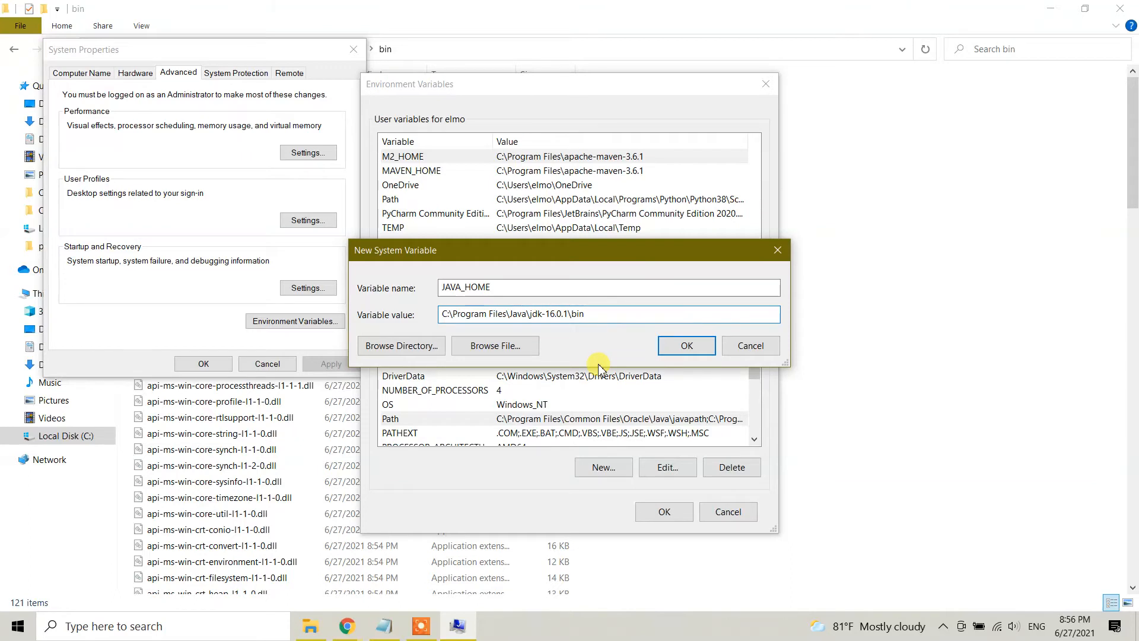
key(BackSpace)
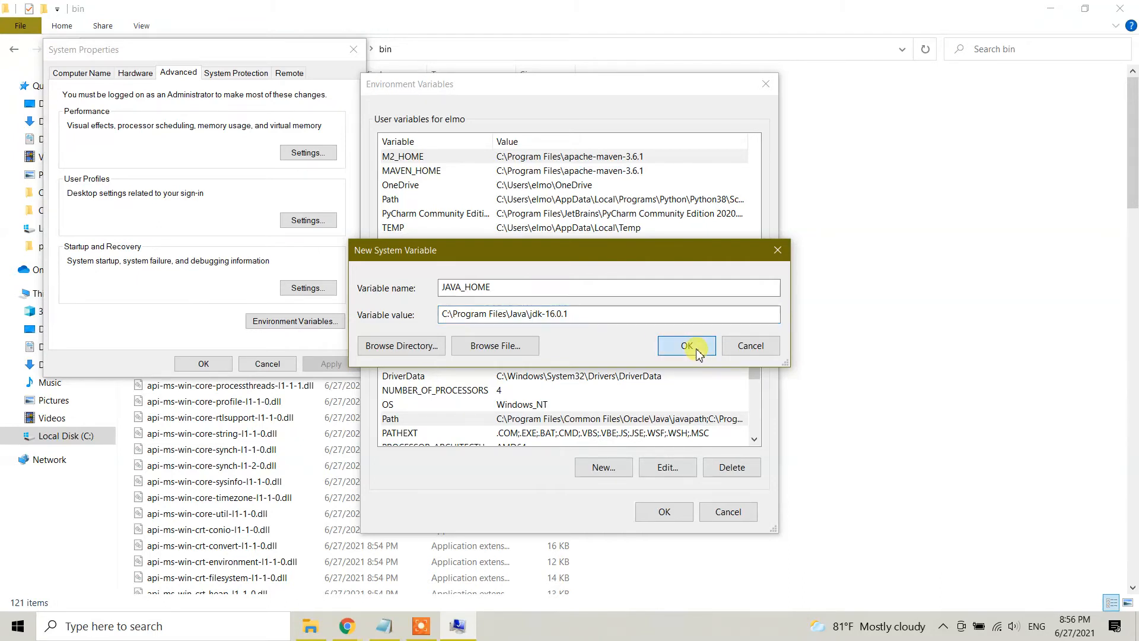
click(686, 346)
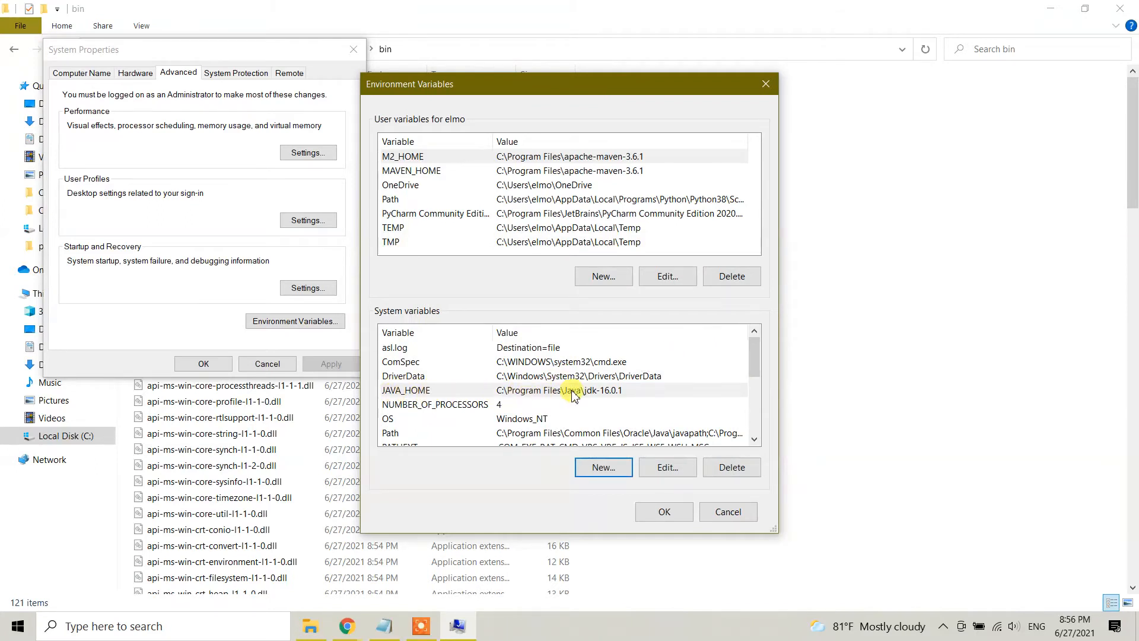
- Save the environment variable changes and close the system settings windows
scroll(down, 3)
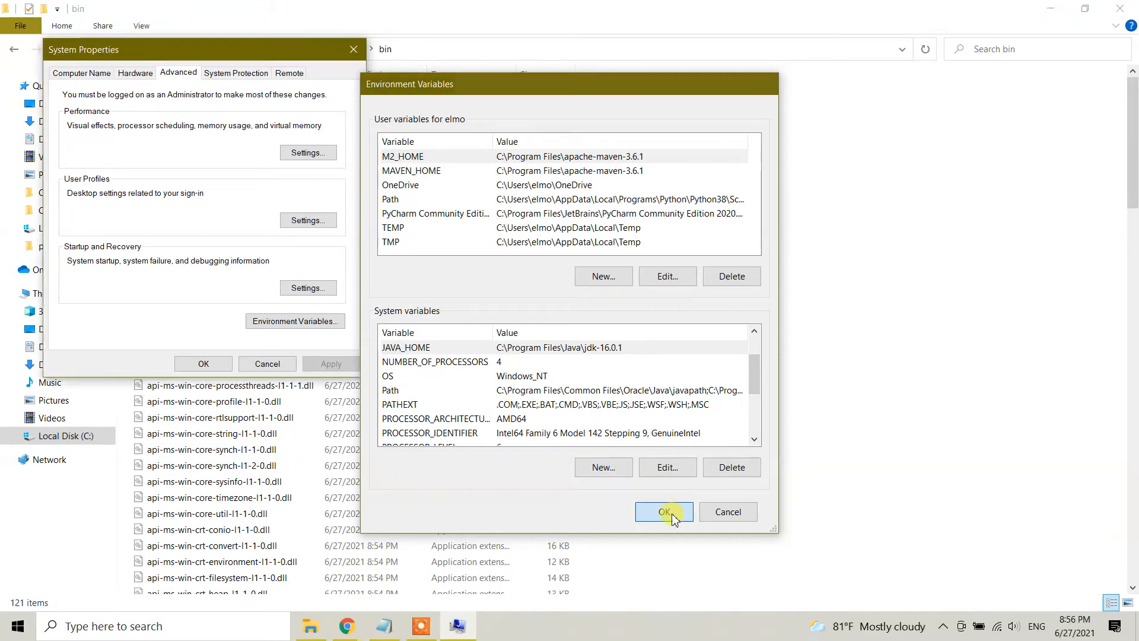
click(665, 511)
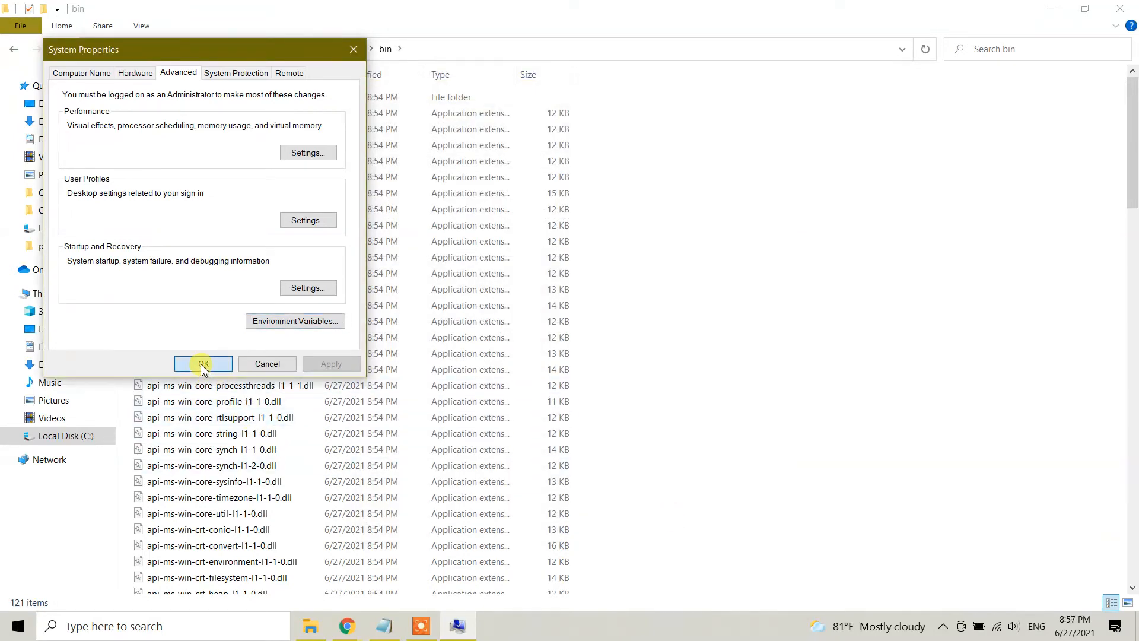
click(204, 365)
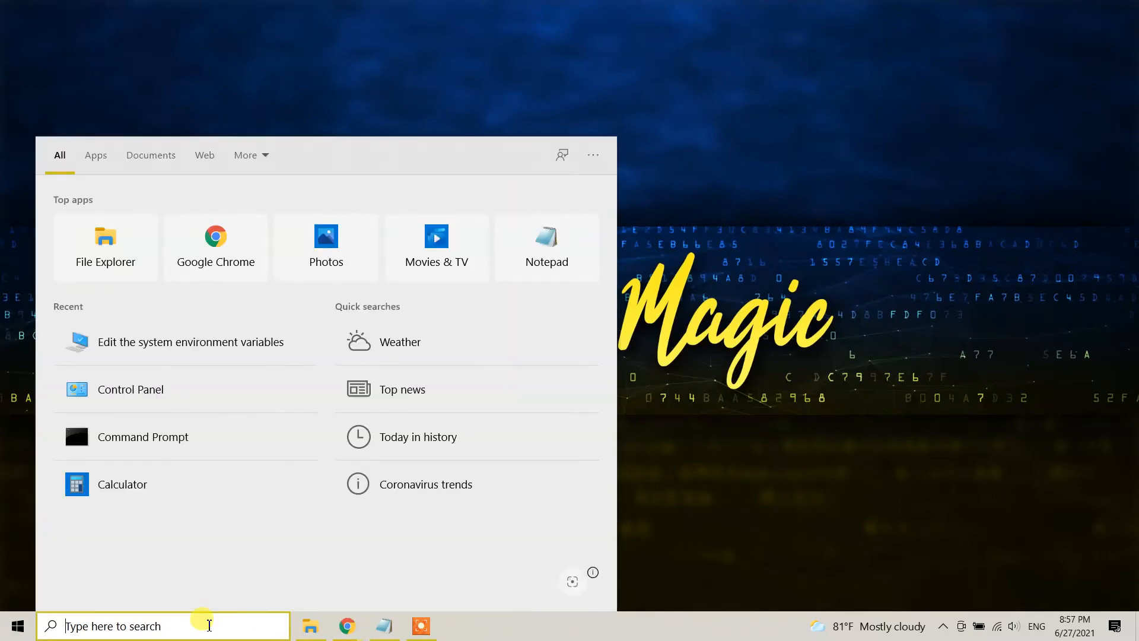
- Search for cmd in Windows Search and launch Command Prompt at C:\Users\elmo
text(cmd)
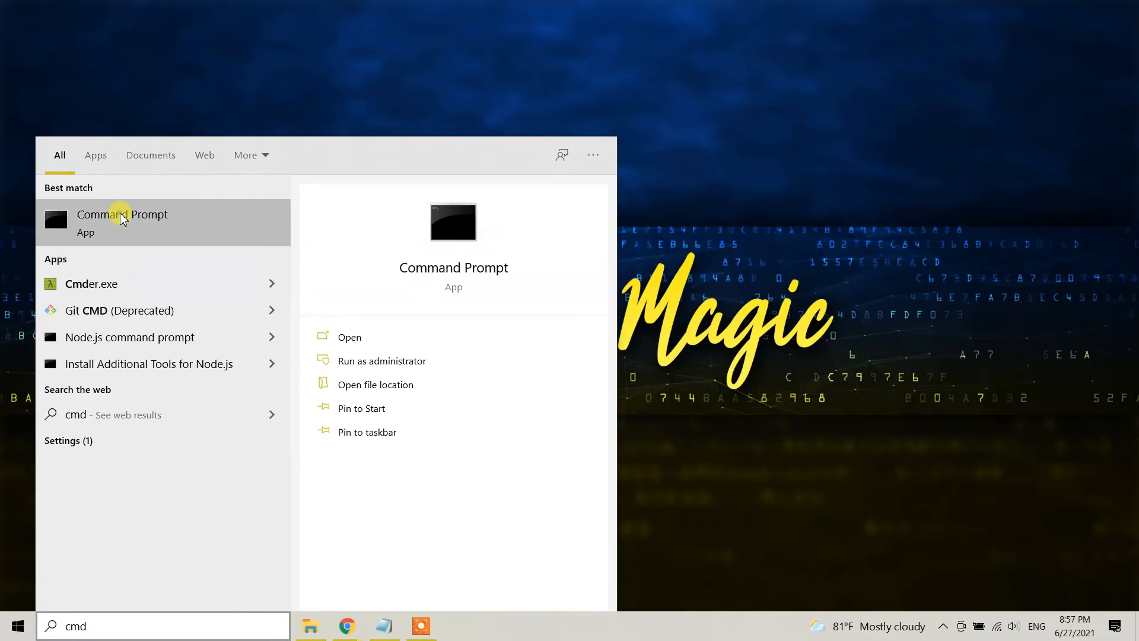
click(122, 214)
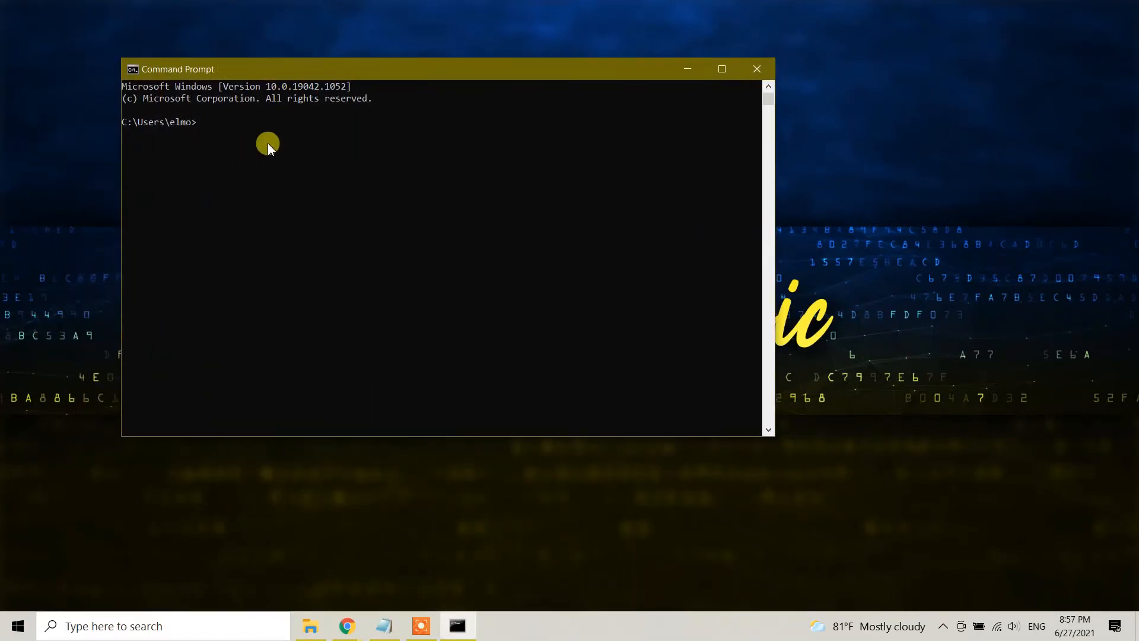
- Run java -version and highlight the reported version "16.0.1" 2021-04-20
text(java)
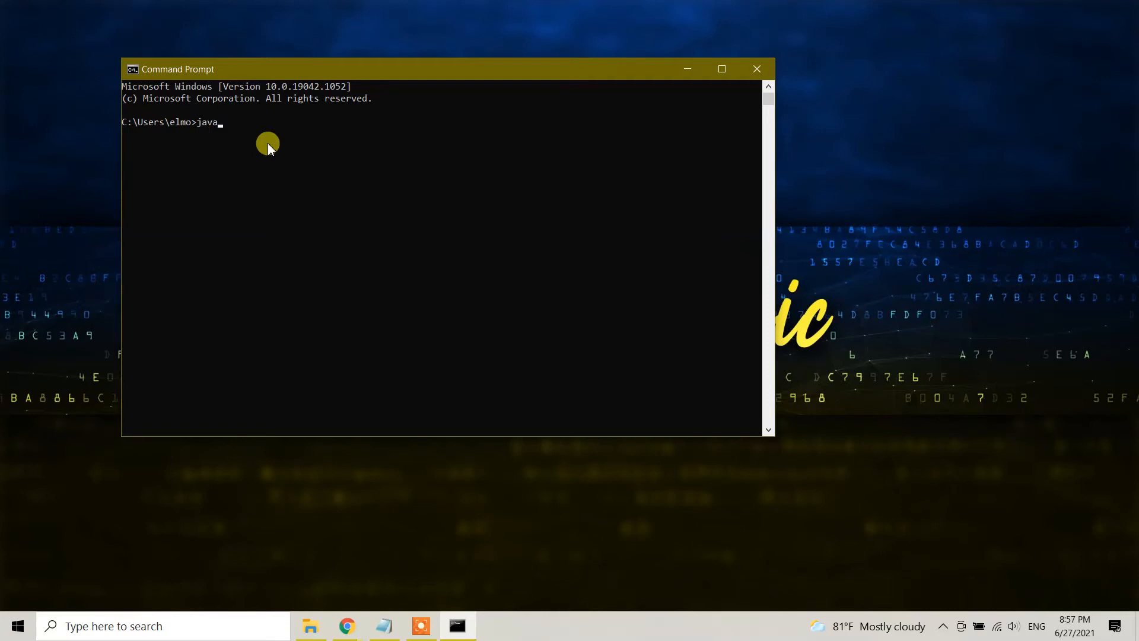
text(-ve)
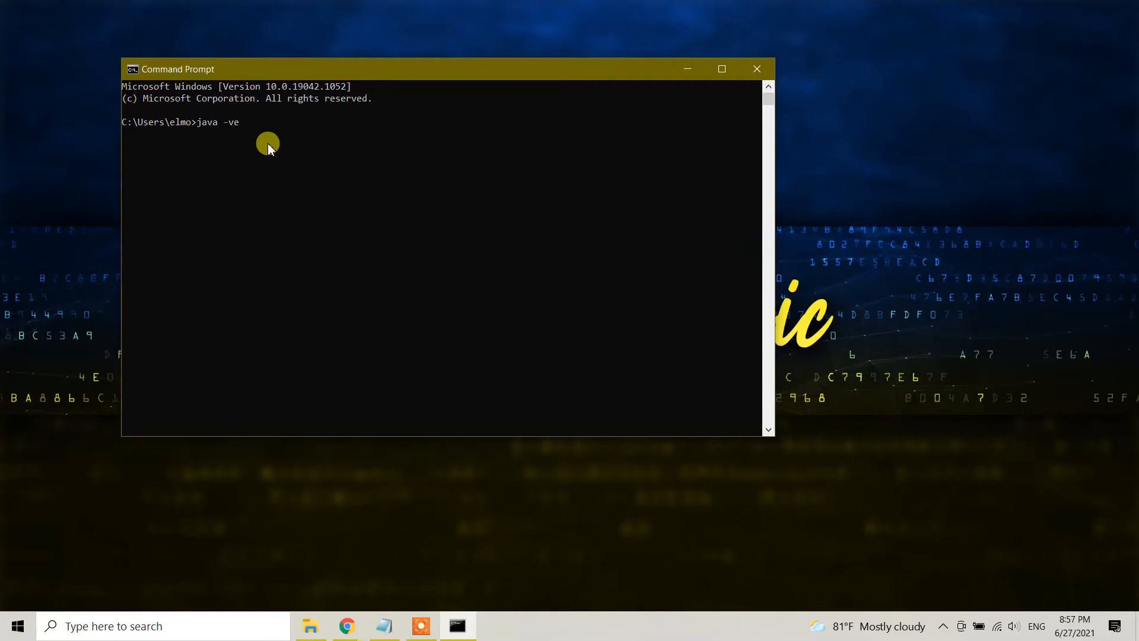
key(Enter)
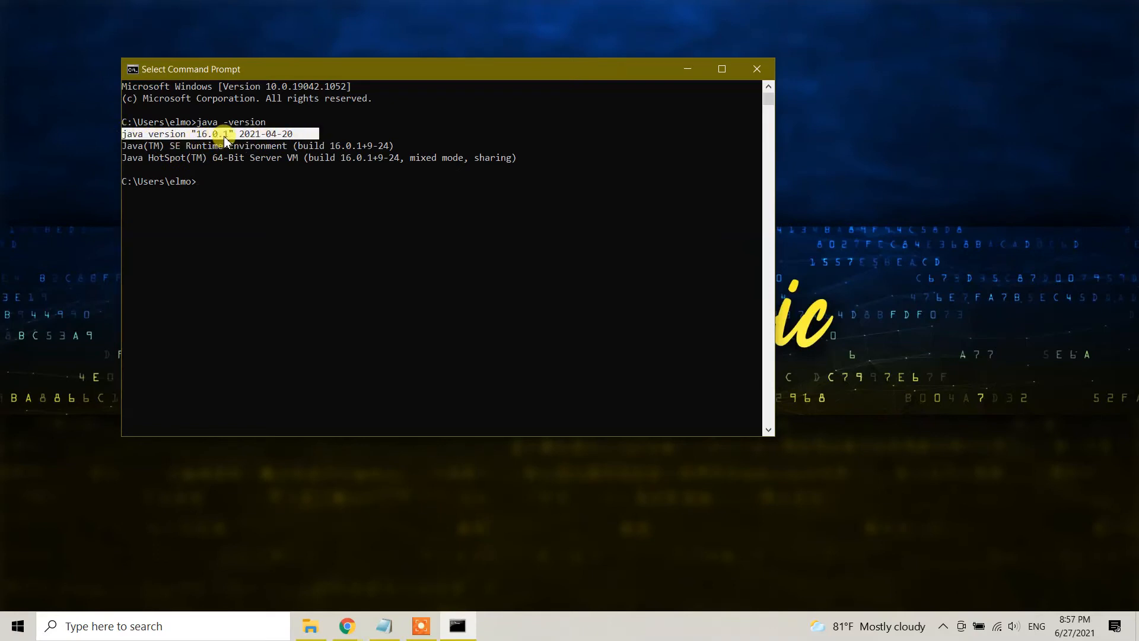
drag(240, 134, 291, 134)
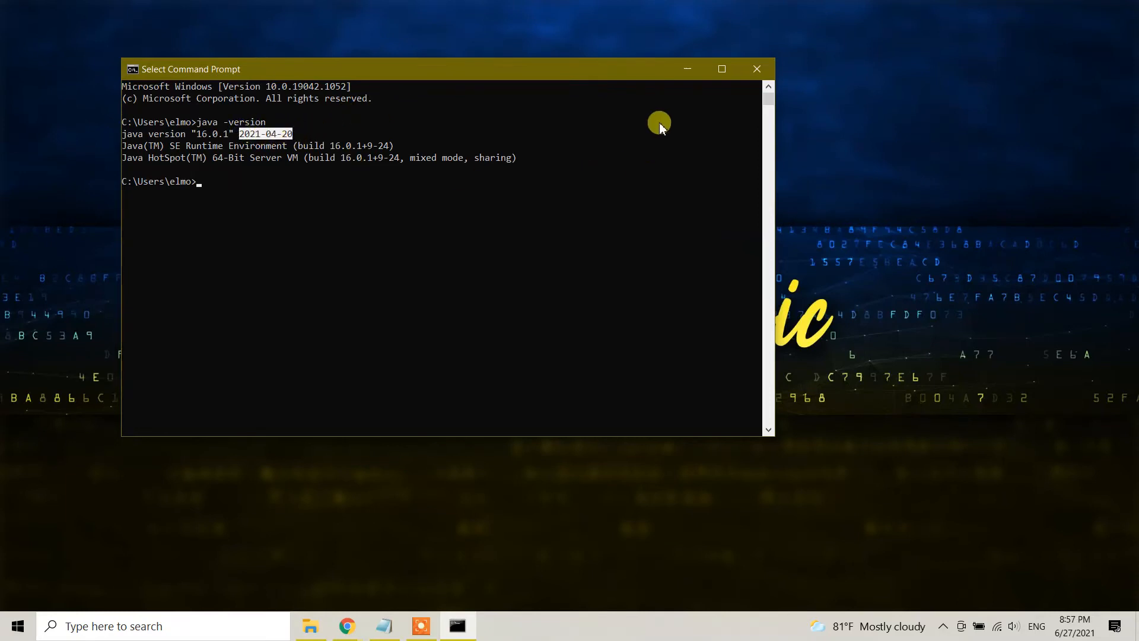
mouse_move(378, 221)
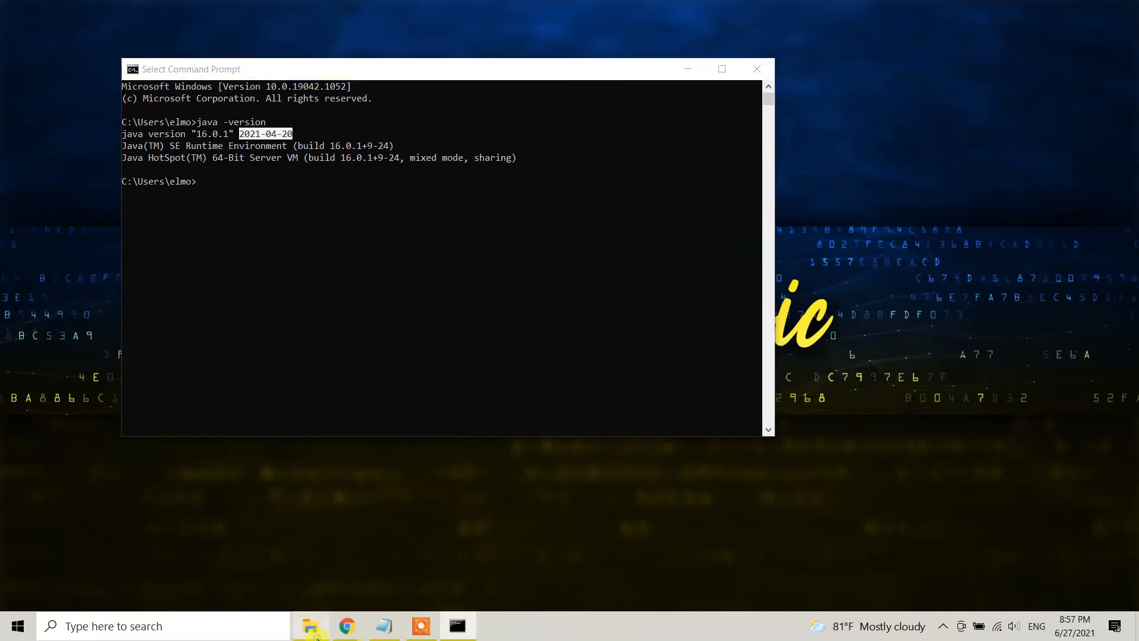
- Show Downloads in File Explorer with File name extensions enabled, revealing jdk-16.0.1_windows-x64_bin.exe
click(312, 627)
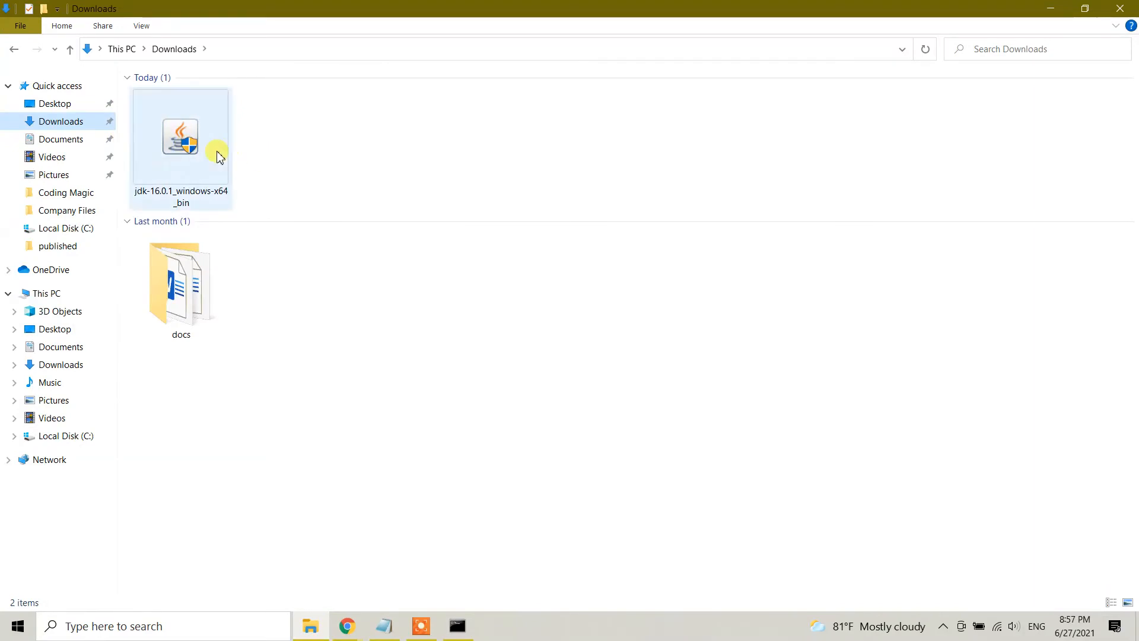
right_click(302, 121)
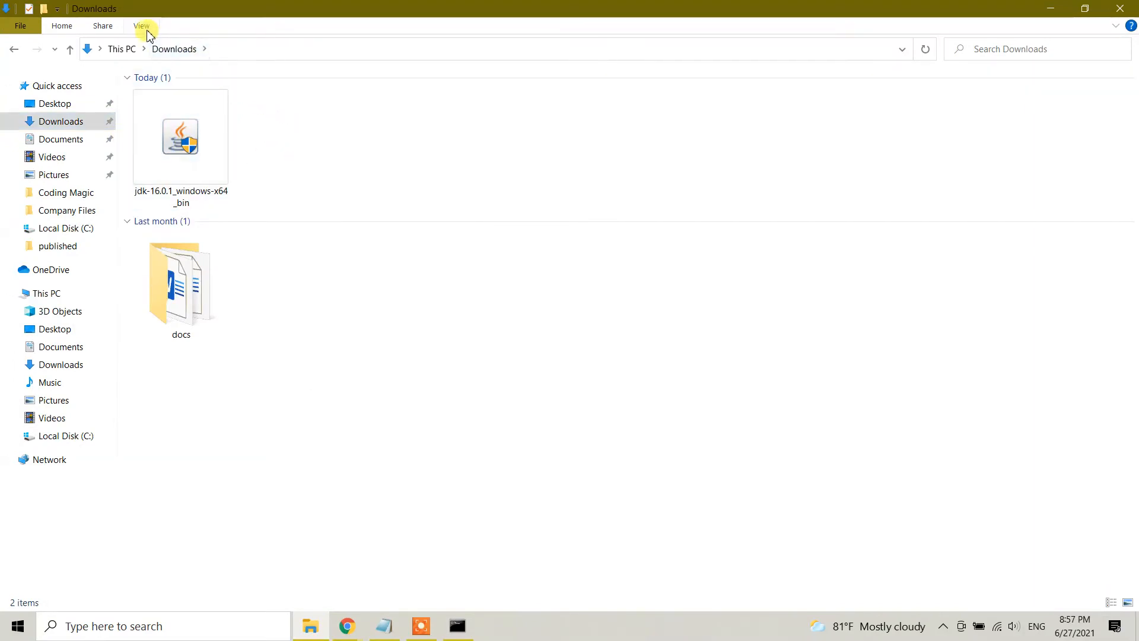
click(142, 27)
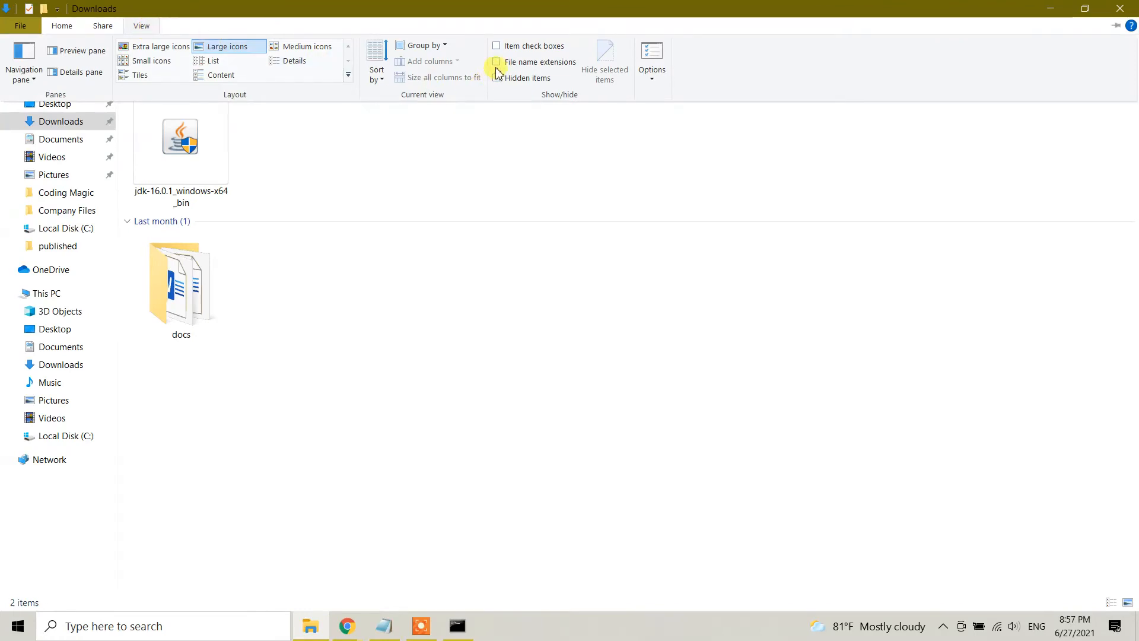
click(496, 62)
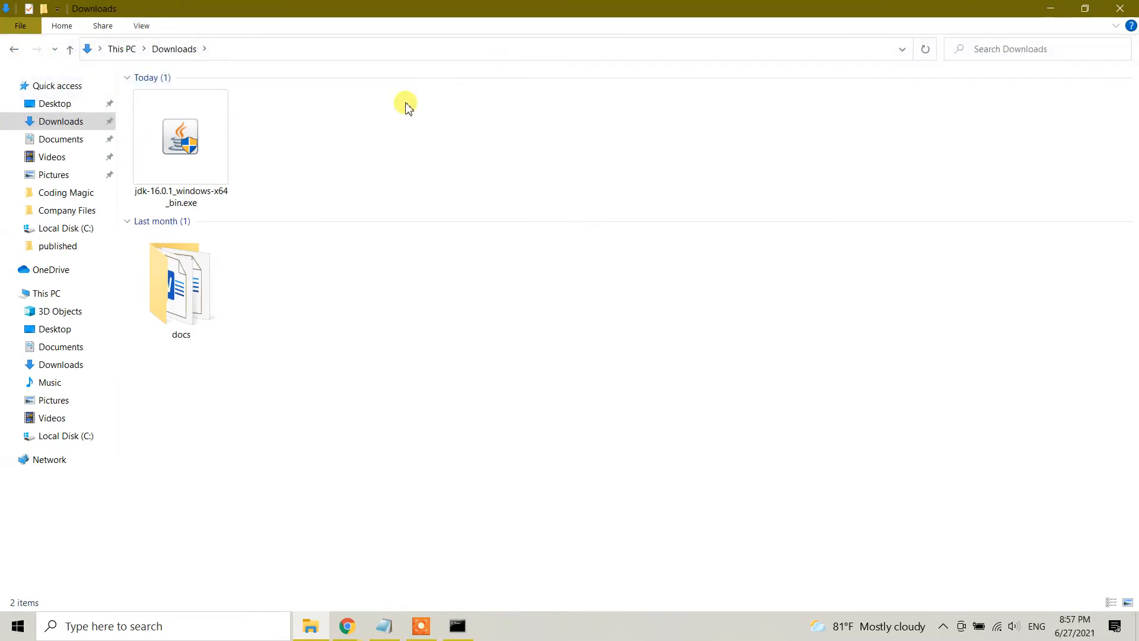
mouse_move(286, 116)
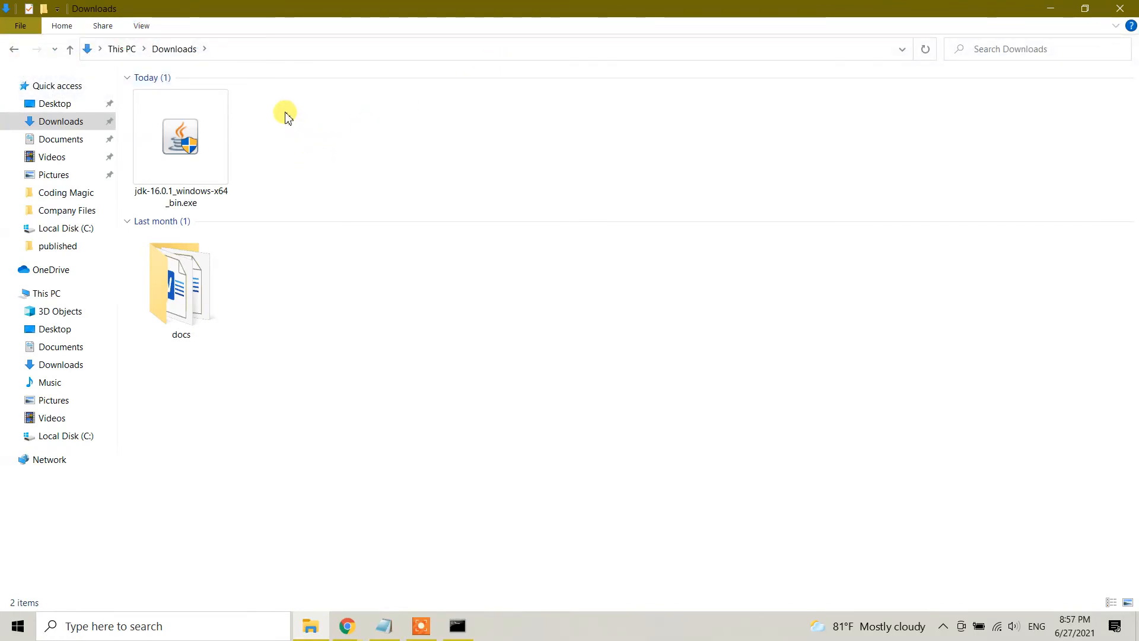
- Create a new text document in Downloads named HelloWorld.java, accepting the extension change warning
right_click(286, 116)
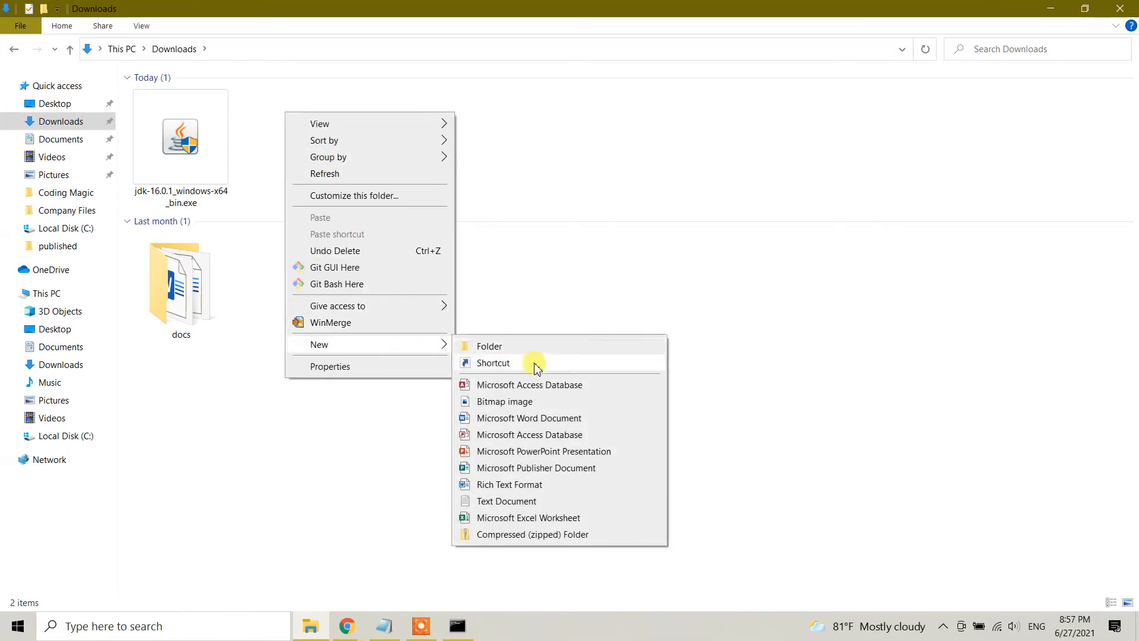
click(507, 501)
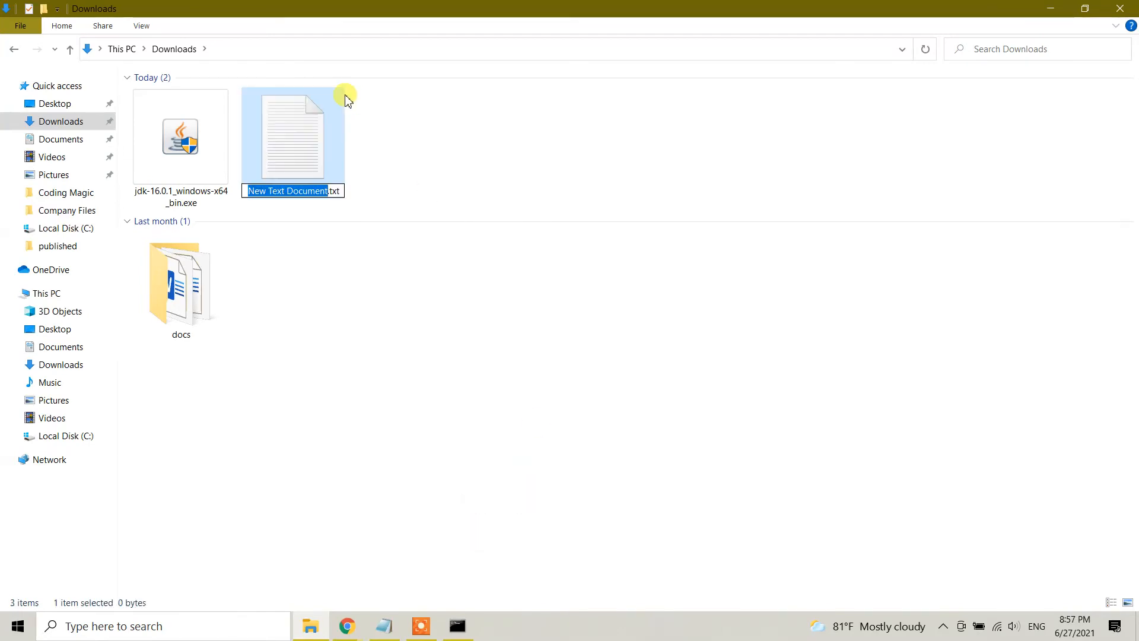
text(Hello.txt)
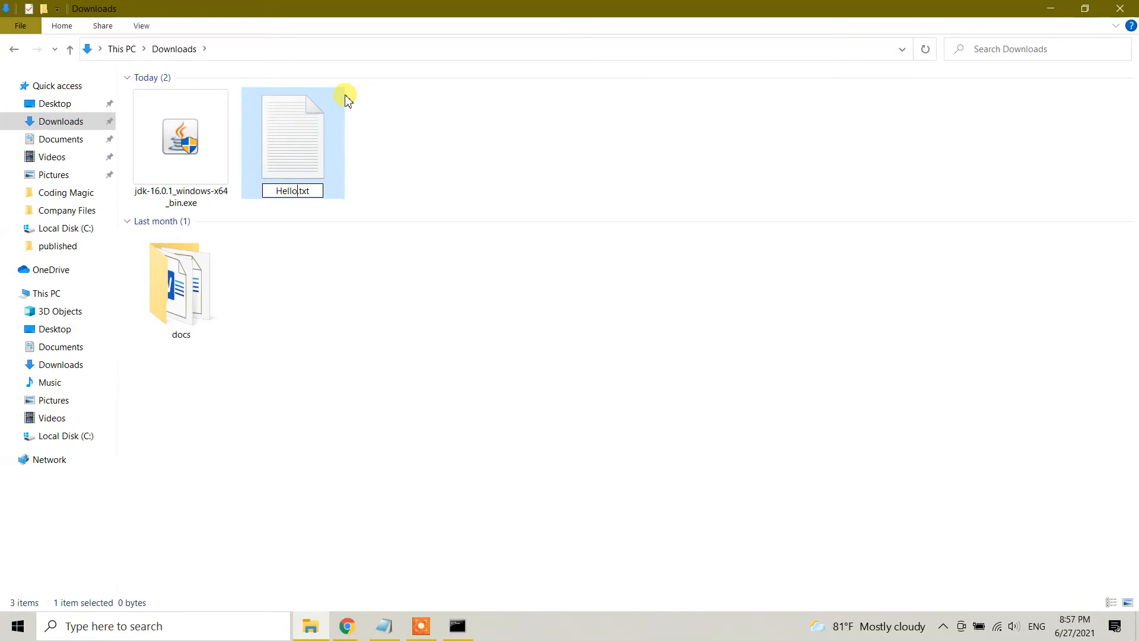
text(World)
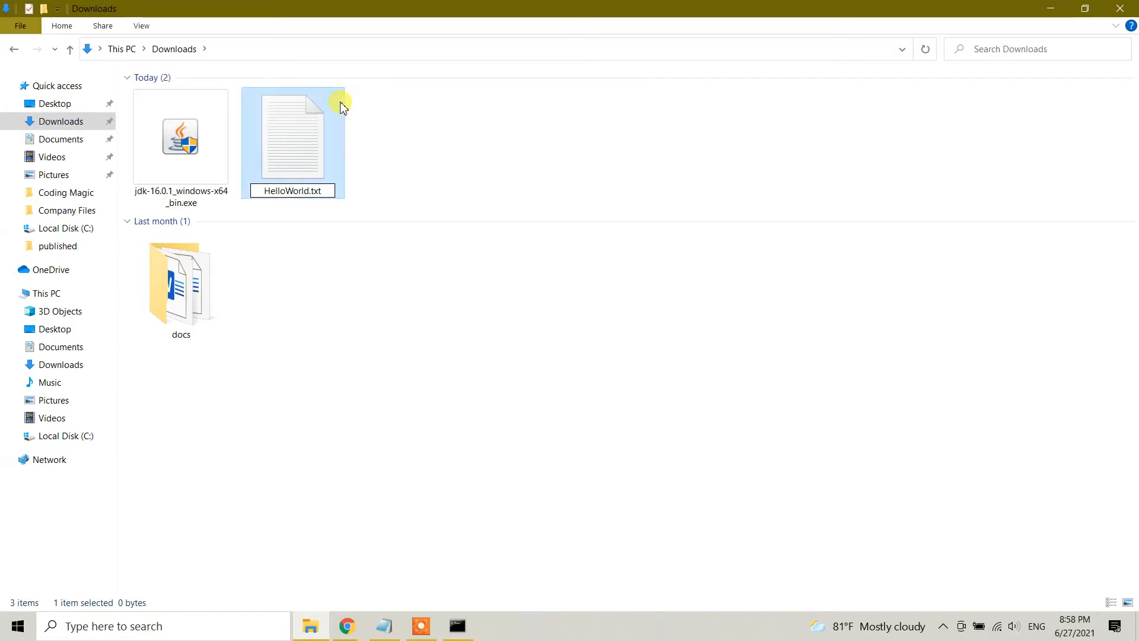
mouse_move(422, 178)
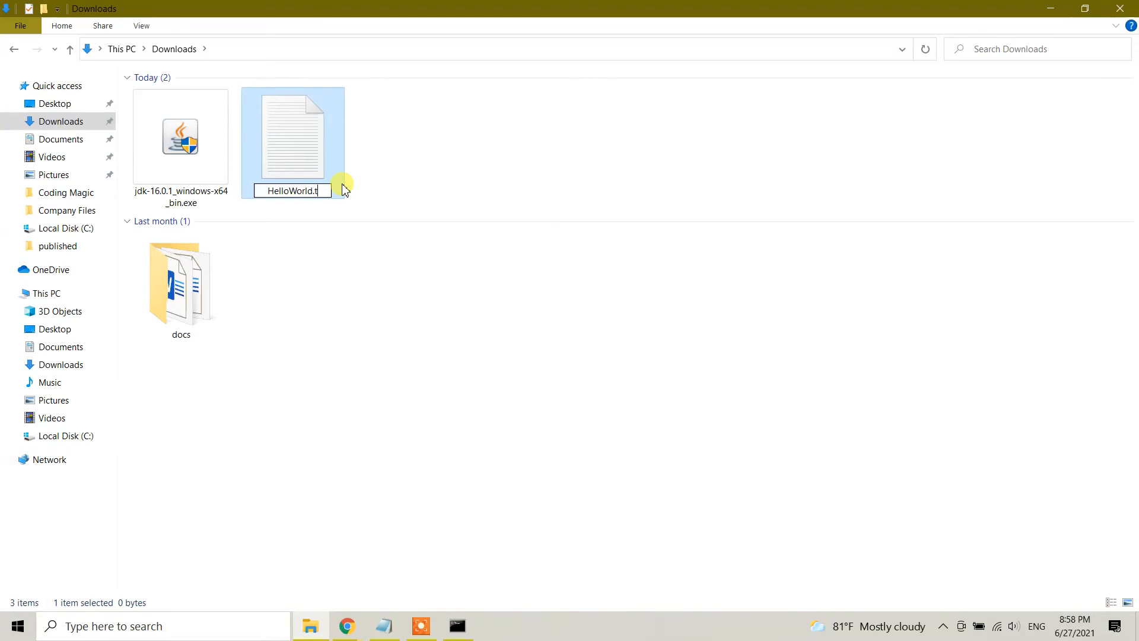
key(Backspace)
text(java)
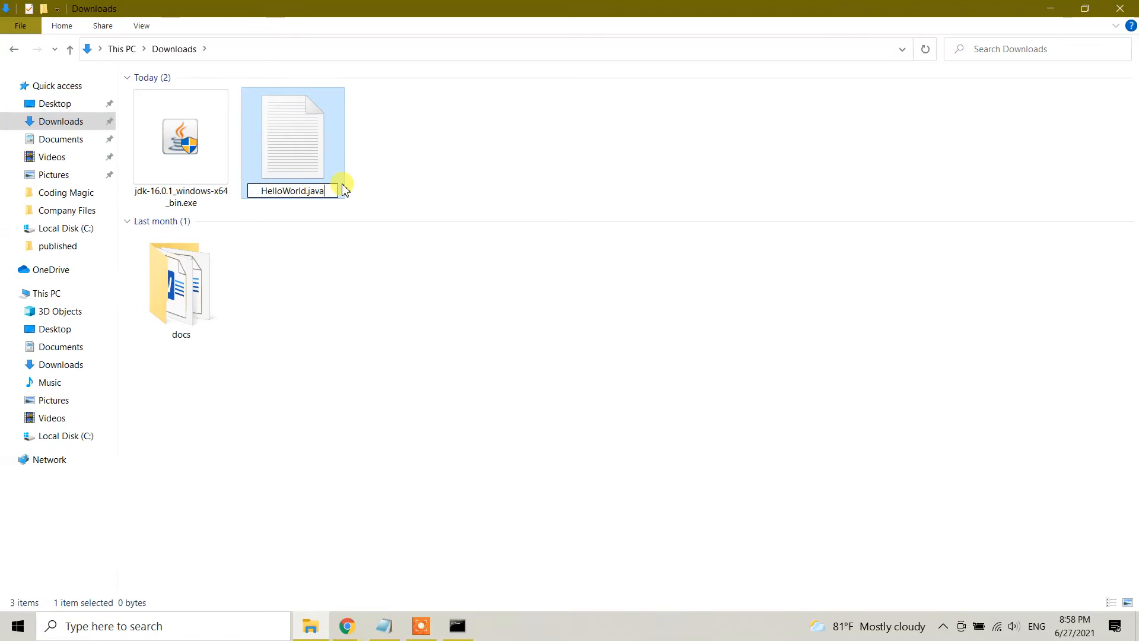
key(Enter)
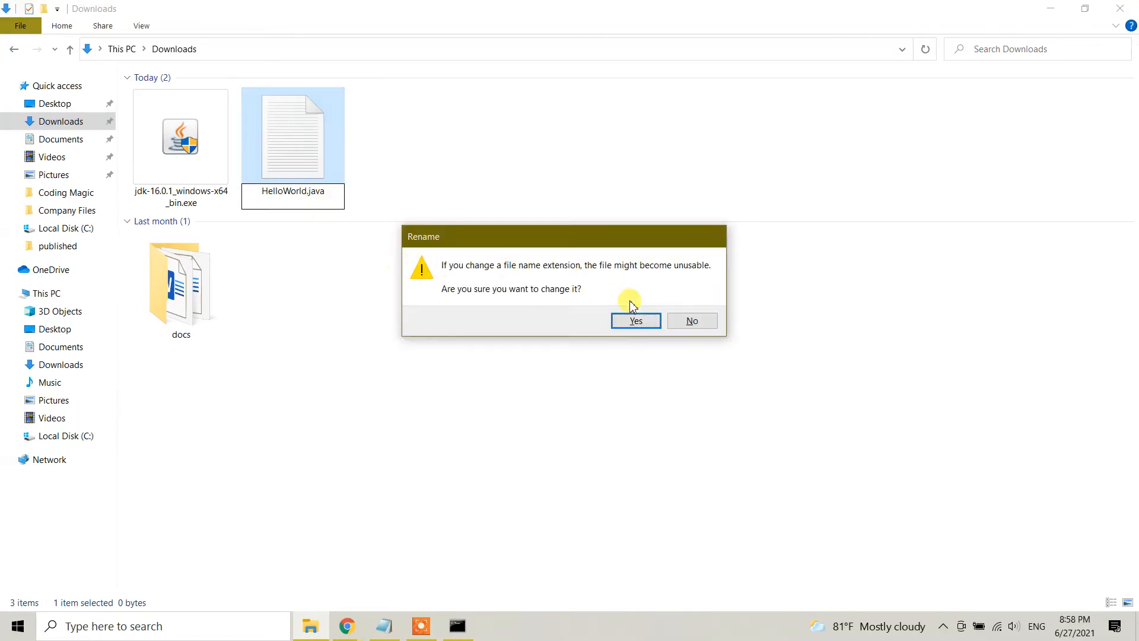
click(636, 320)
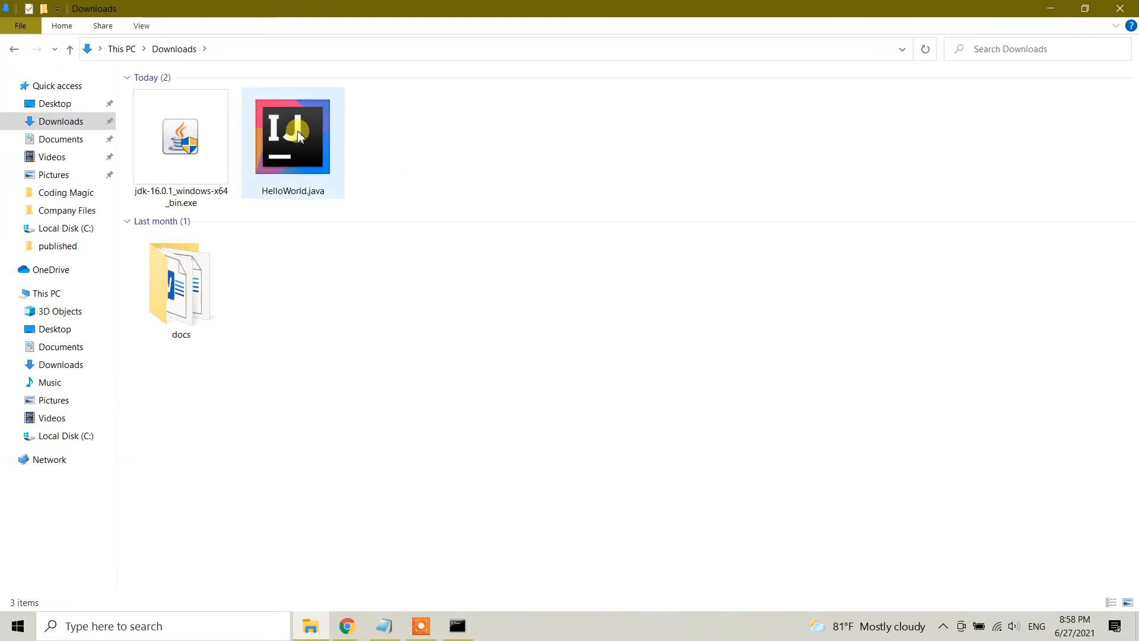
- Open HelloWorld.java in Notepad to hold the HelloWorld class printing "Hello, World"
right_click(299, 136)
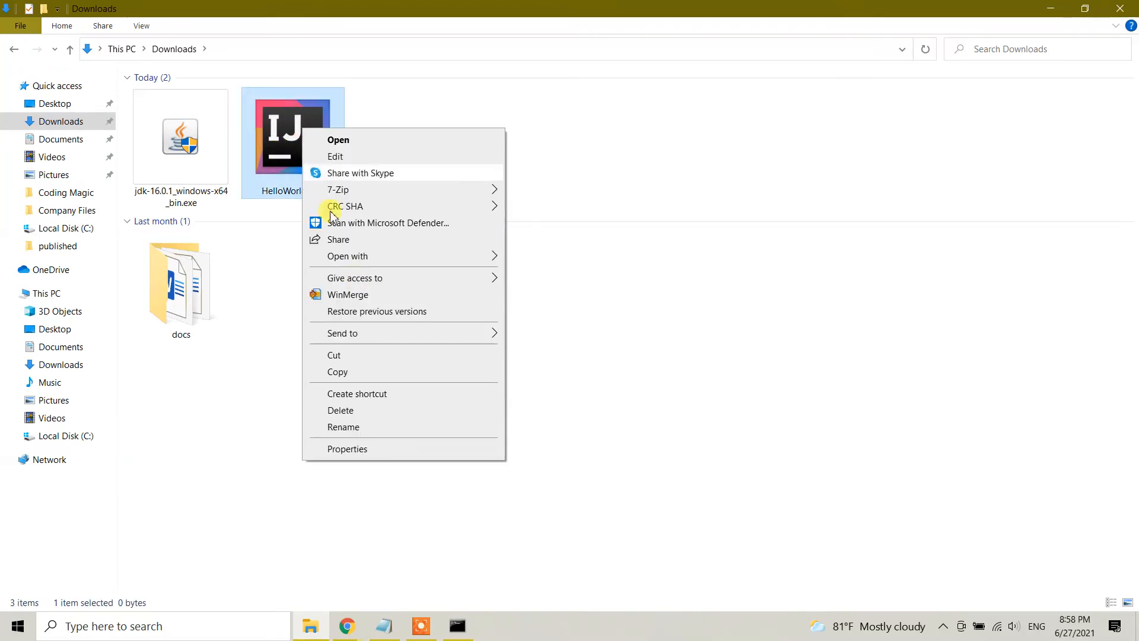
mouse_move(408, 252)
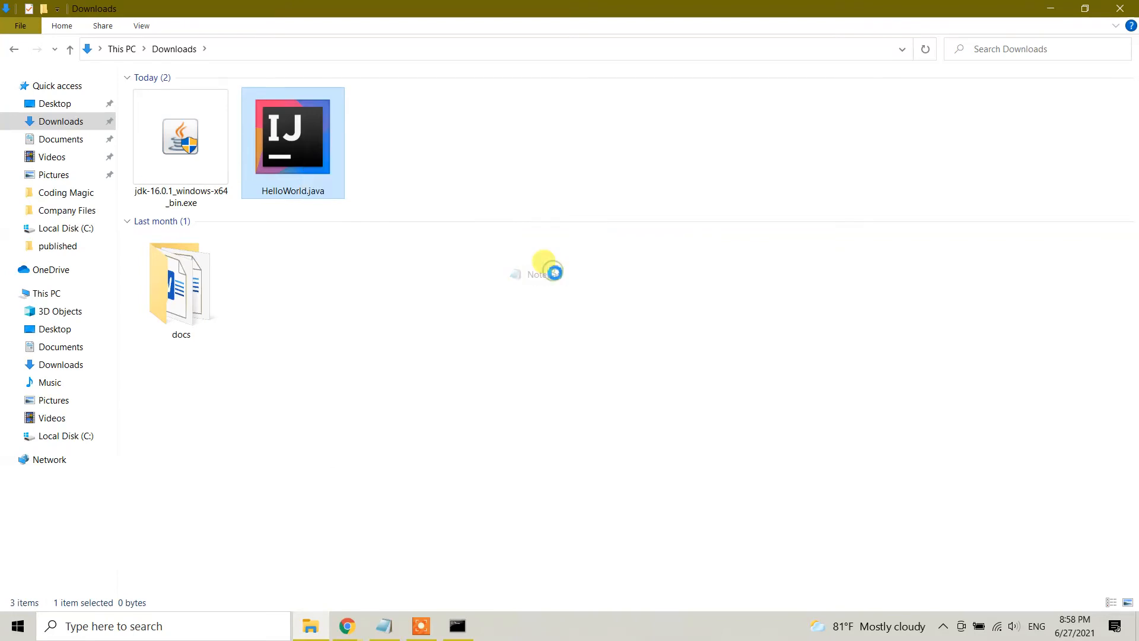
double_click(292, 136)
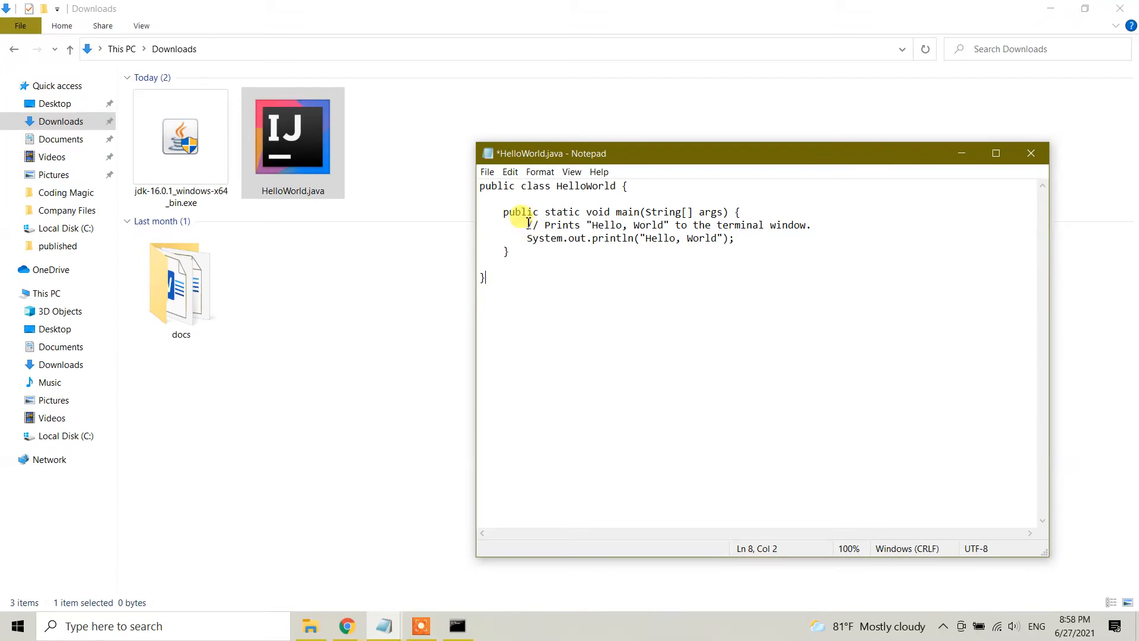
mouse_move(645, 266)
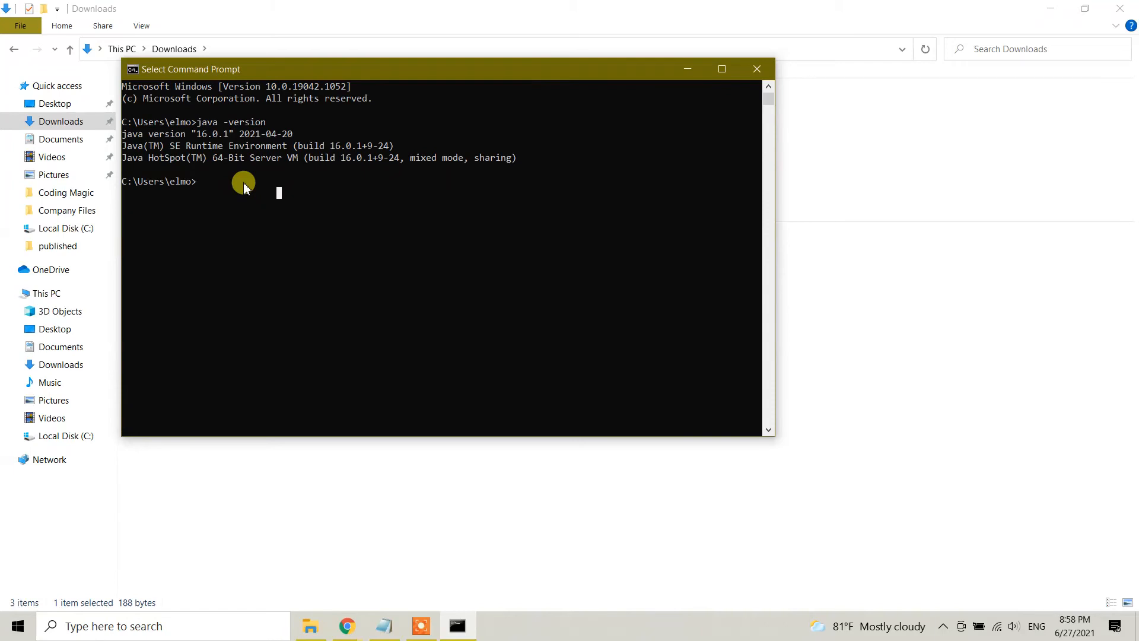
- Change directory to Downloads and list its contents, showing the 188-byte HelloWorld.java
text(cd)
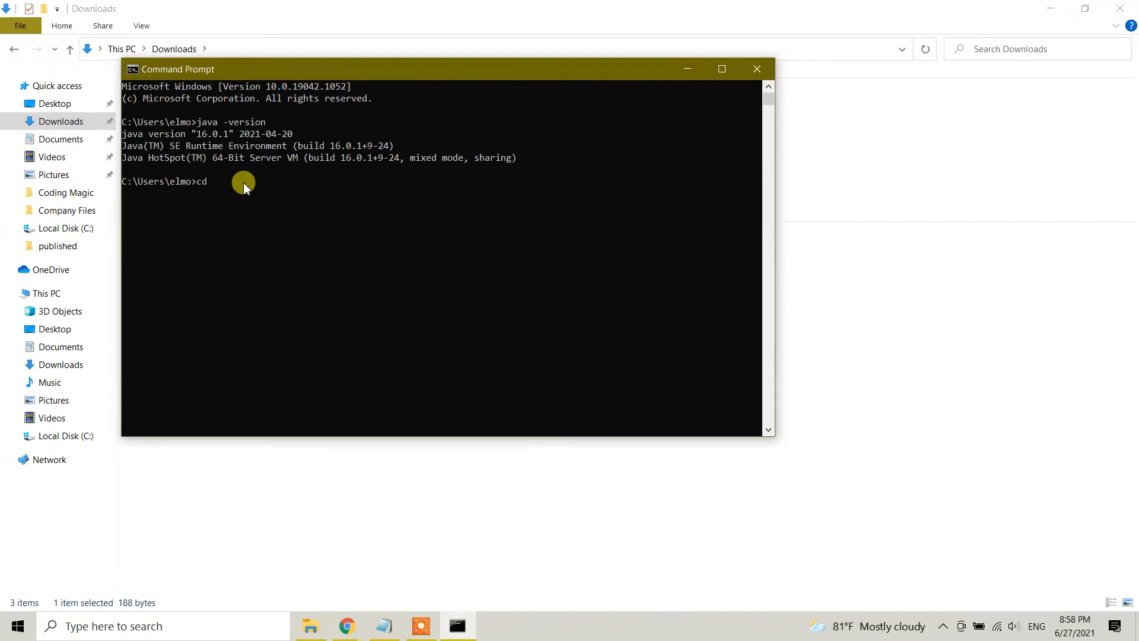
text(d)
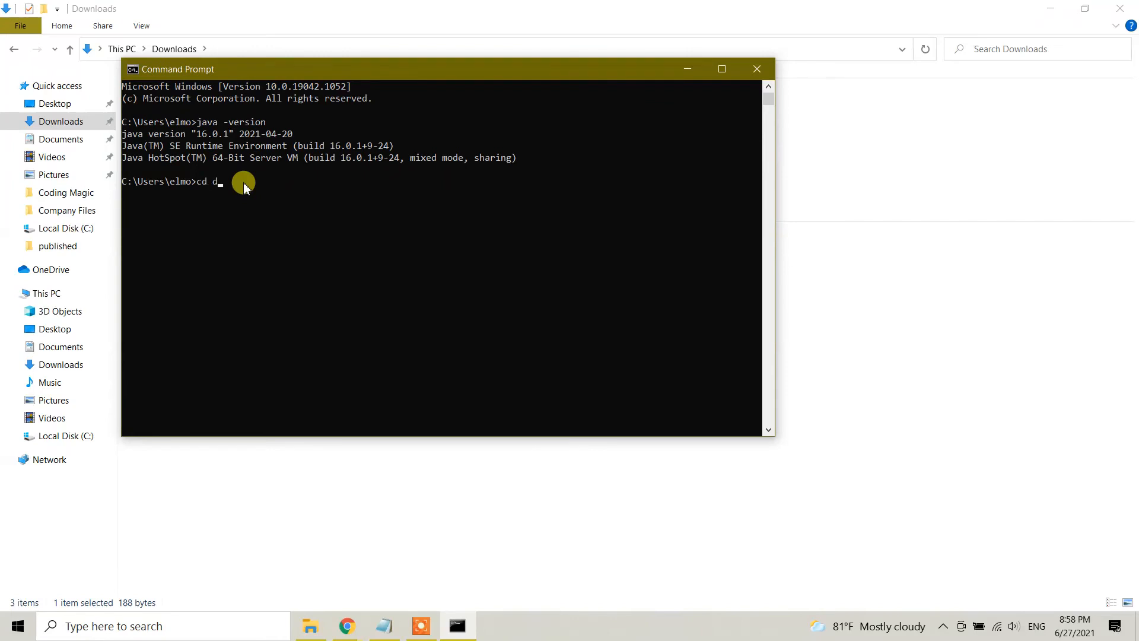
key(Backspace)
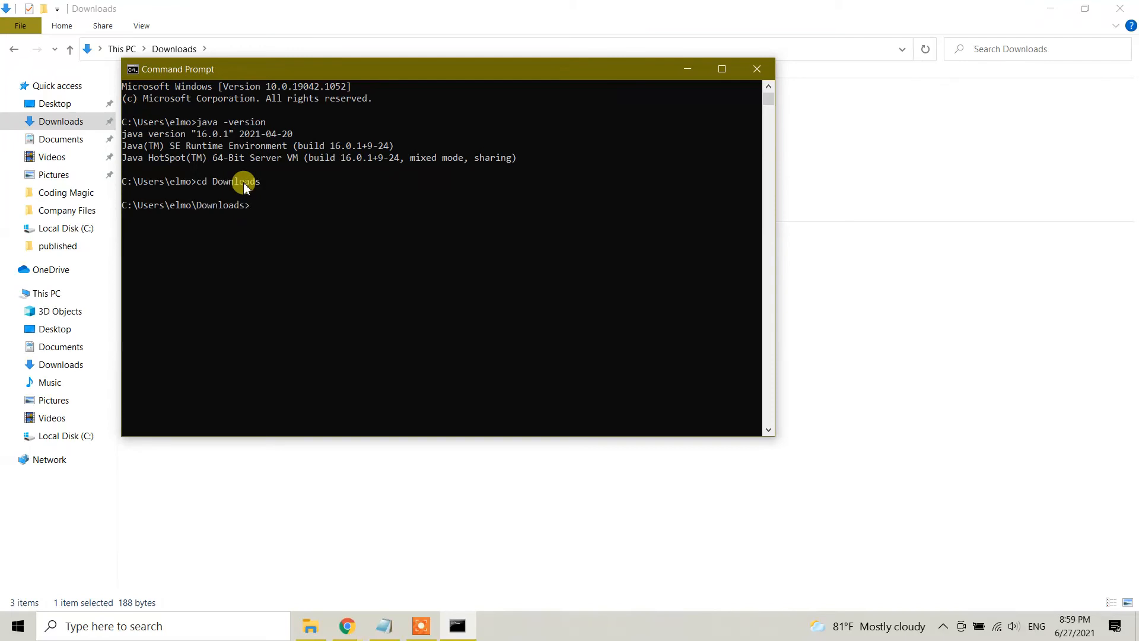
text(dir)
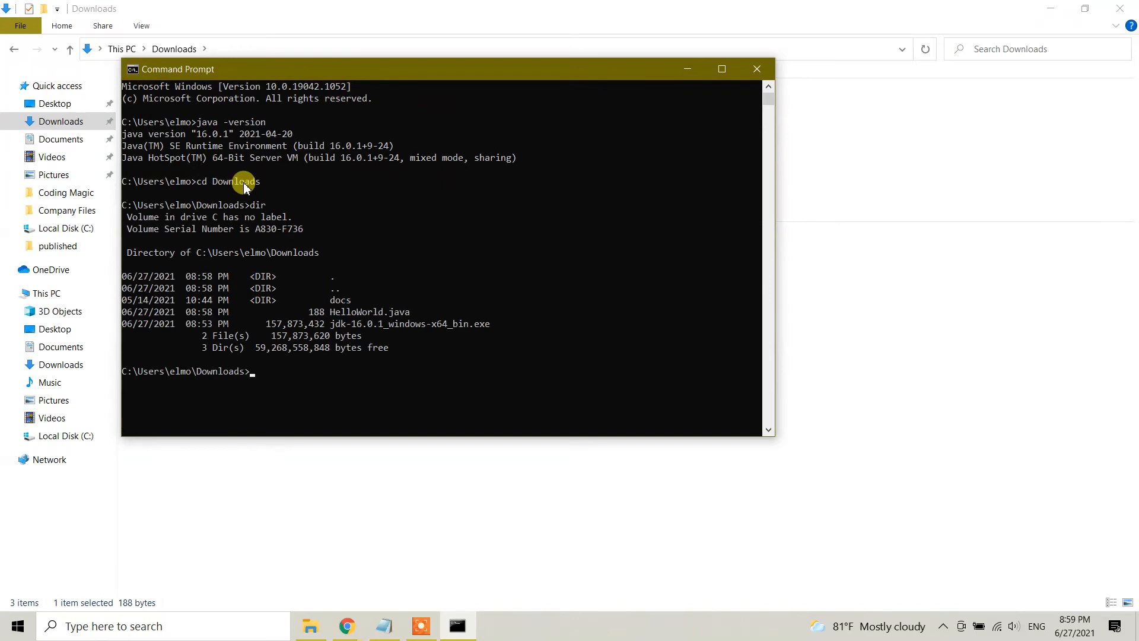
mouse_move(406, 316)
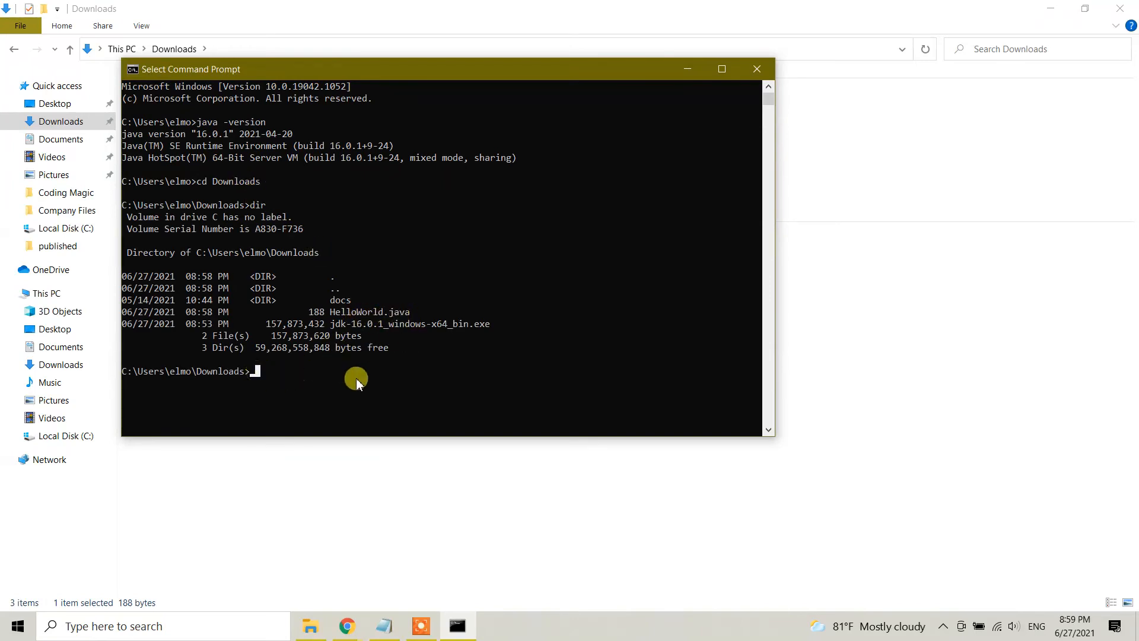
mouse_move(495, 252)
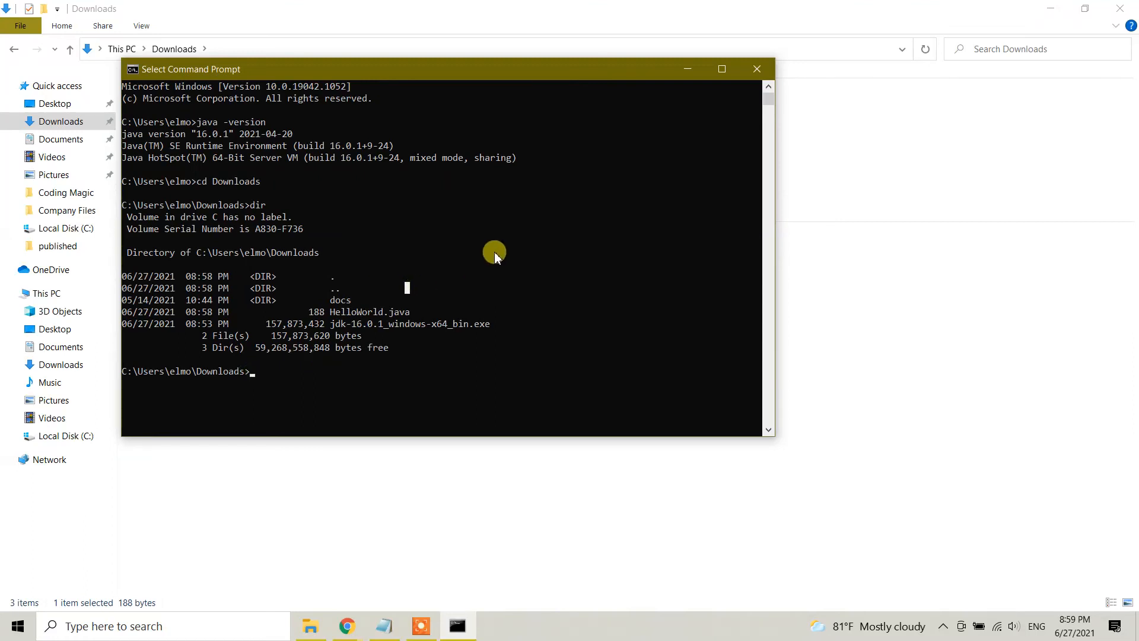
- Compile with javac HelloWorld.java, producing the 426-byte HelloWorld.class in Downloads
text(java)
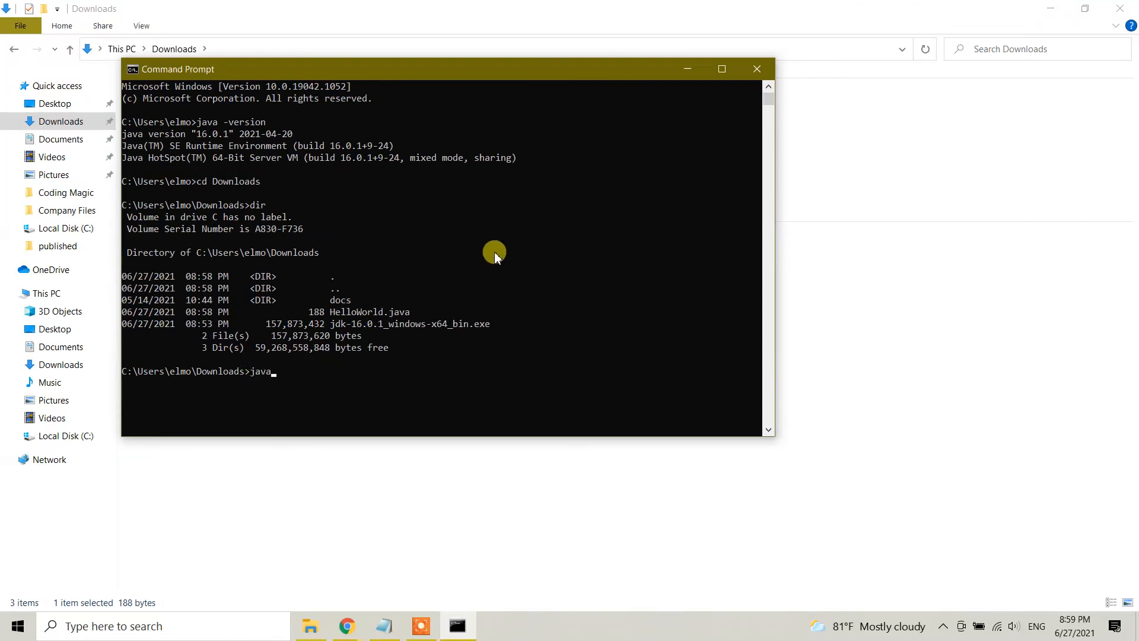
text(c)
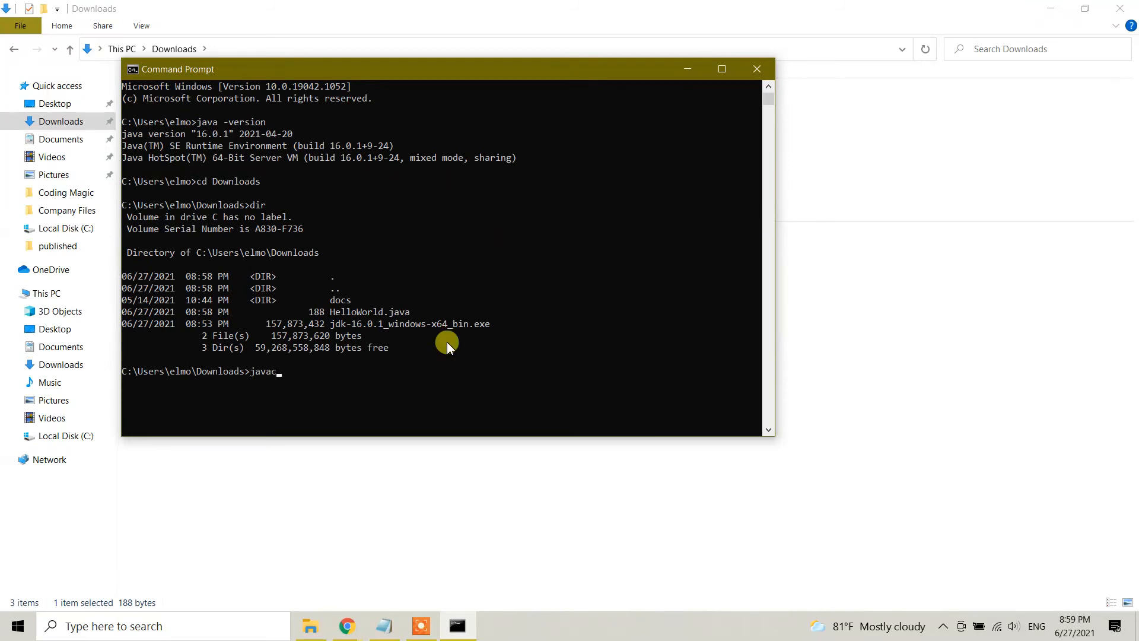
text(H)
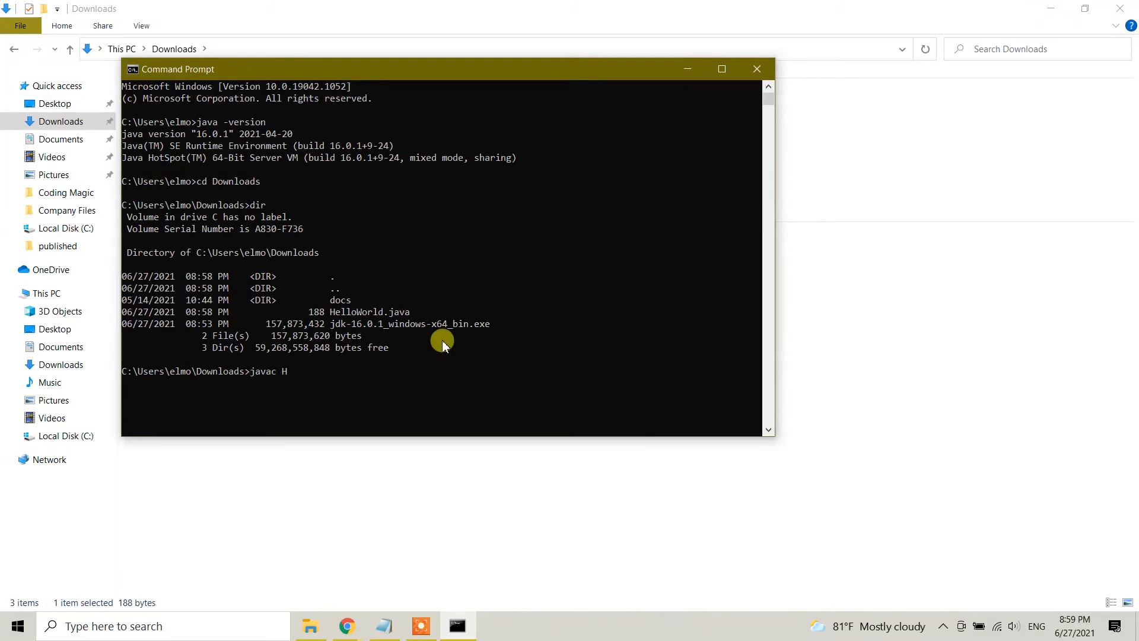
text(el)
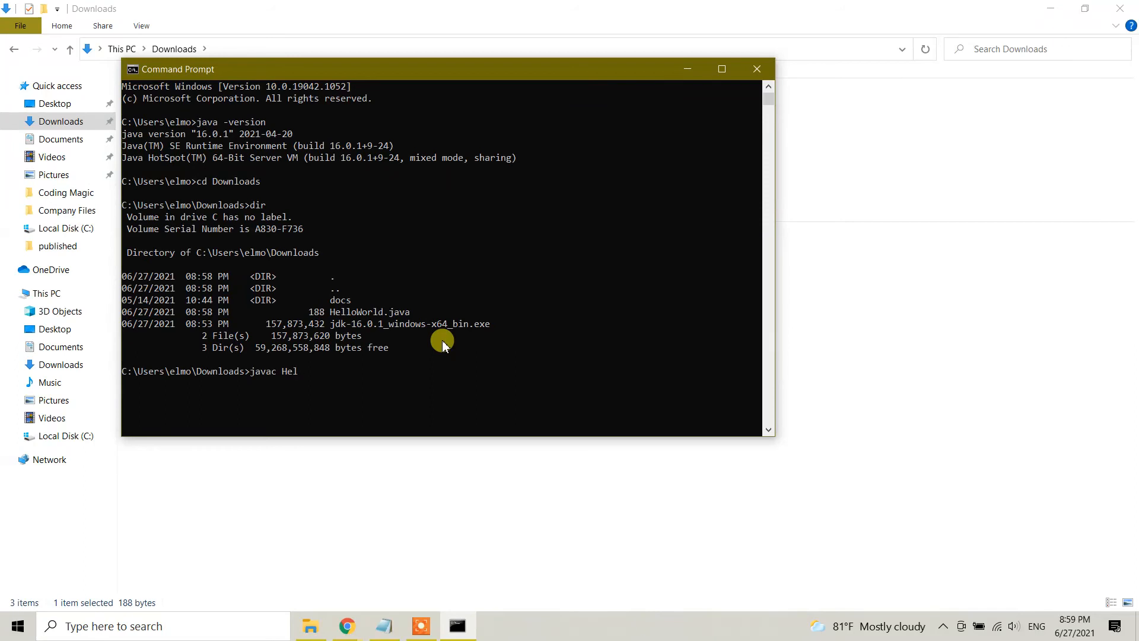
text(lo)
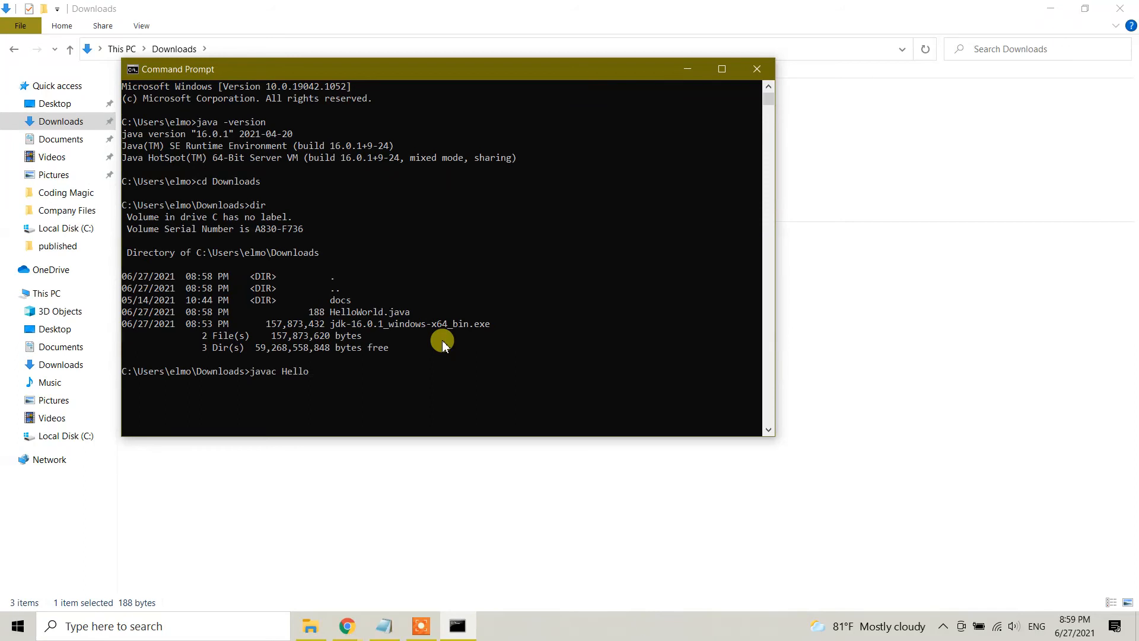
text(World.)
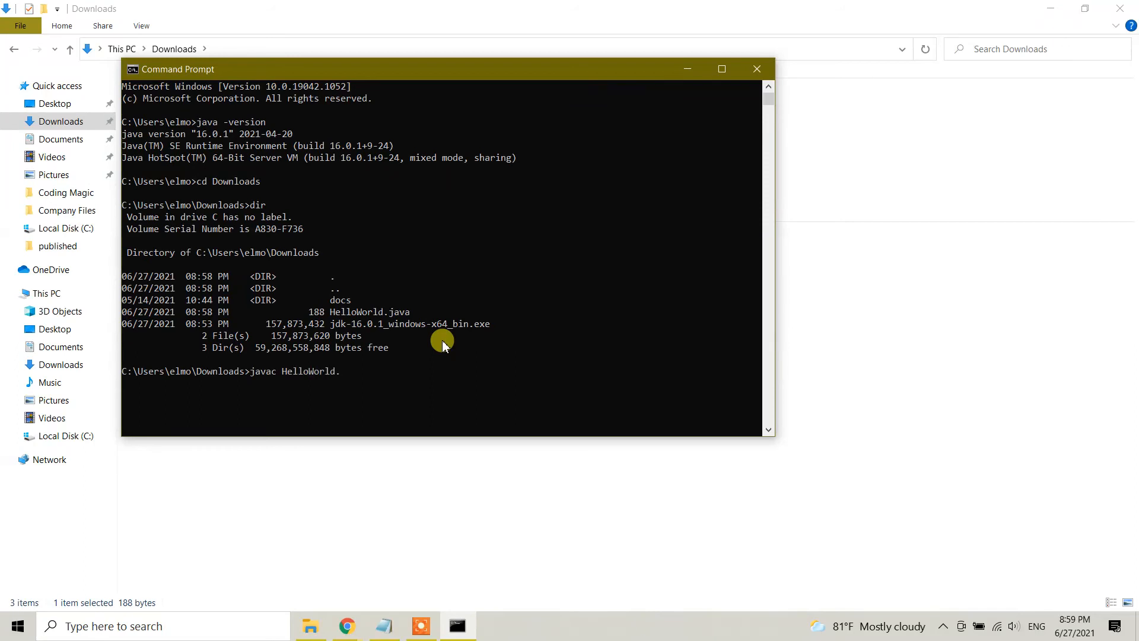
text(java)
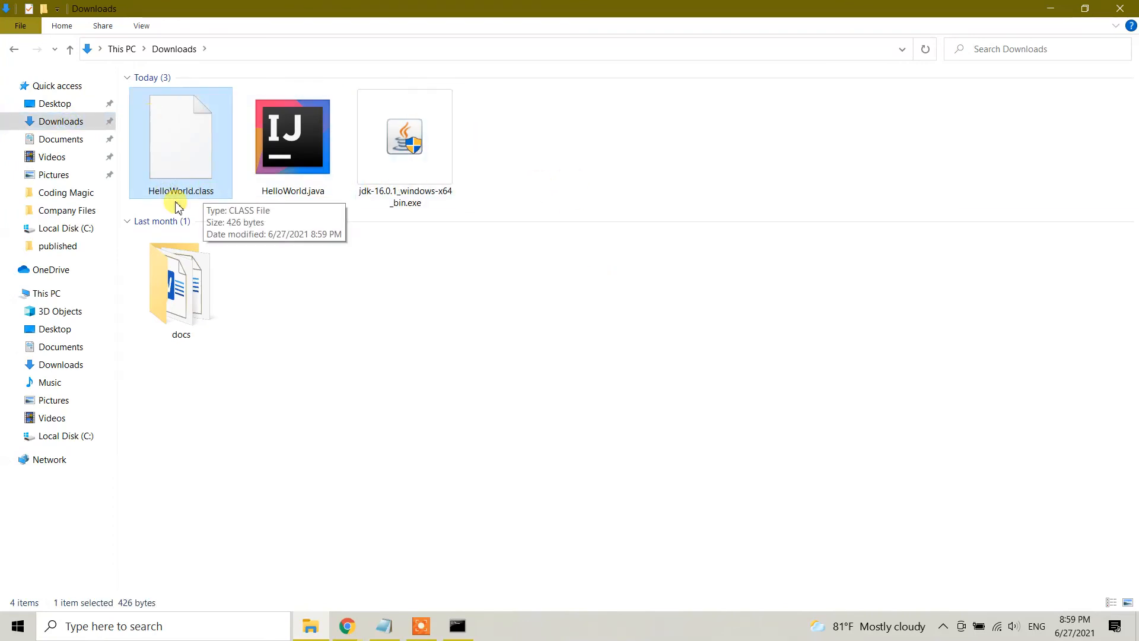
click(456, 625)
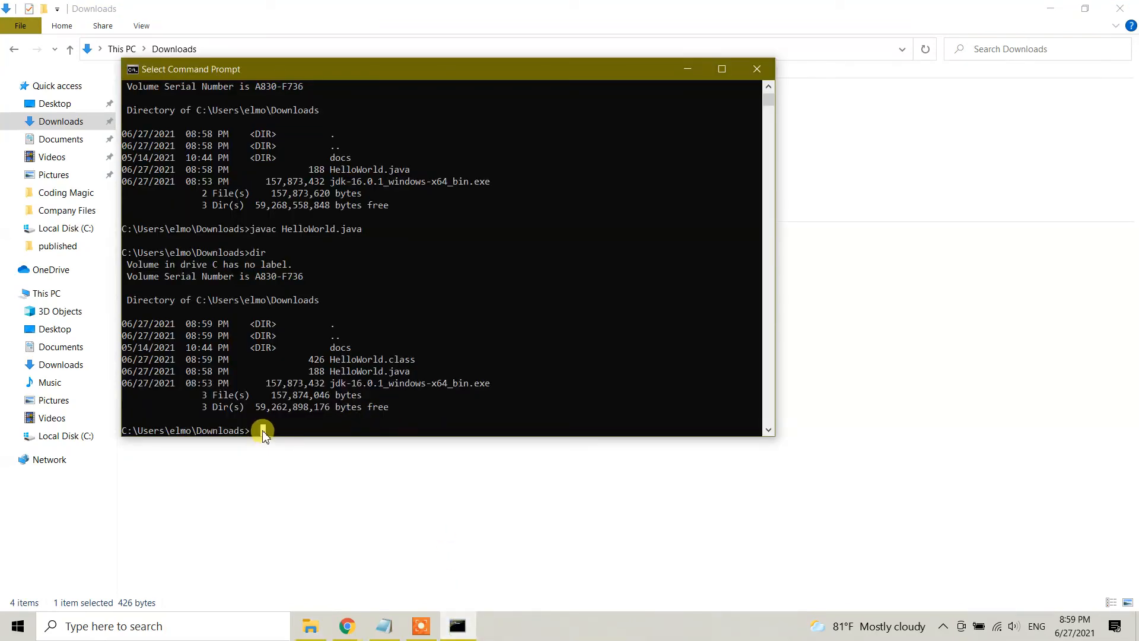
mouse_move(614, 332)
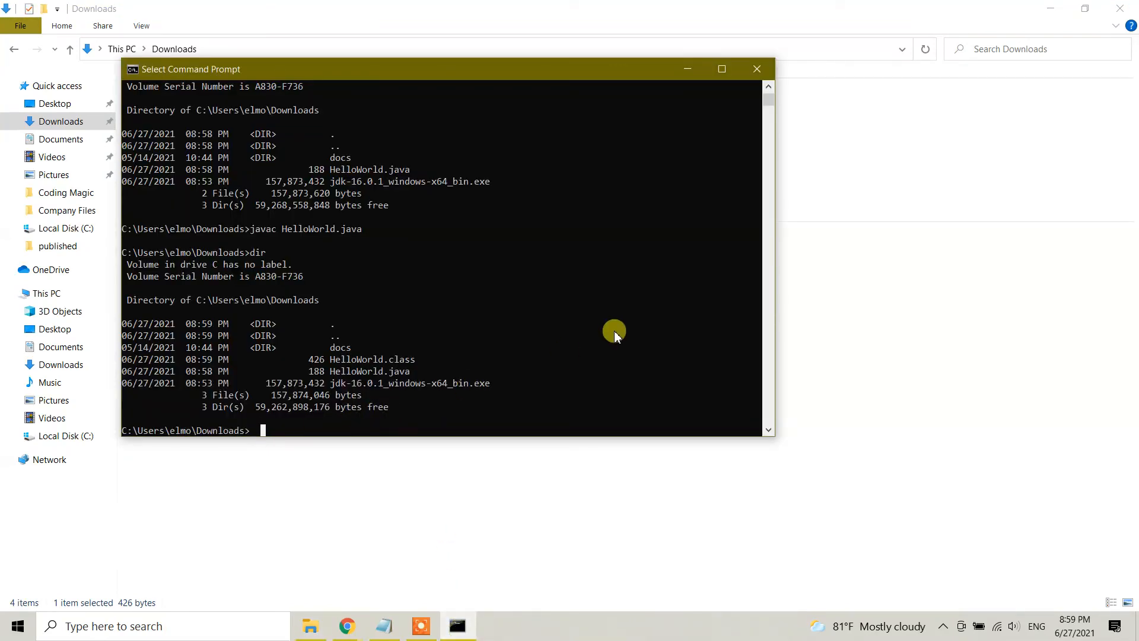
- Run java HelloWorld so the program prints "Hello, World"
text(java)
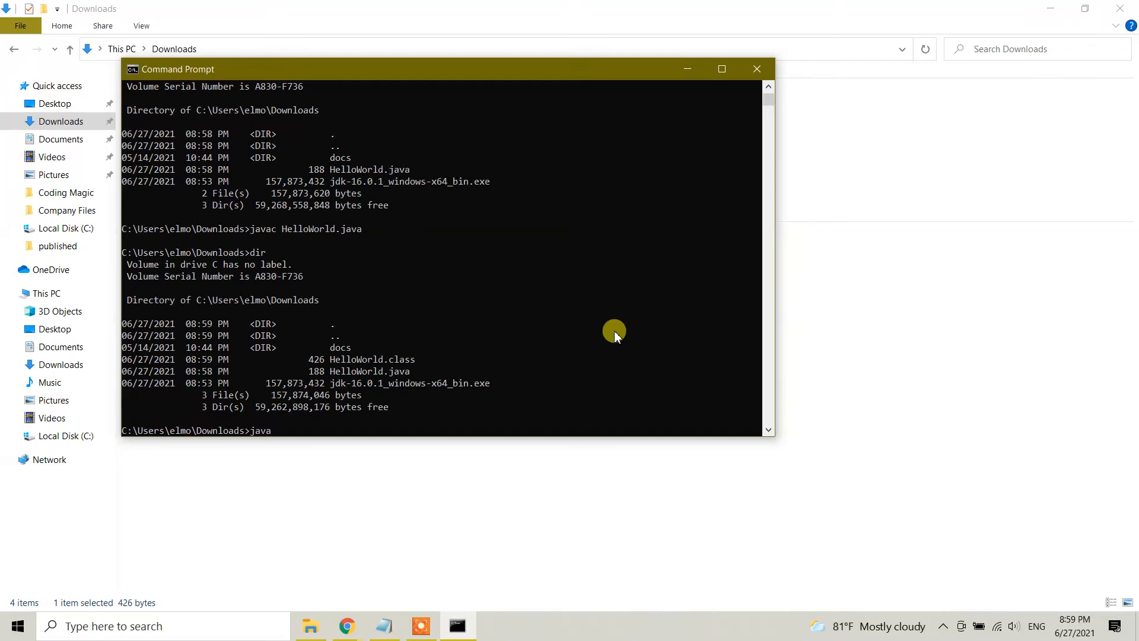
text(Hellow)
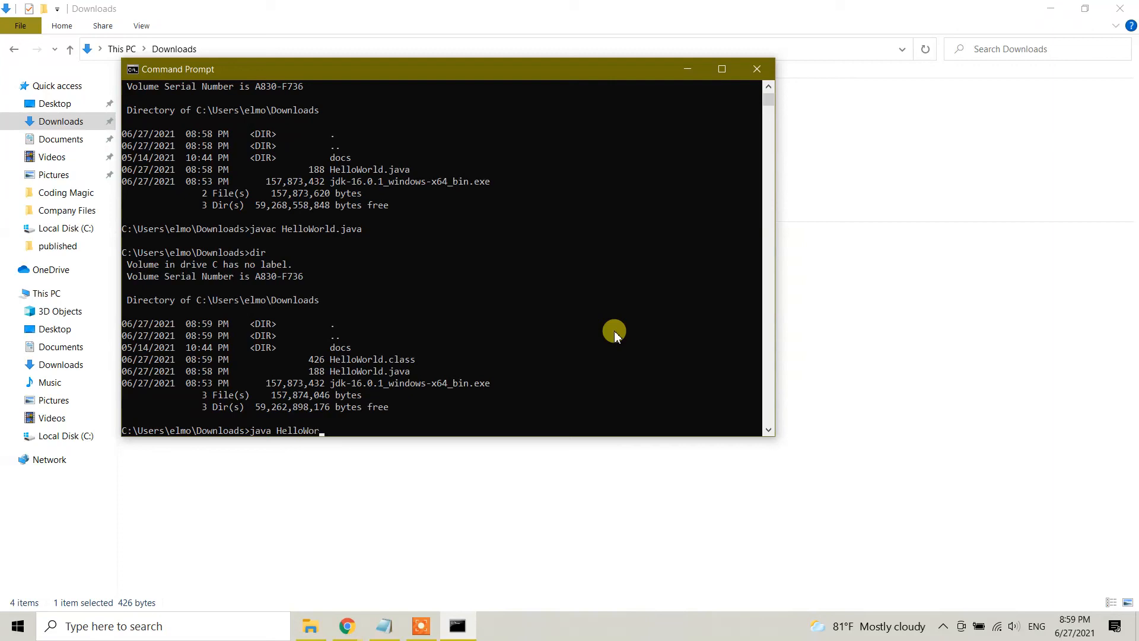
text(ld.cl)
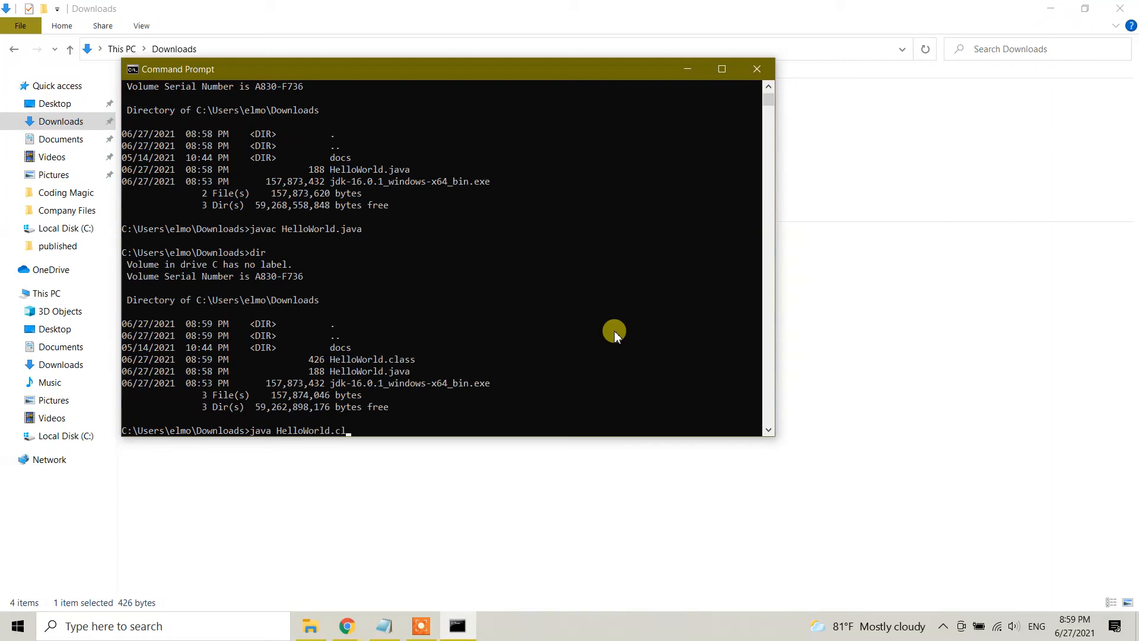
text(ass)
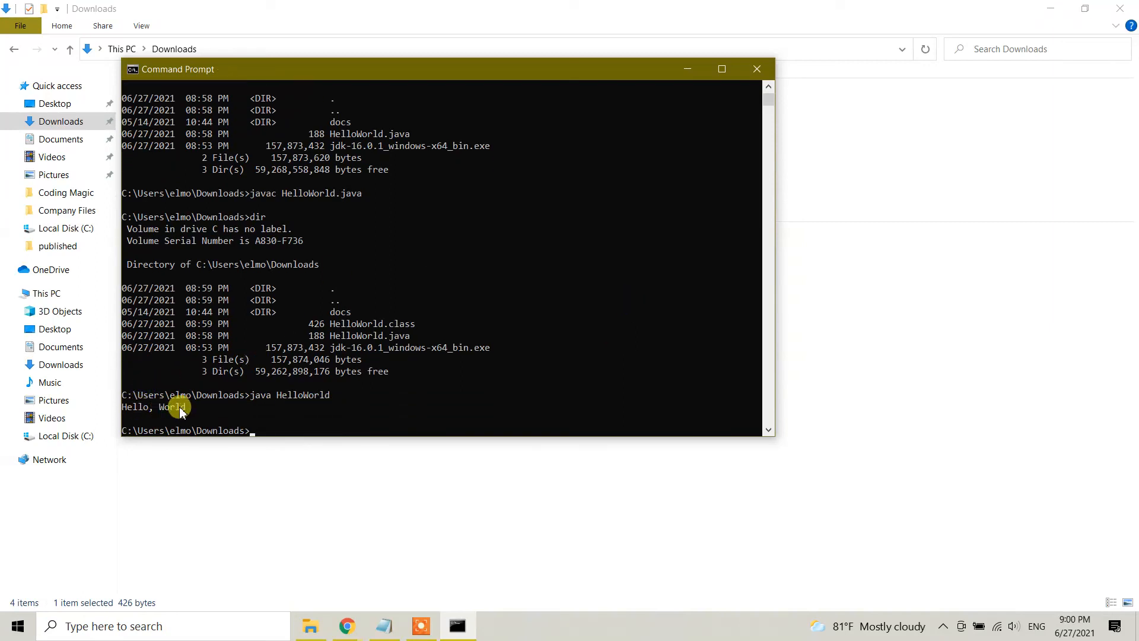
mouse_move(242, 364)
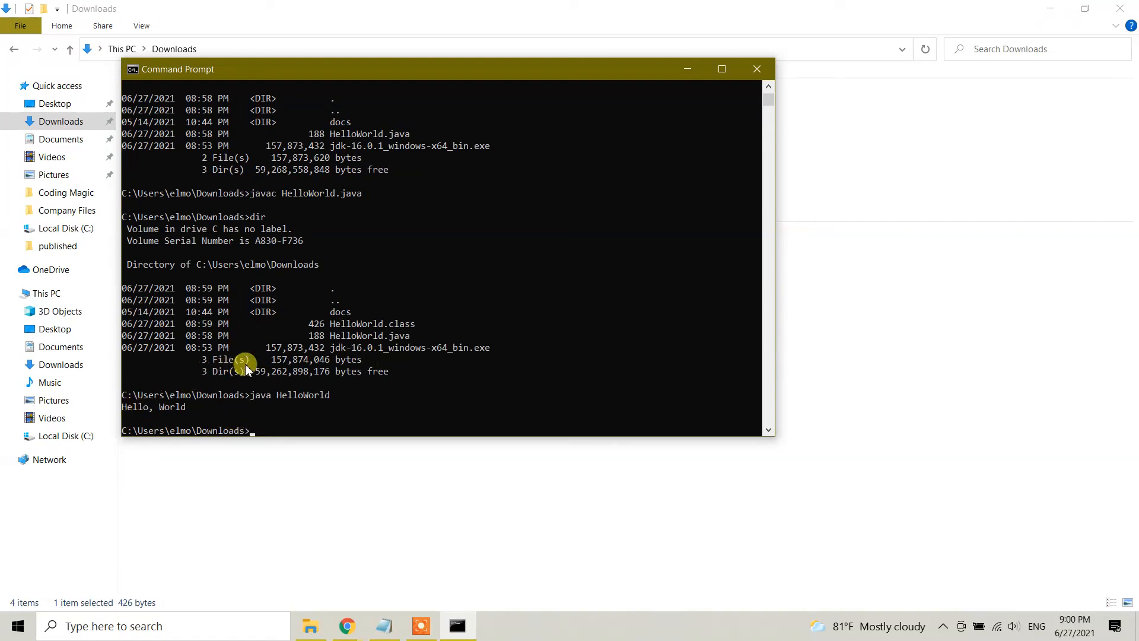